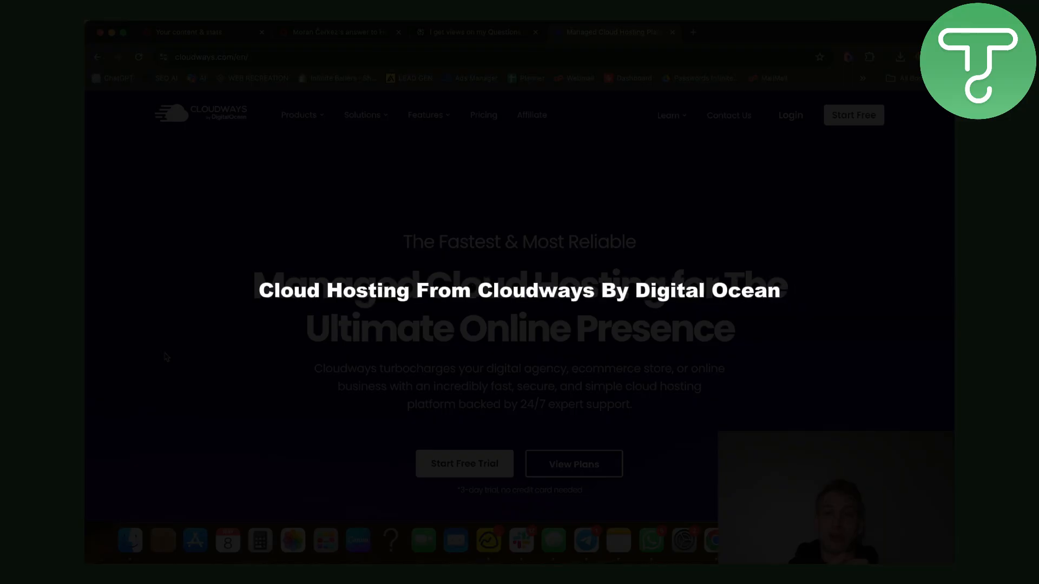
mouse_move(192, 126)
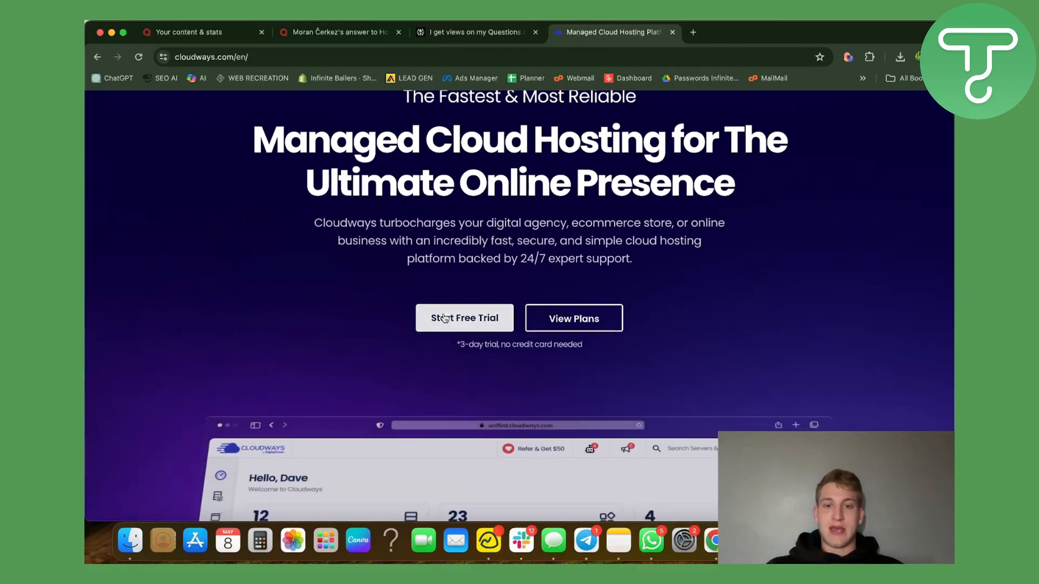
Step: Scroll the homepage past the performance features down to the footer's Quick Links and Compare sections
scroll(down, 3)
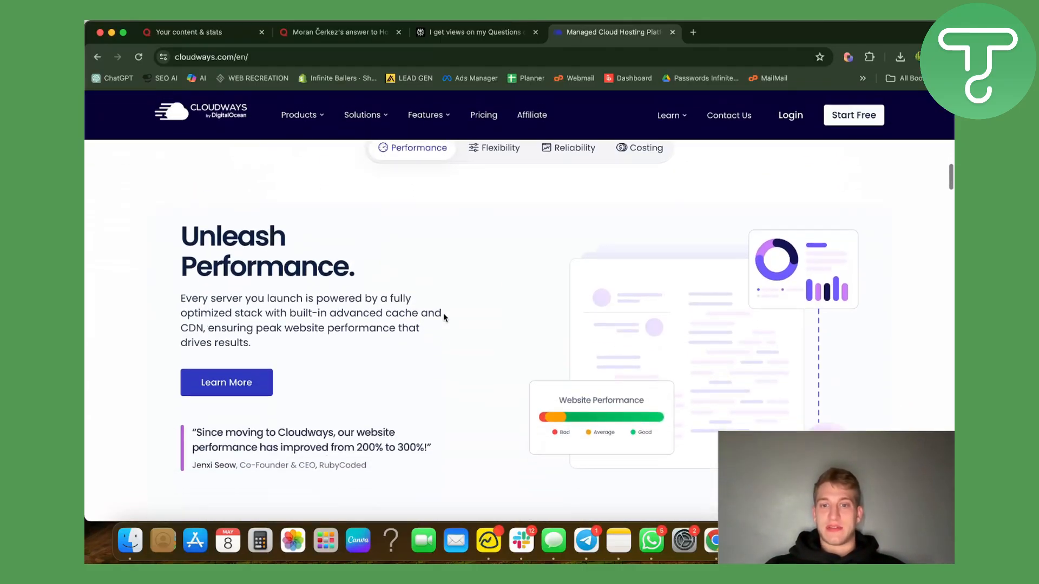
scroll(down, 3)
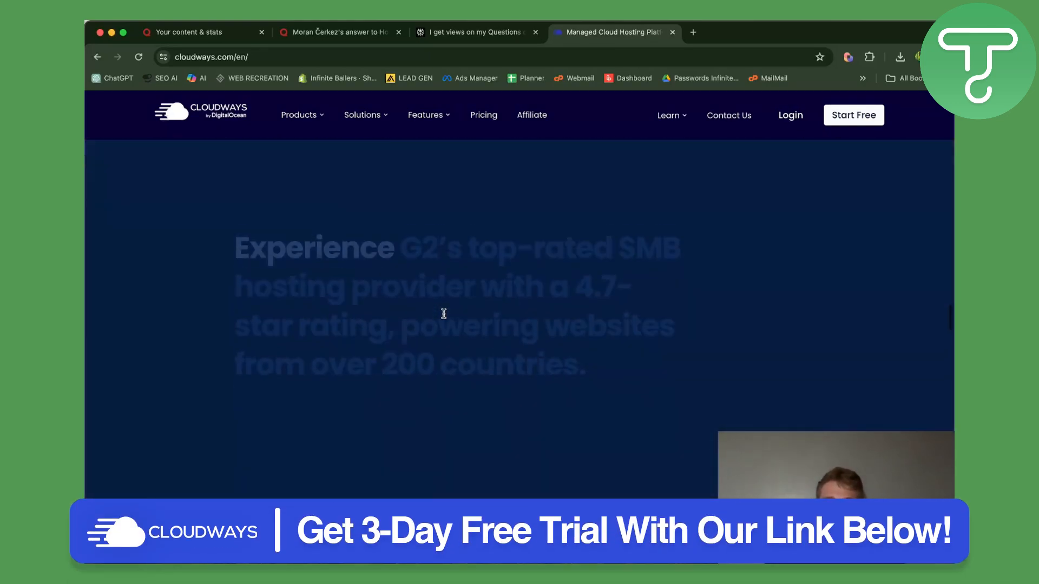
scroll(down, 3)
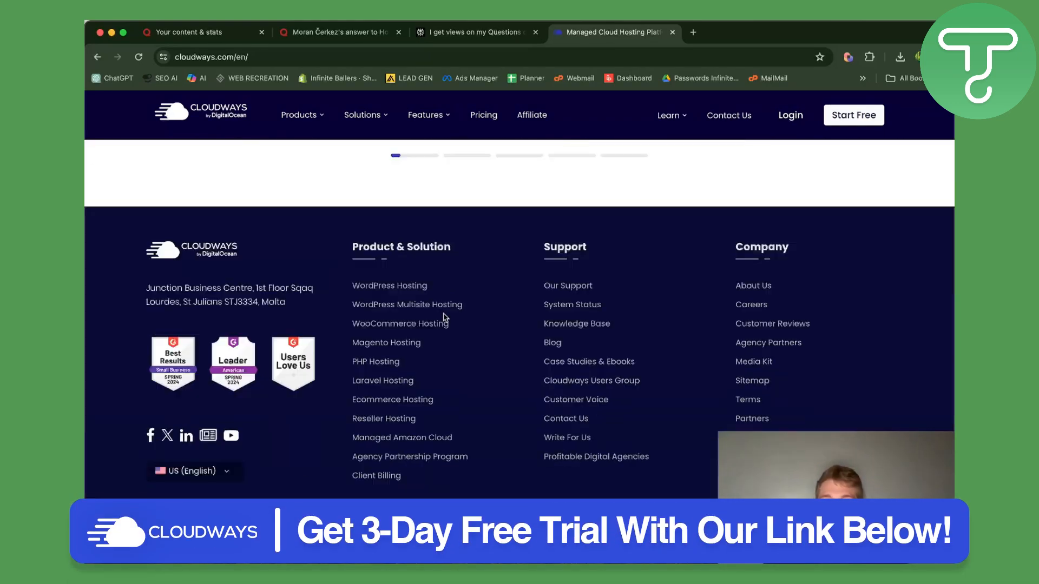
scroll(down, 3)
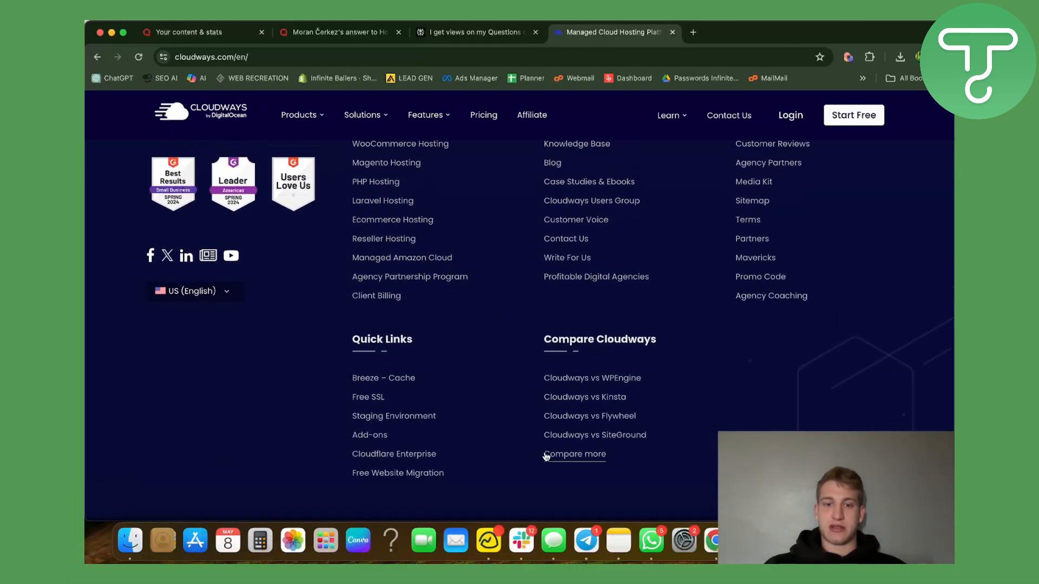
mouse_move(594, 435)
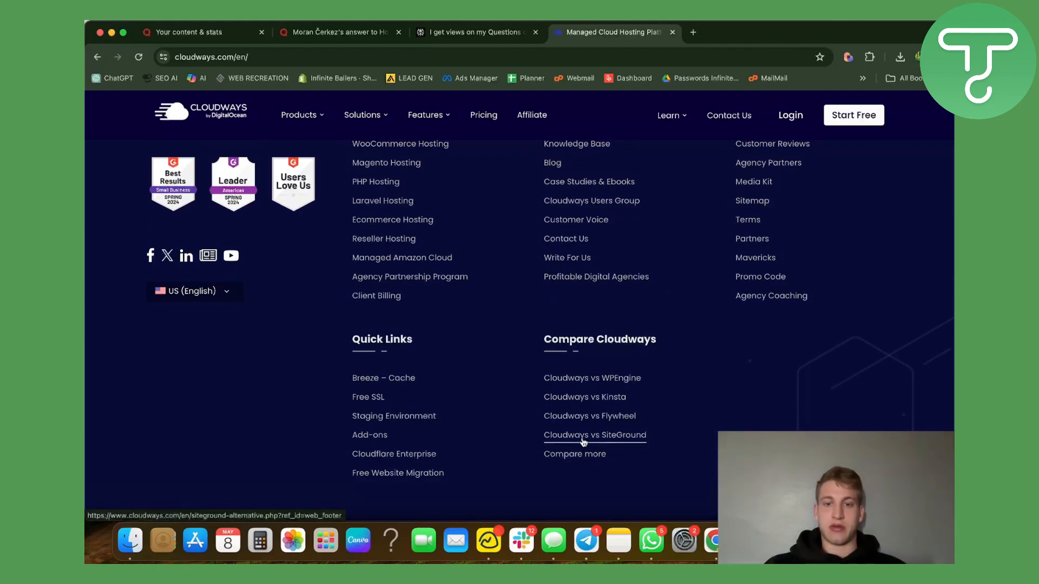
Step: Open the Cloudways vs SiteGround comparison page, browse its user reviews, and return to the top heading
click(594, 435)
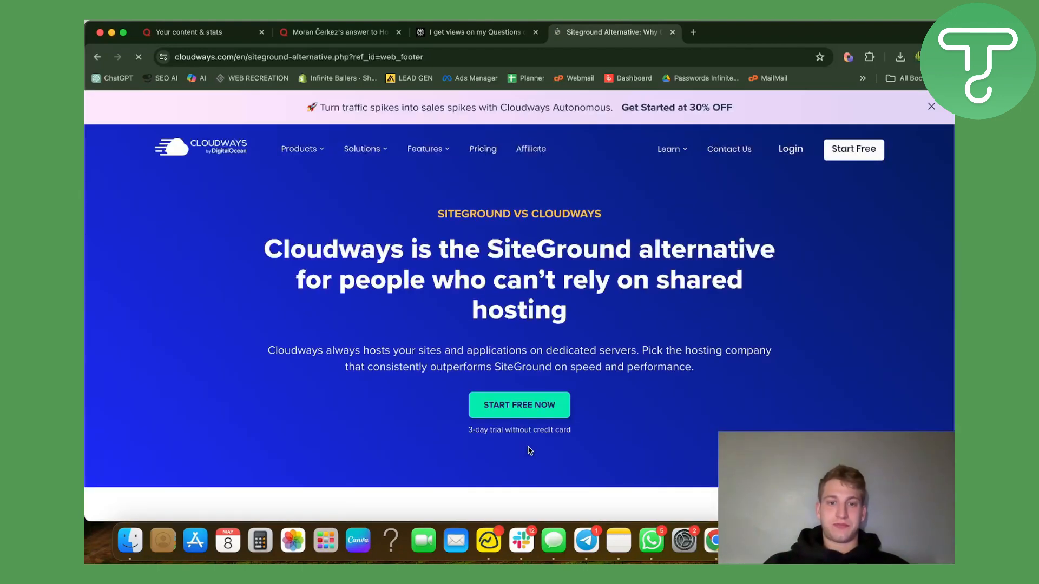
scroll(down, 3)
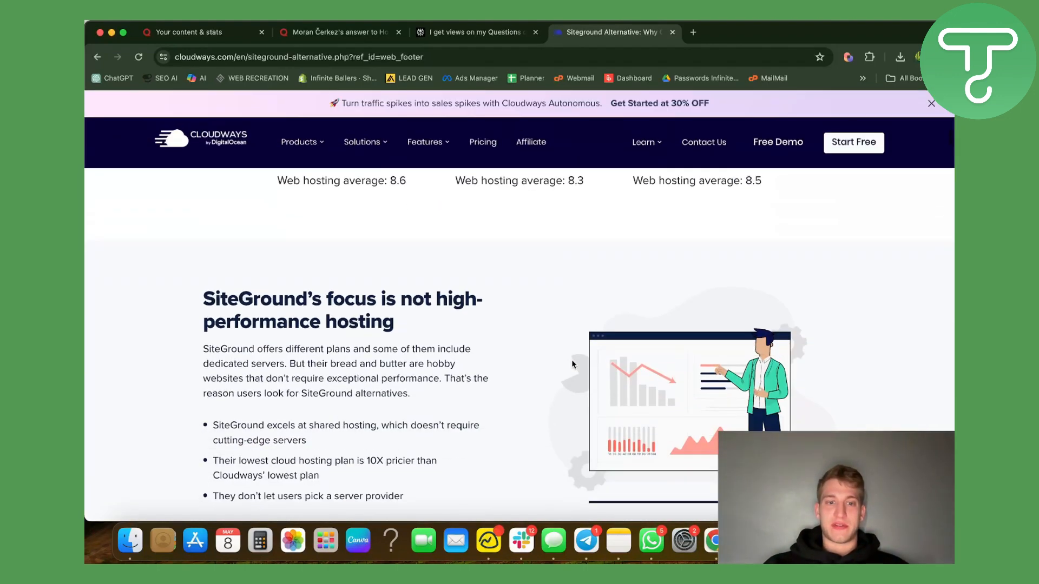
scroll(down, 3)
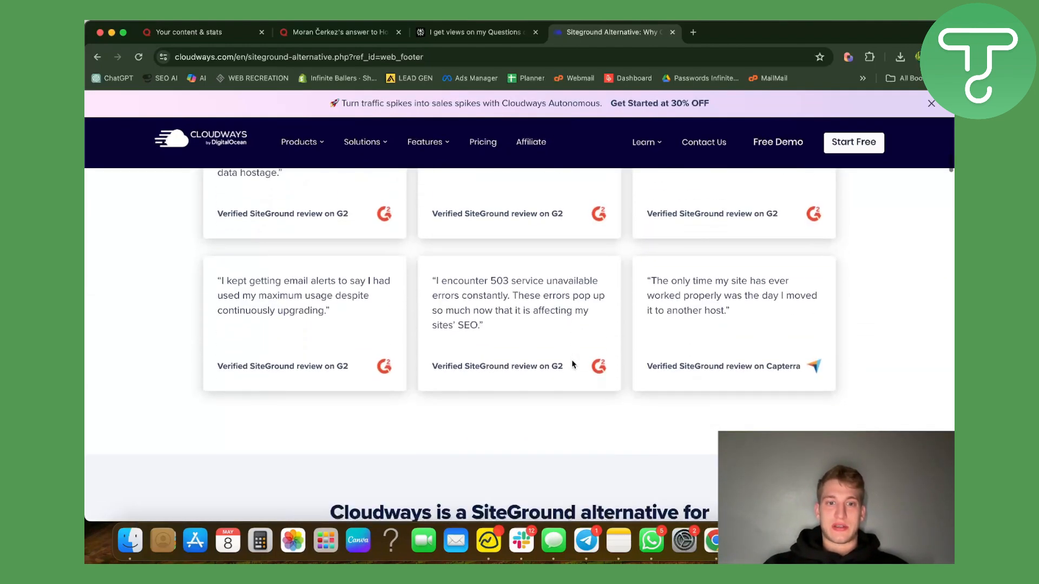
scroll(down, 3)
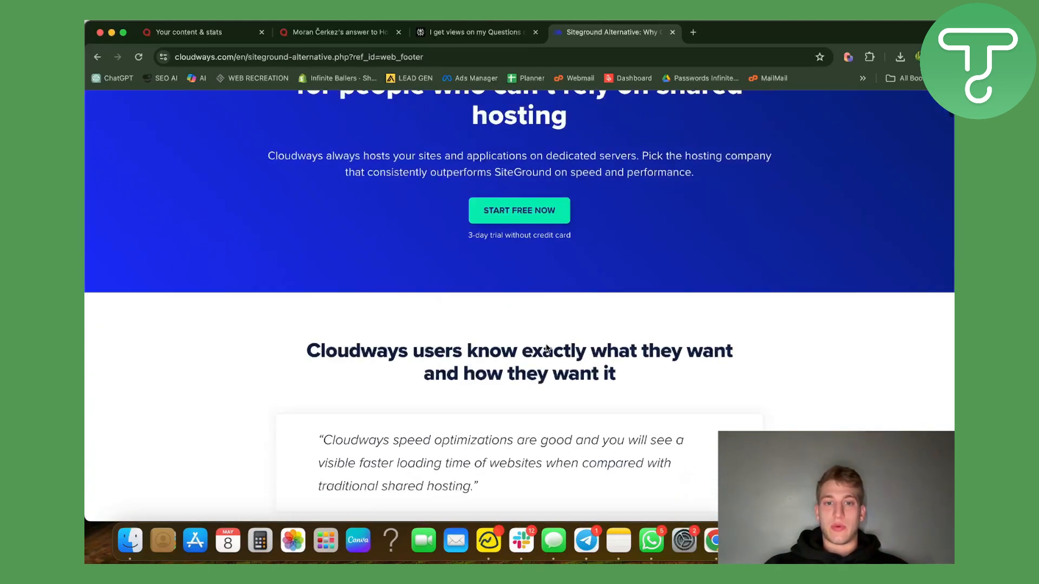
scroll(up, 3)
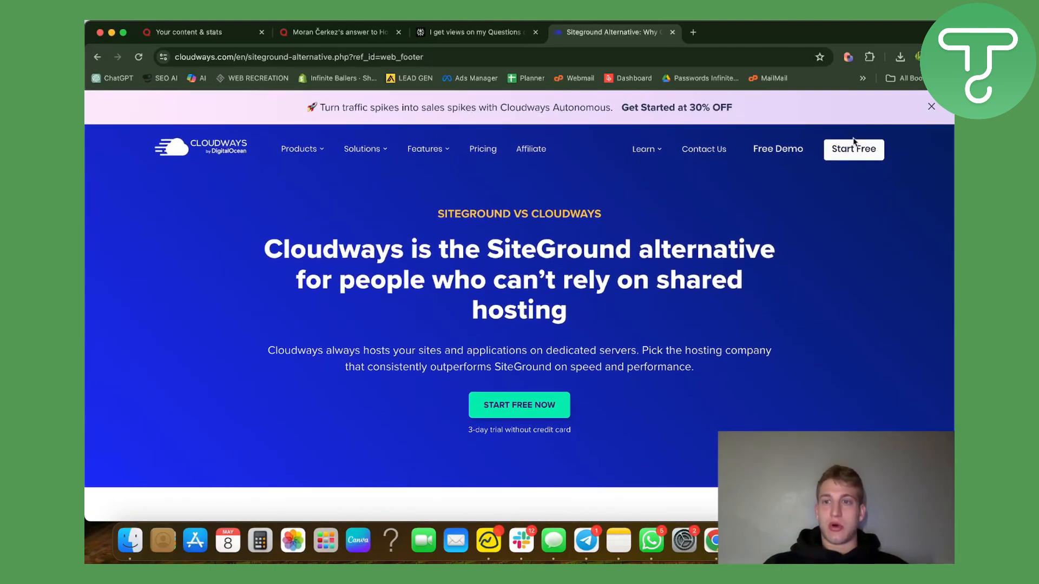
click(931, 106)
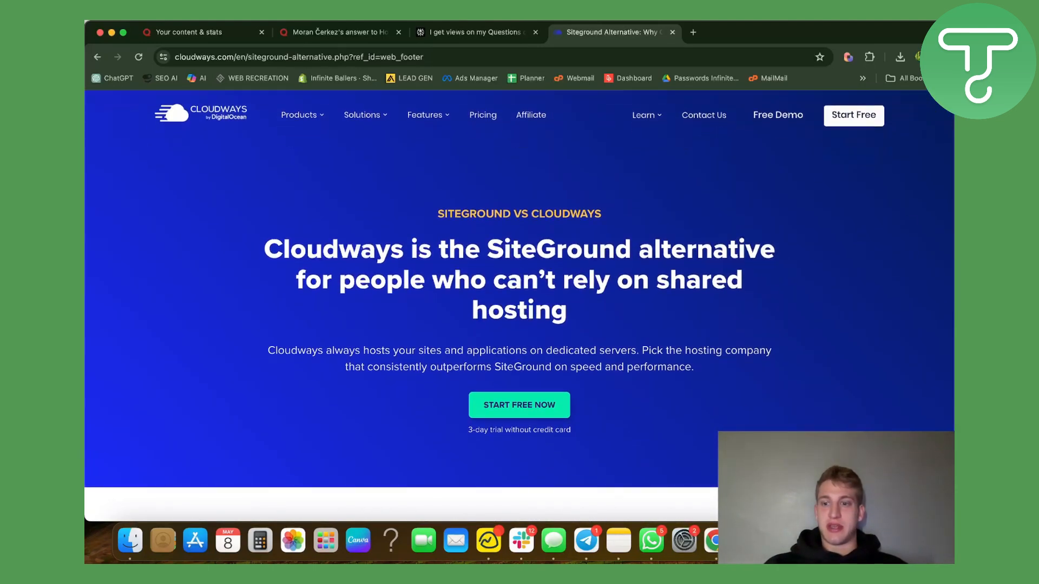
mouse_move(298, 115)
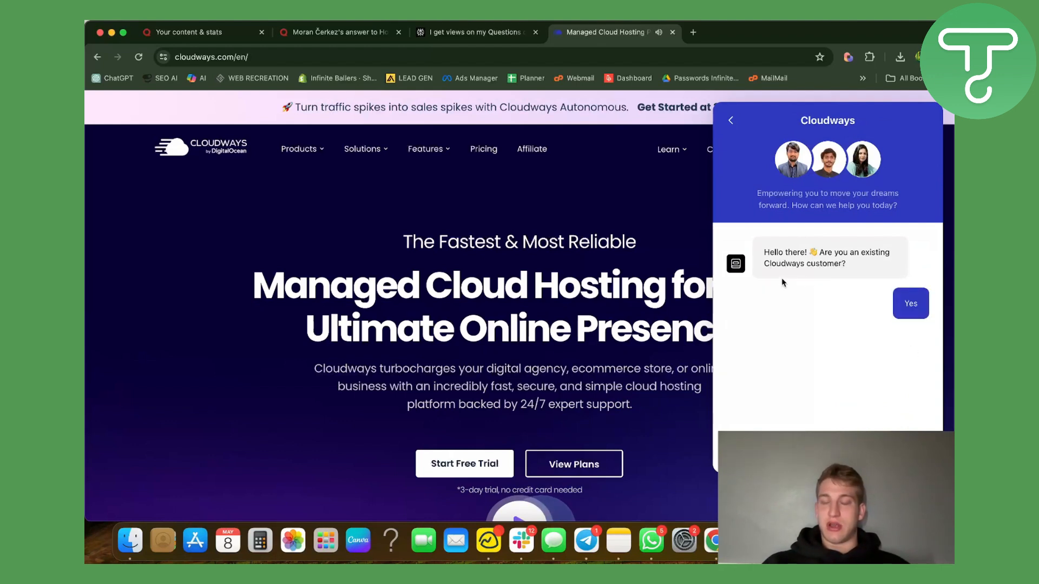
mouse_move(763, 159)
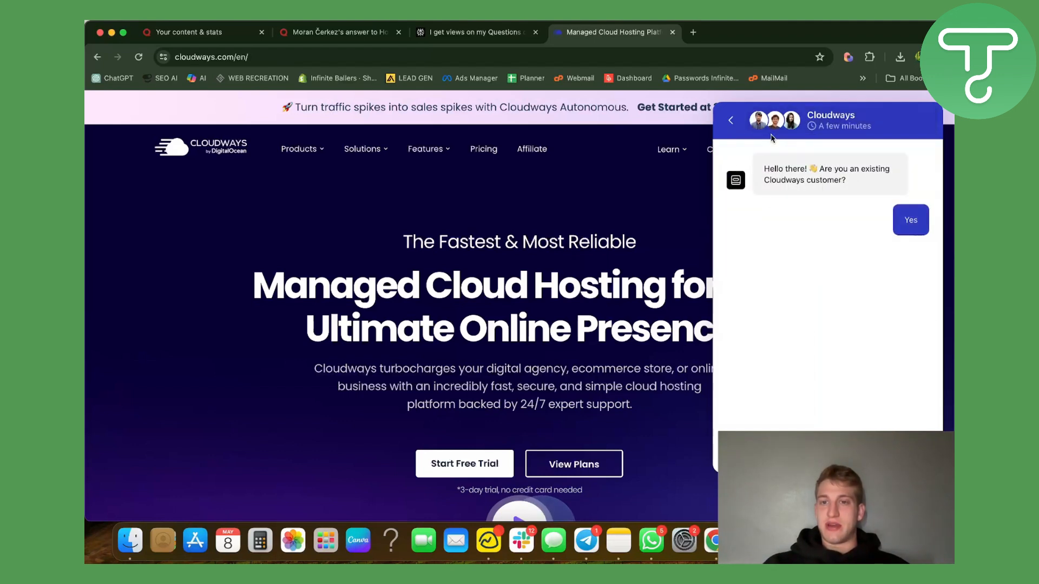
Step: Answer 'Yes' in the support chat, return to its help overview, and scroll to the dashboard preview
click(909, 219)
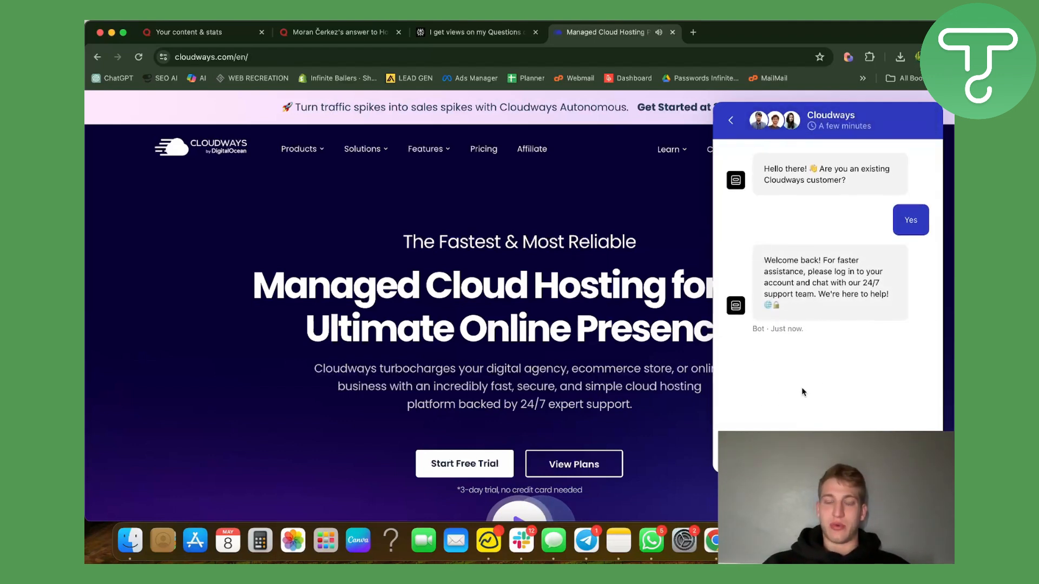
mouse_move(735, 212)
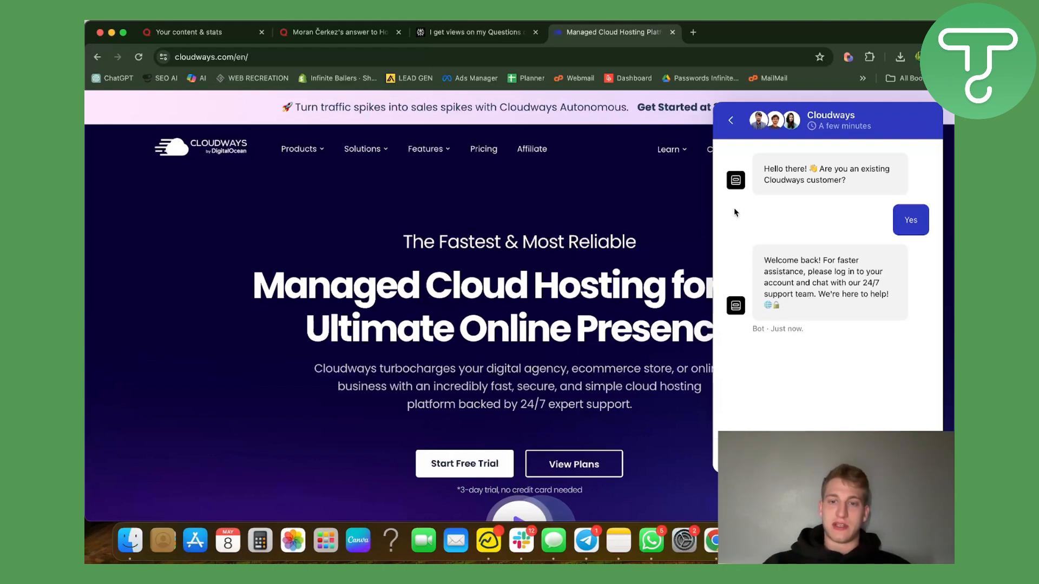
click(732, 120)
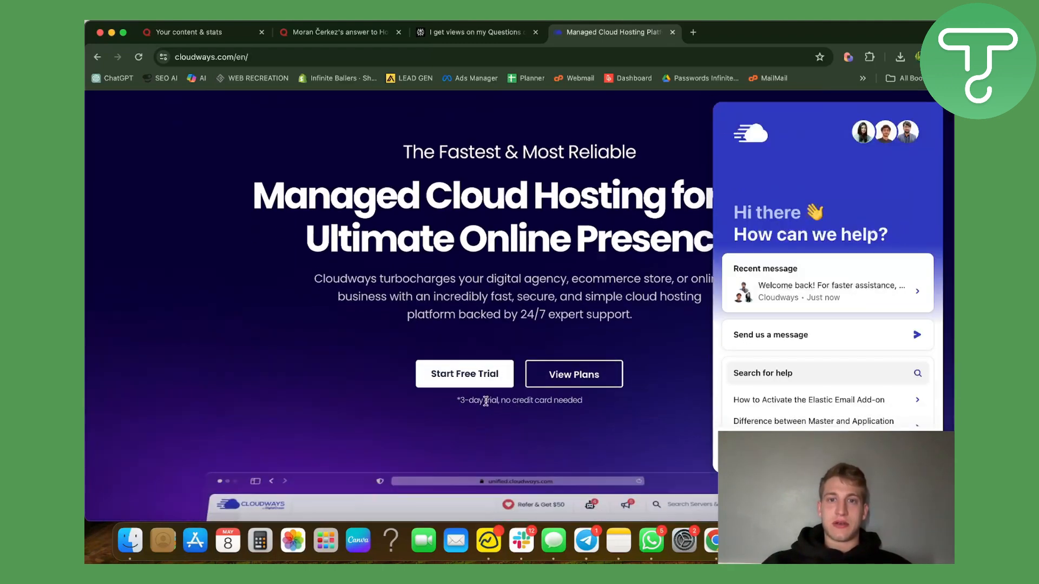
scroll(down, 3)
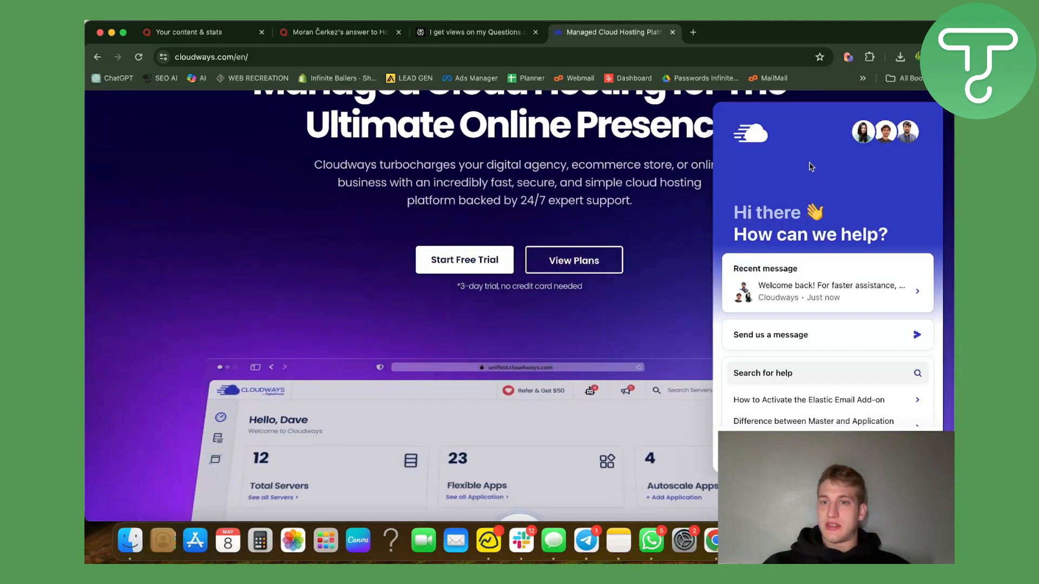
scroll(down, 3)
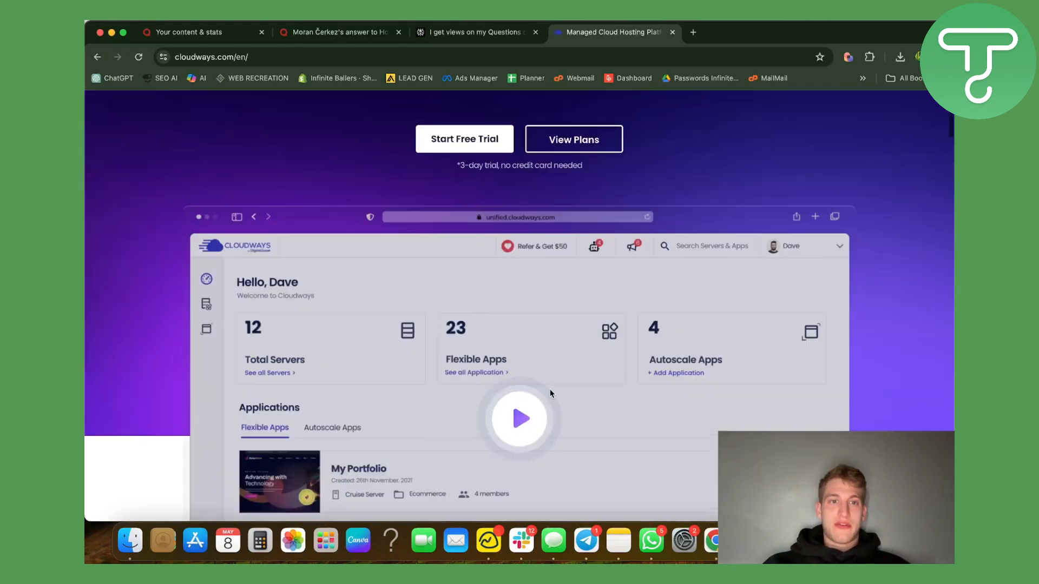
Step: From the Products menu, open the managed AWS hosting page in a new background tab
click(302, 149)
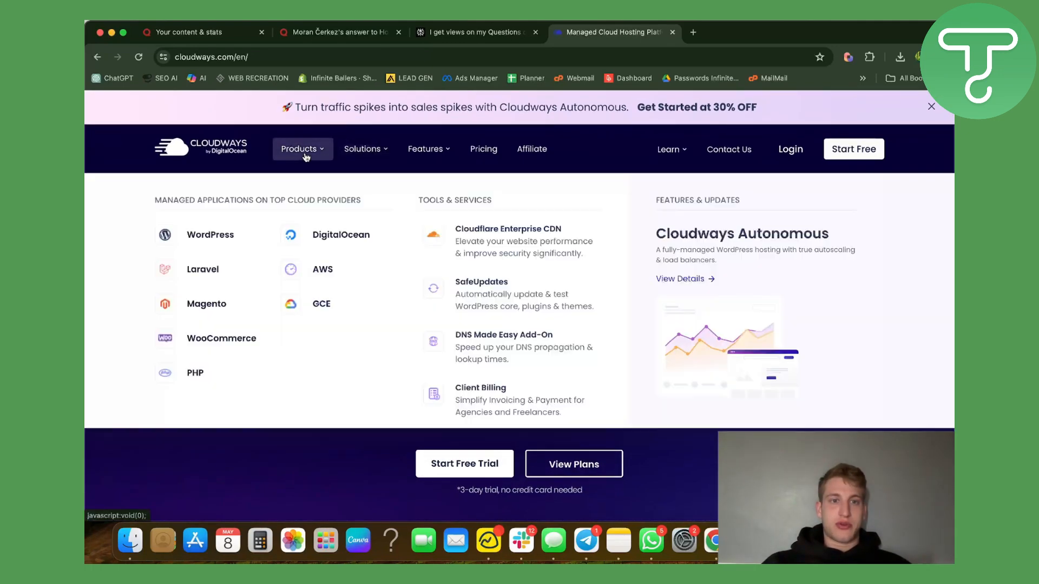
mouse_move(210, 234)
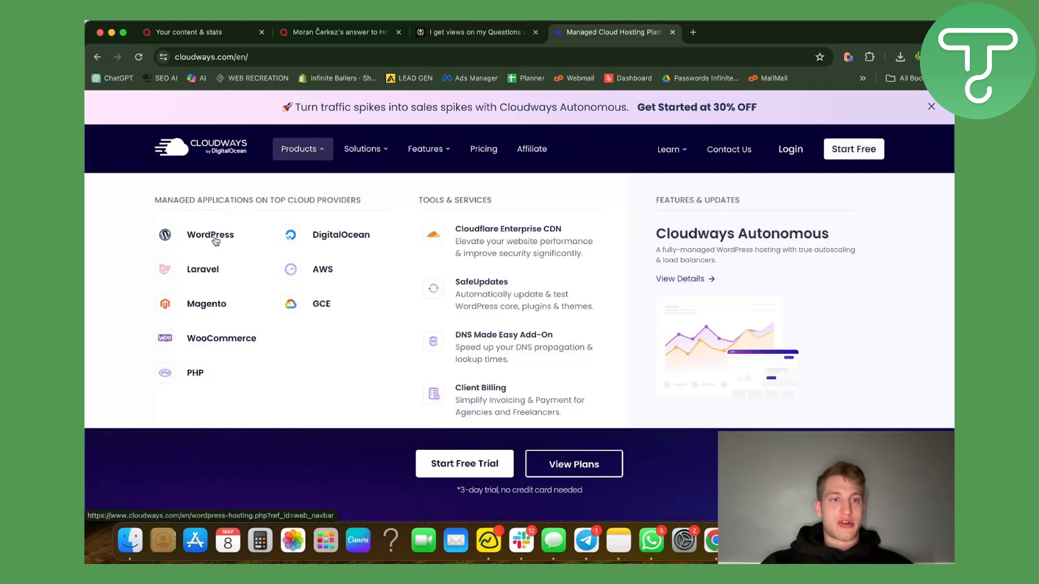
mouse_move(204, 340)
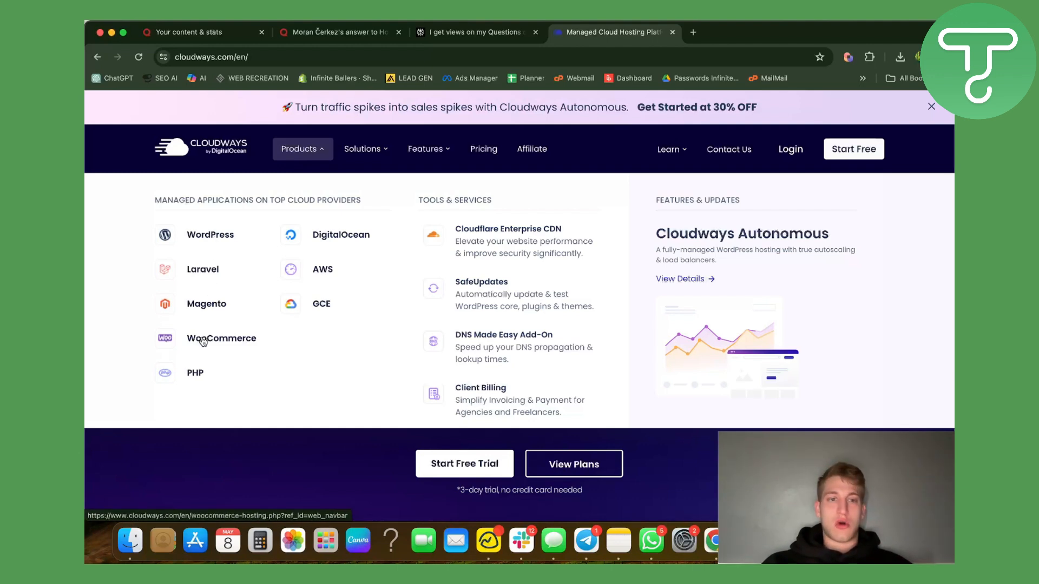
mouse_move(318, 283)
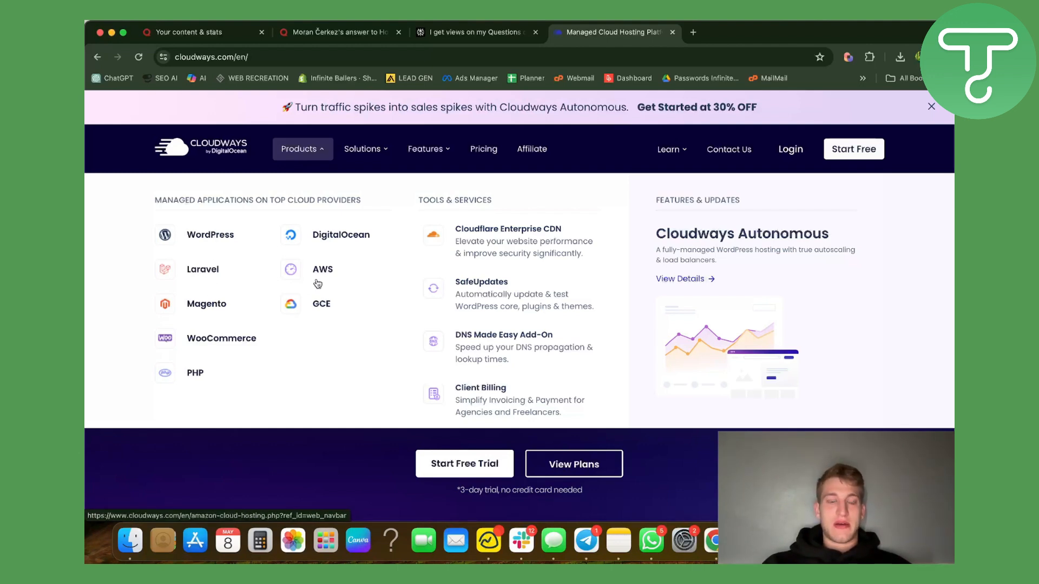
right_click(323, 269)
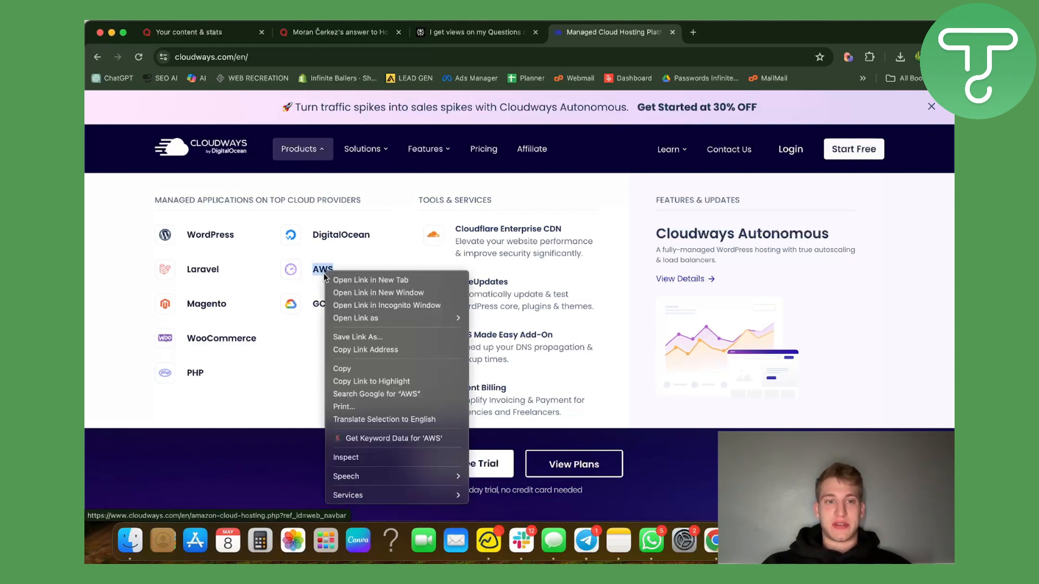
click(369, 279)
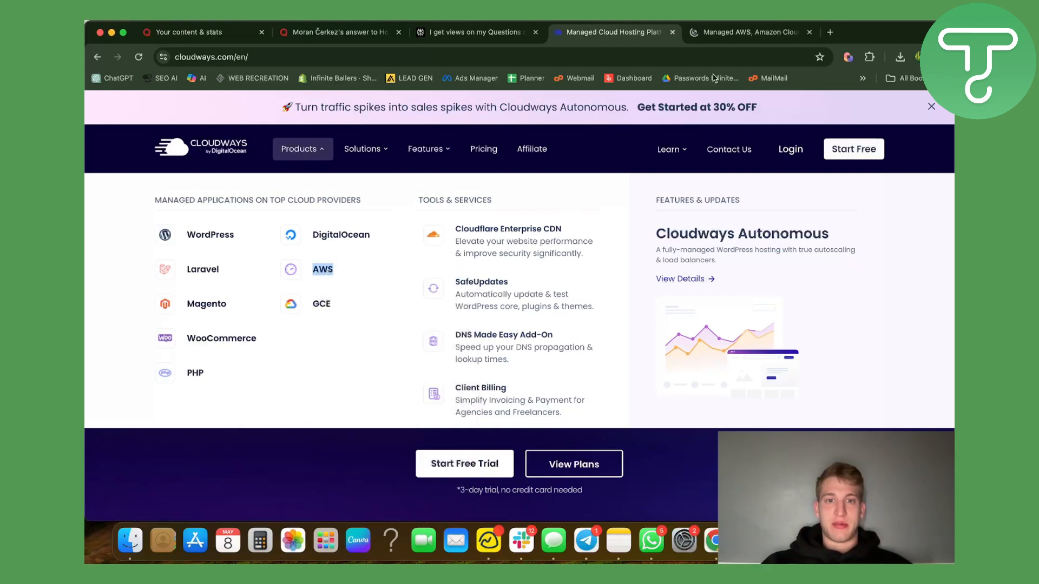
Step: View the managed AWS hosting page down to the 'Managed Yet Under Your Control' section
click(323, 269)
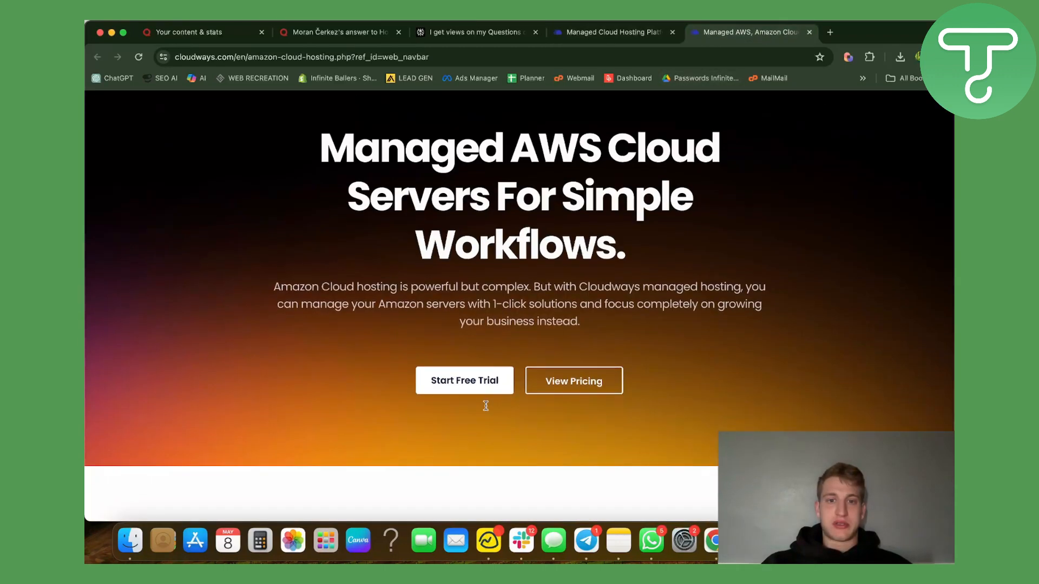
scroll(down, 3)
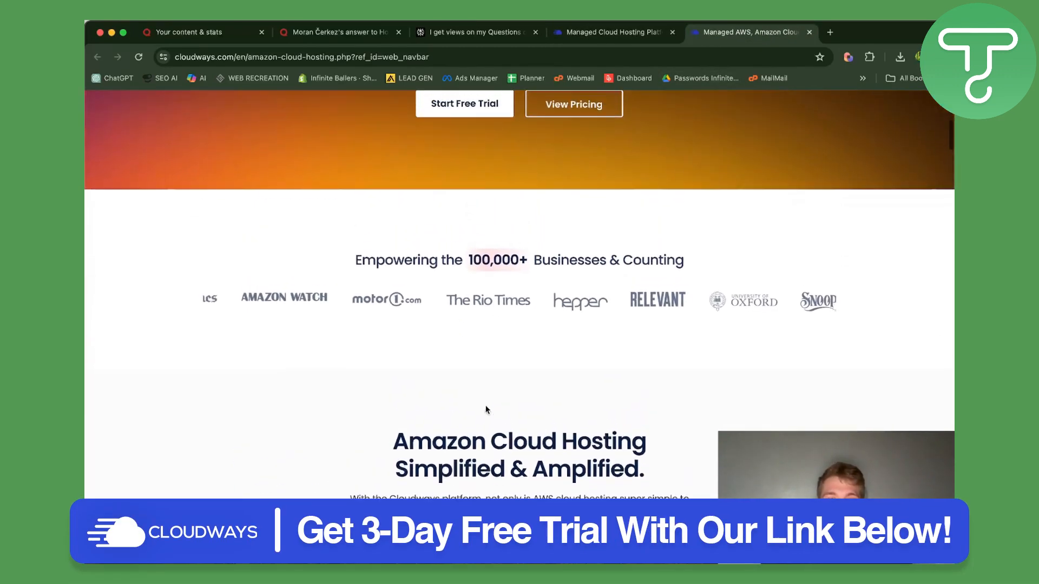
scroll(down, 3)
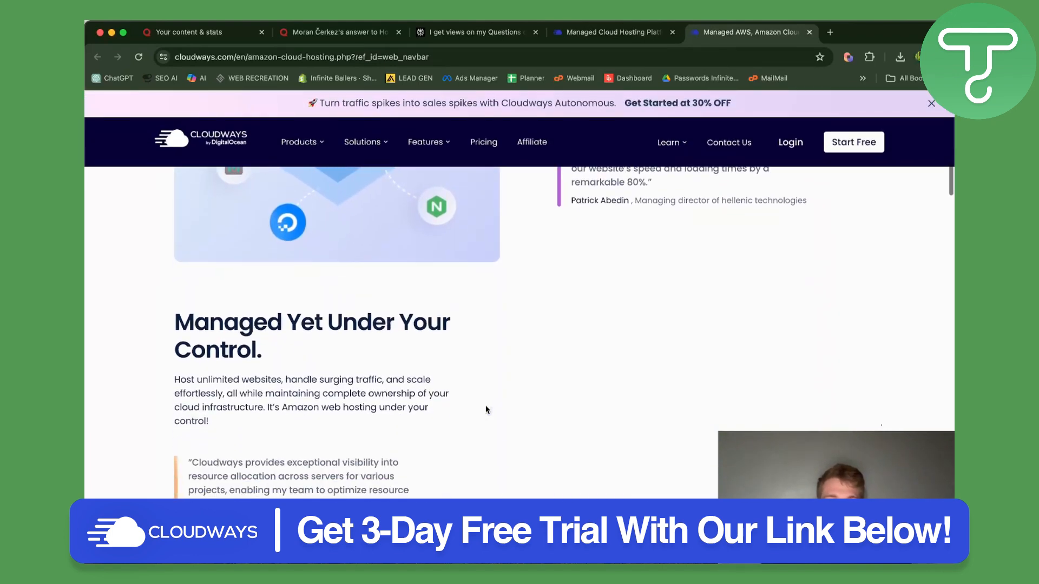
scroll(up, 3)
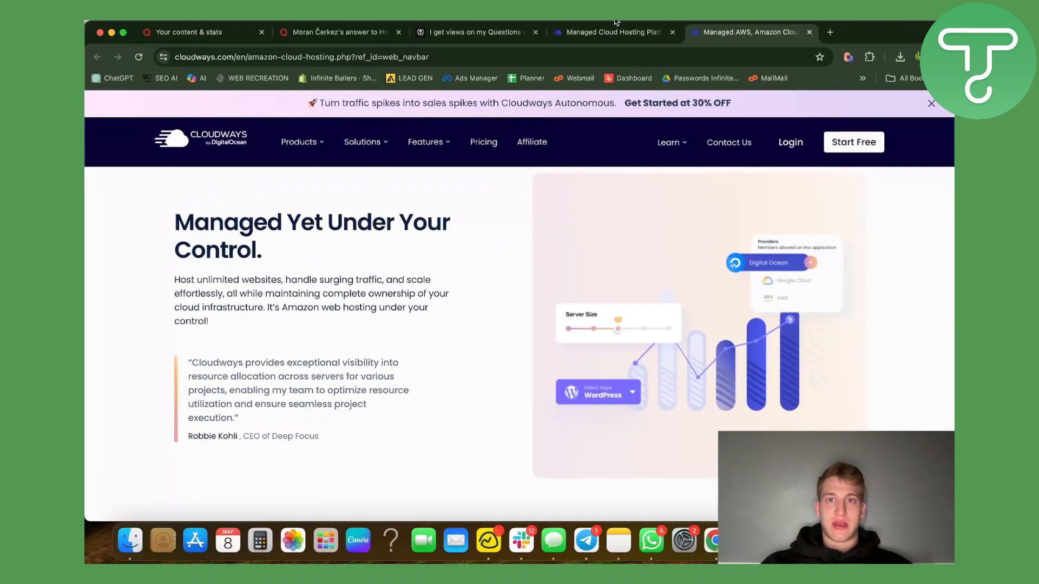
Step: Return to the Cloudways homepage tab with its Products menu listing AWS
click(299, 142)
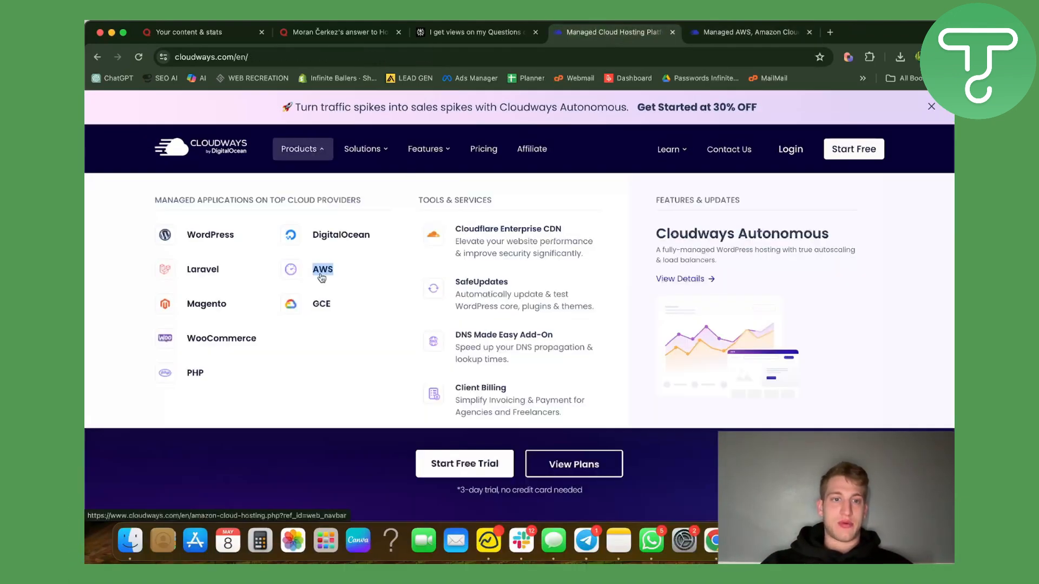
mouse_move(195, 377)
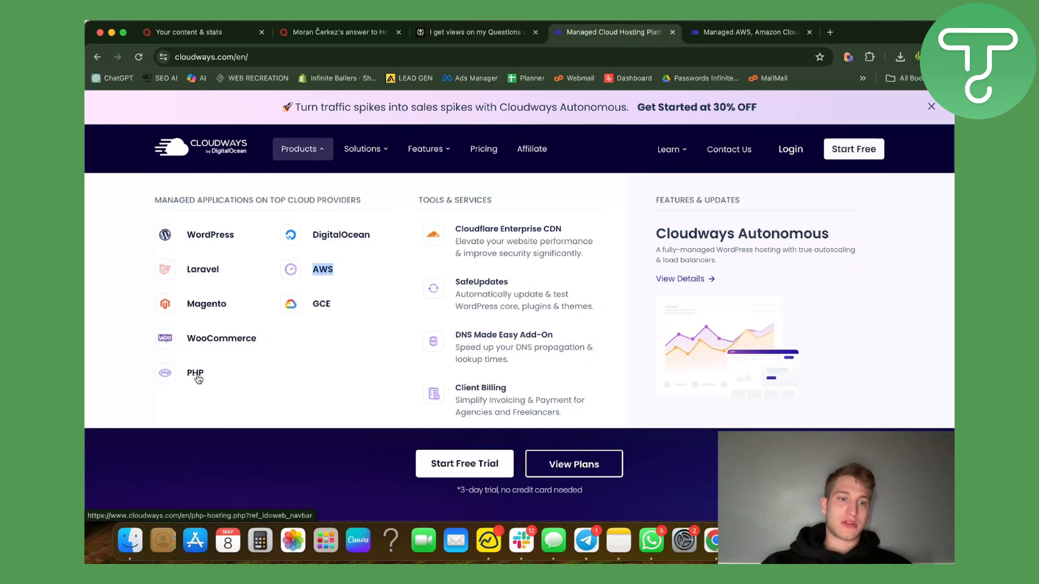
mouse_move(248, 230)
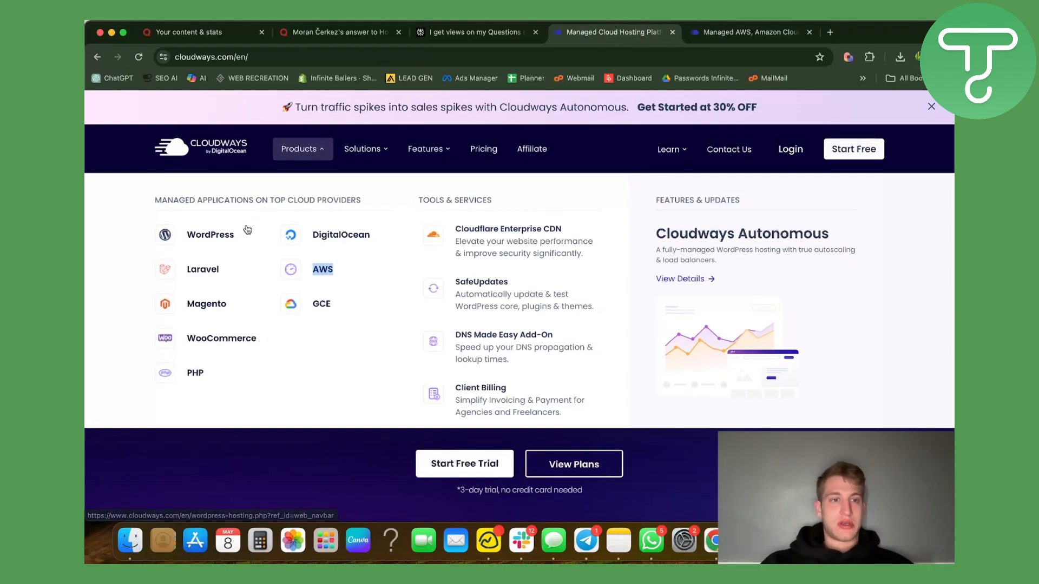
mouse_move(206, 240)
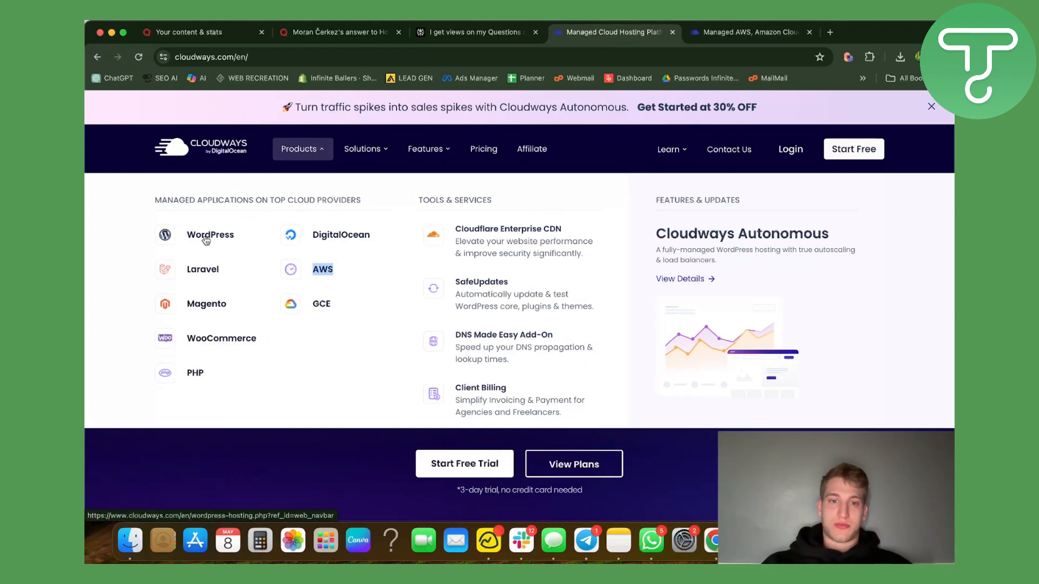
mouse_move(325, 289)
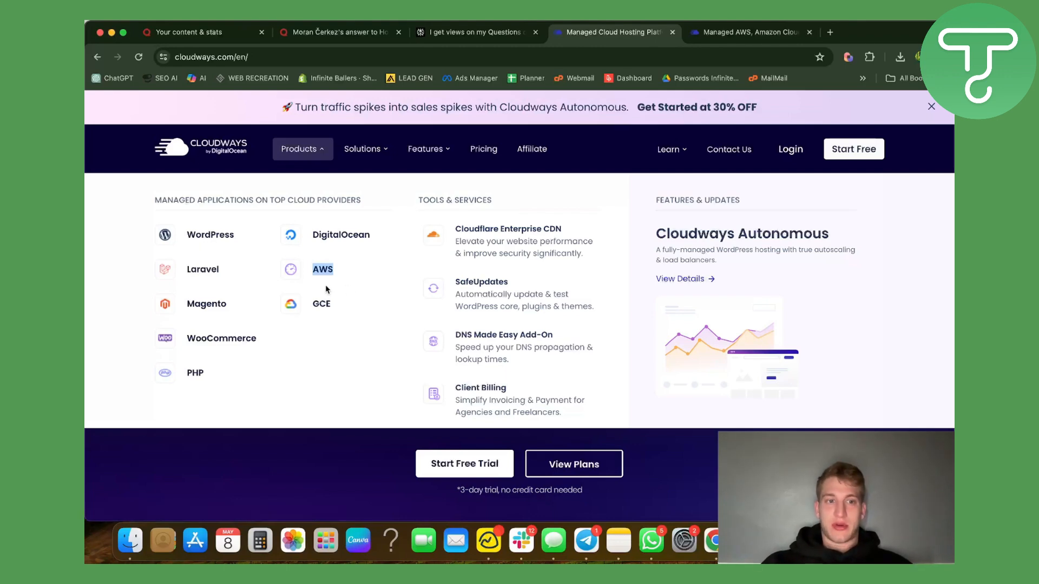
mouse_move(437, 331)
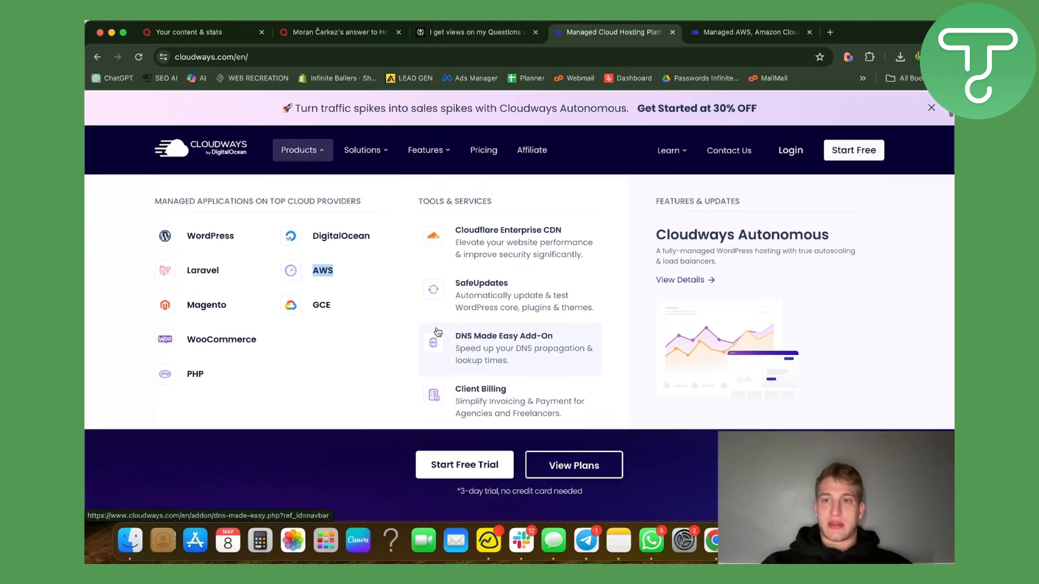
mouse_move(225, 246)
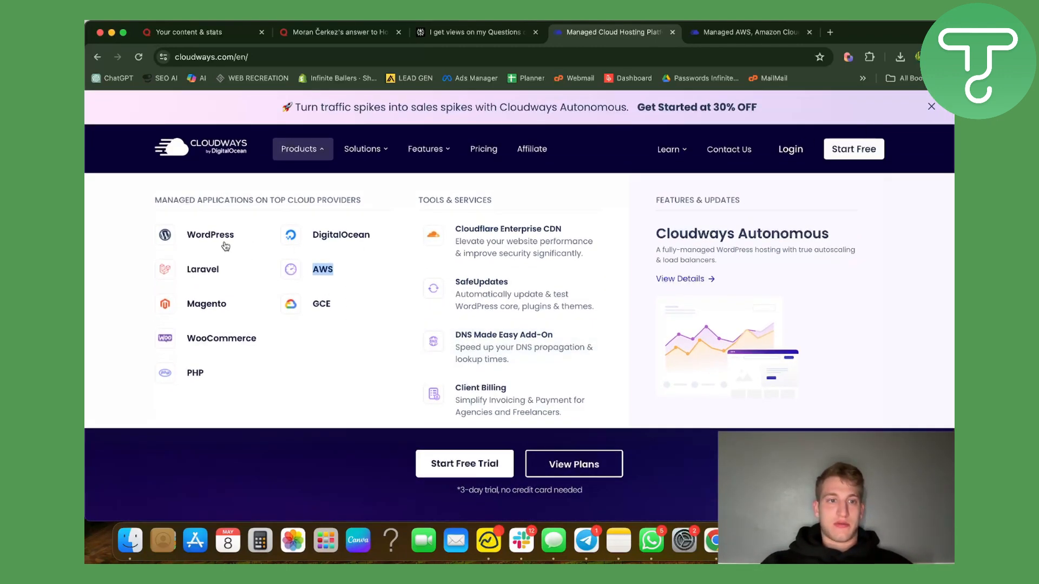
Step: Open the WordPress hosting page and browse its DigitalOcean plans from 1 GB to 64 GB
click(210, 235)
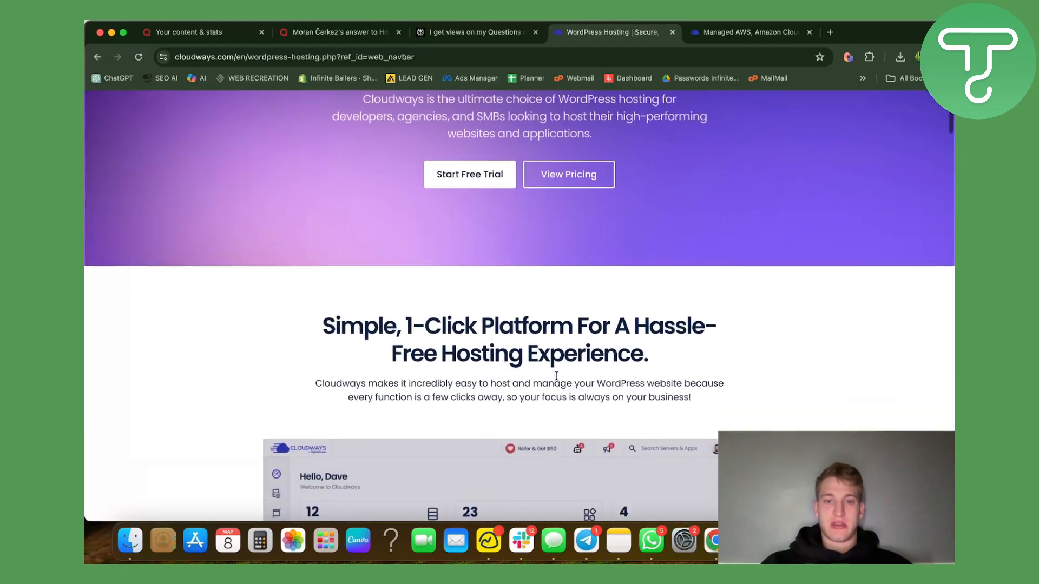
scroll(up, 3)
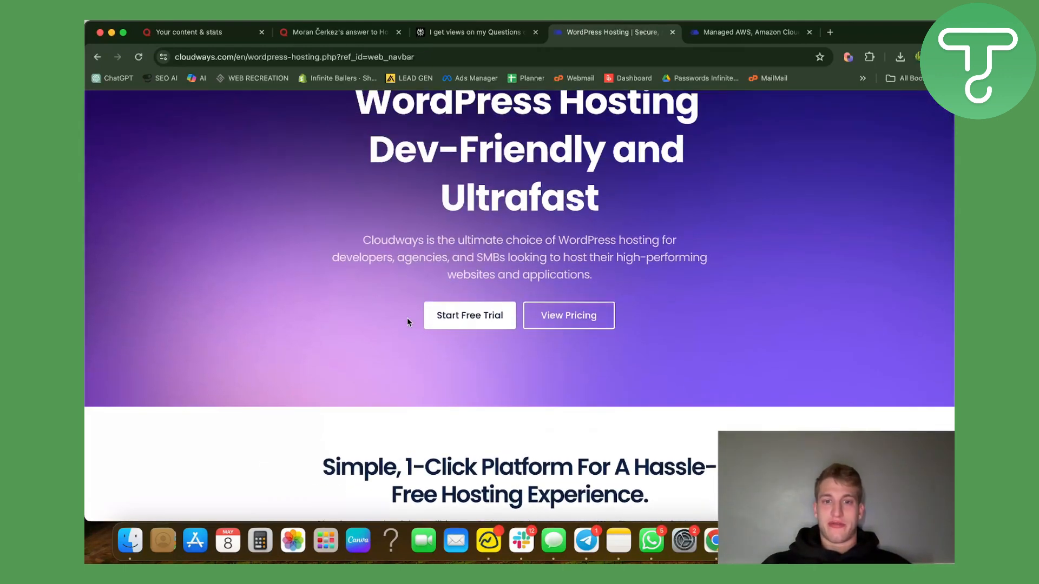
click(567, 316)
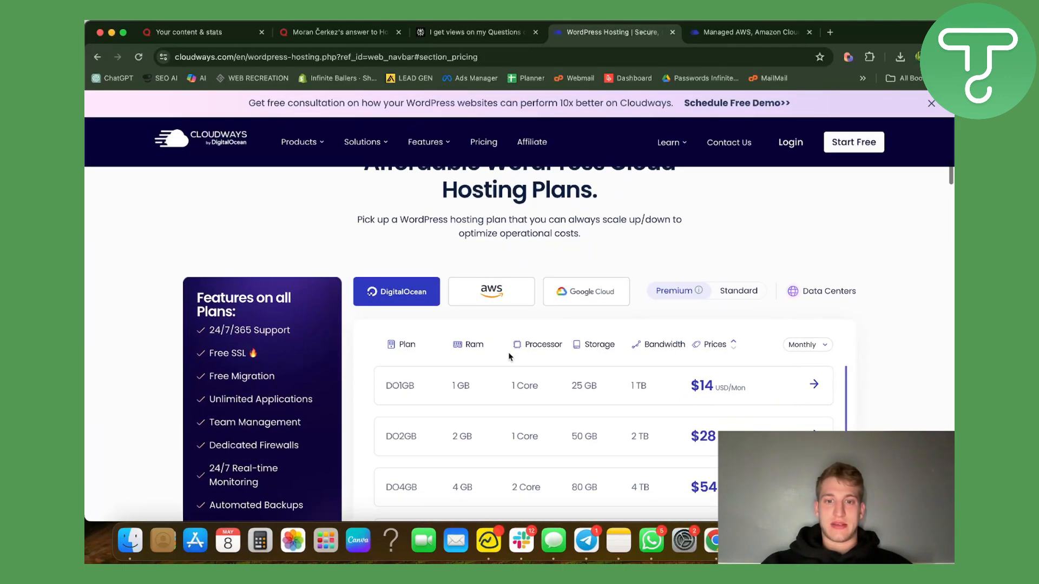
scroll(down, 3)
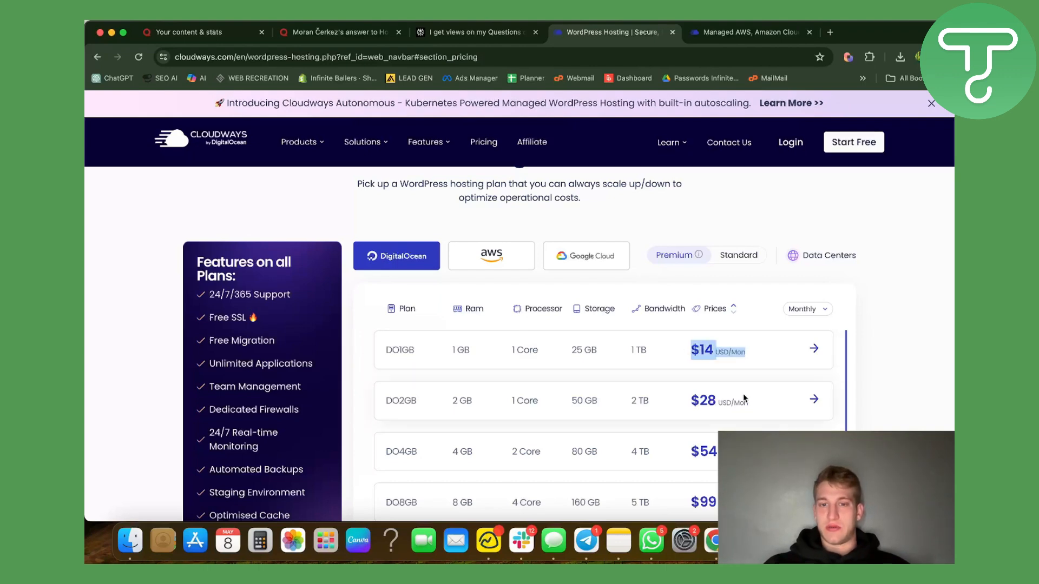
scroll(down, 3)
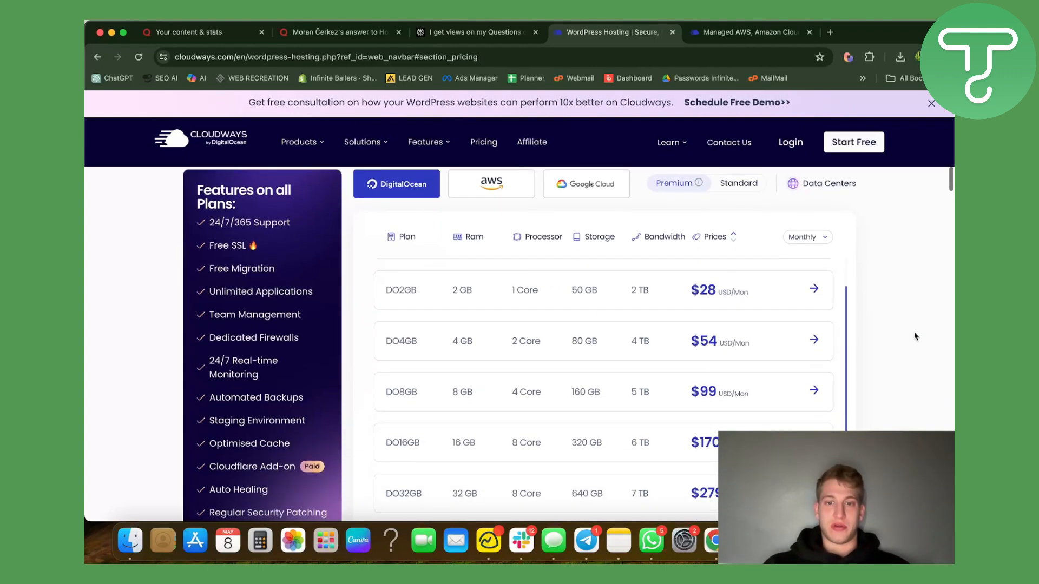
scroll(down, 3)
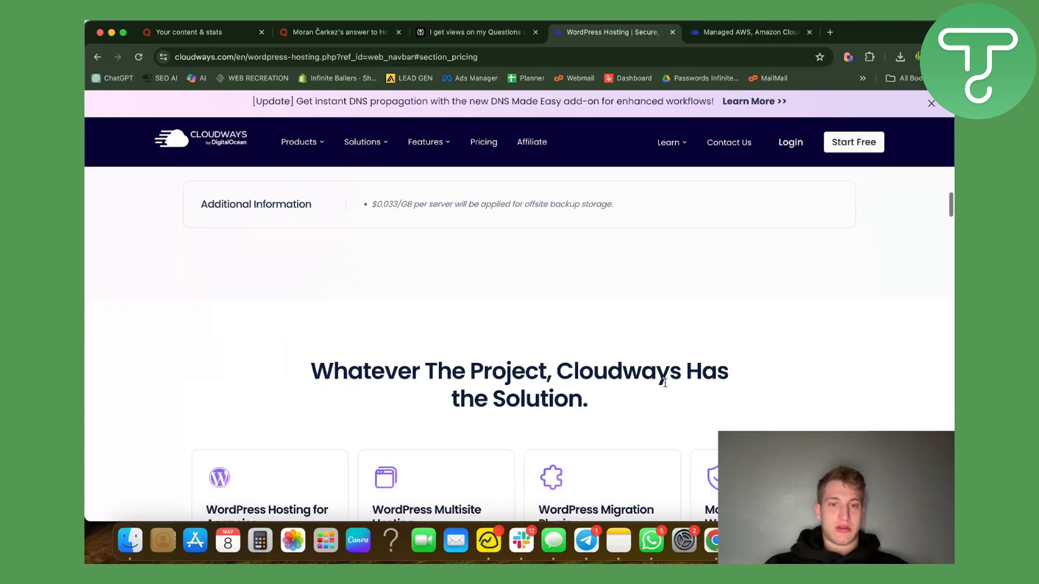
scroll(up, 3)
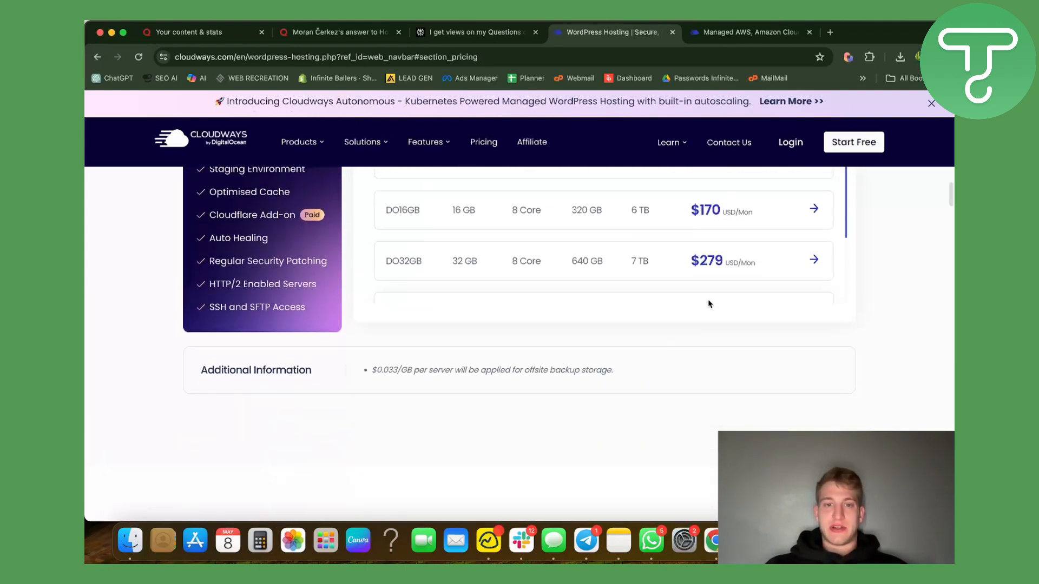
scroll(up, 3)
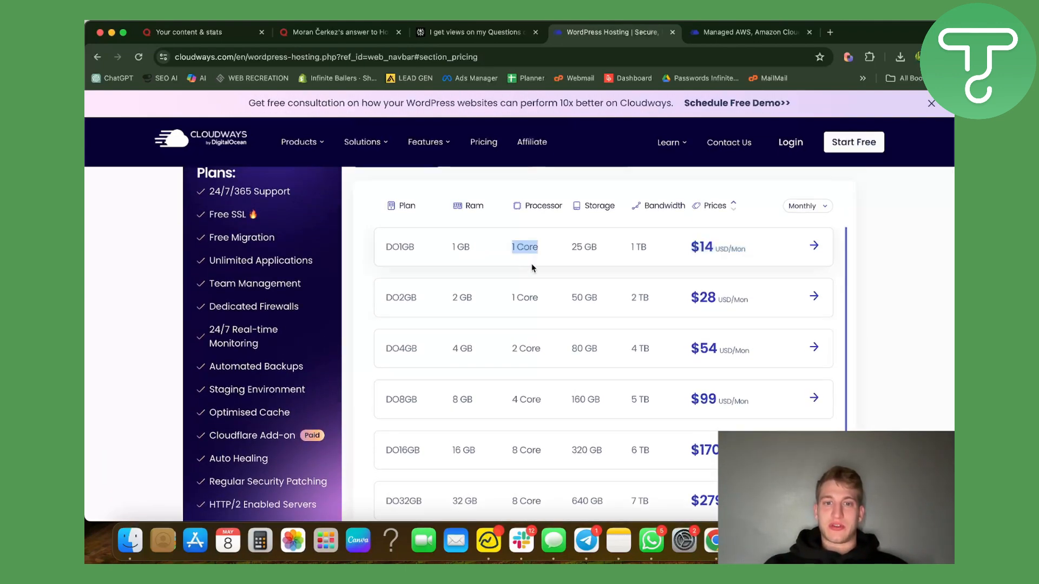
Step: Highlight the 4 Core processor of the DO8GB plan and review the remaining monthly prices
scroll(down, 3)
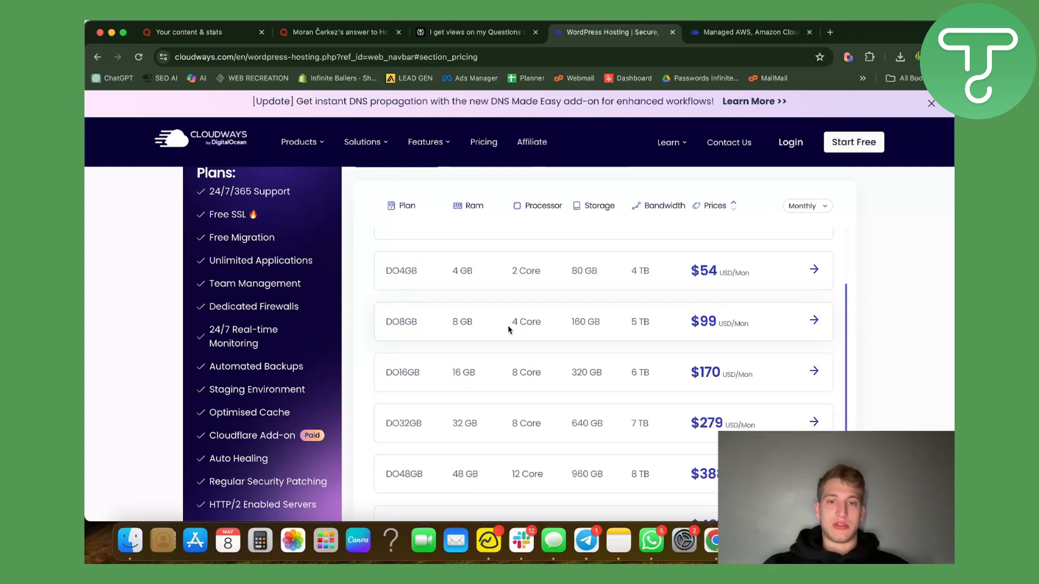
double_click(526, 321)
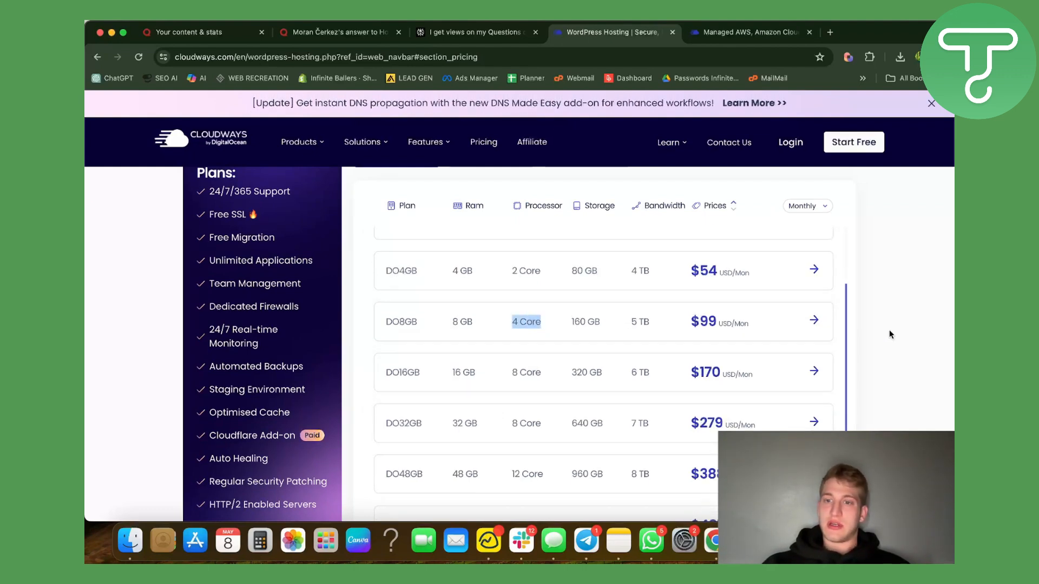
scroll(down, 3)
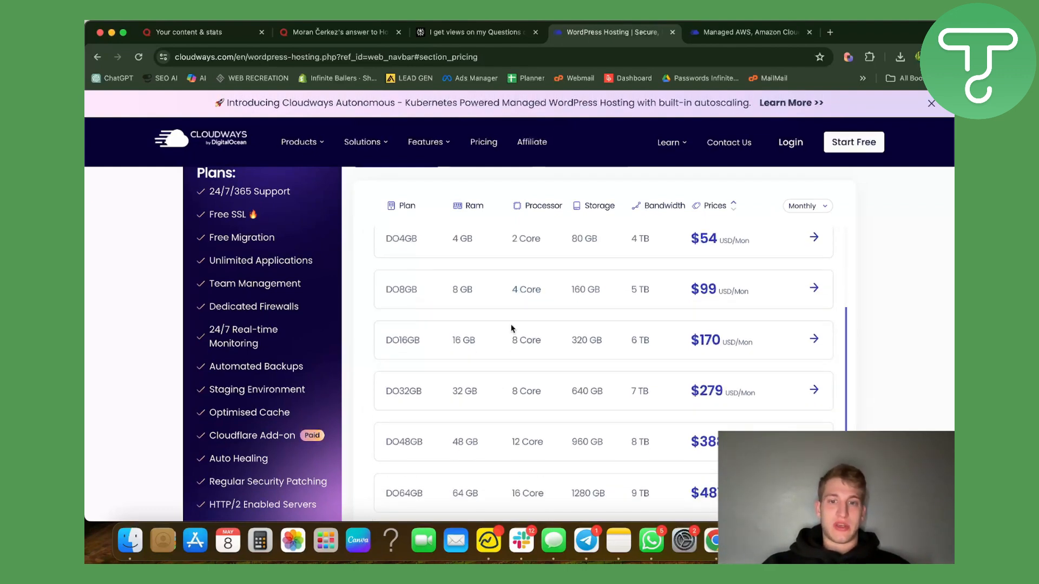
scroll(down, 3)
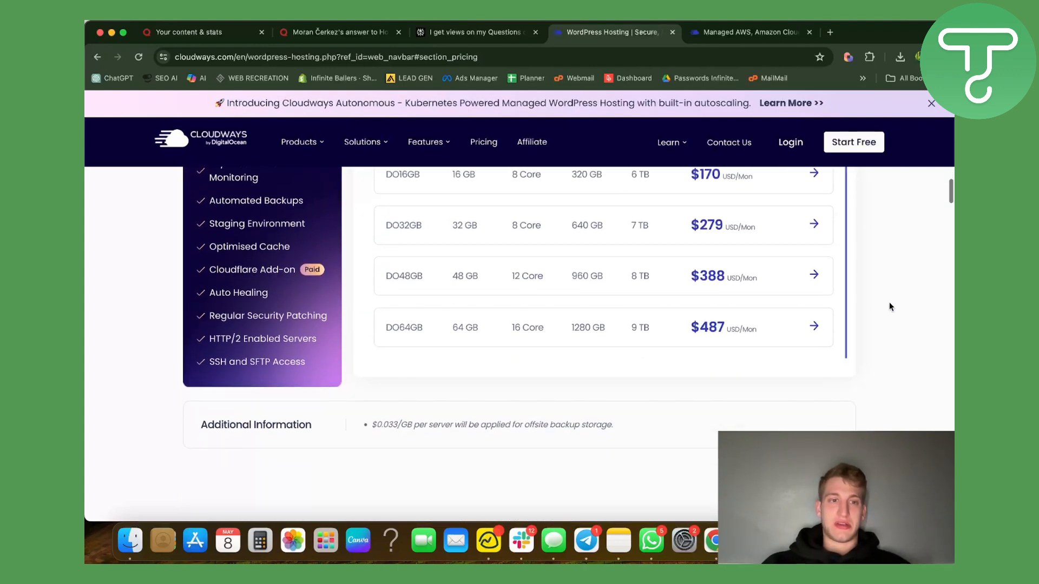
scroll(up, 3)
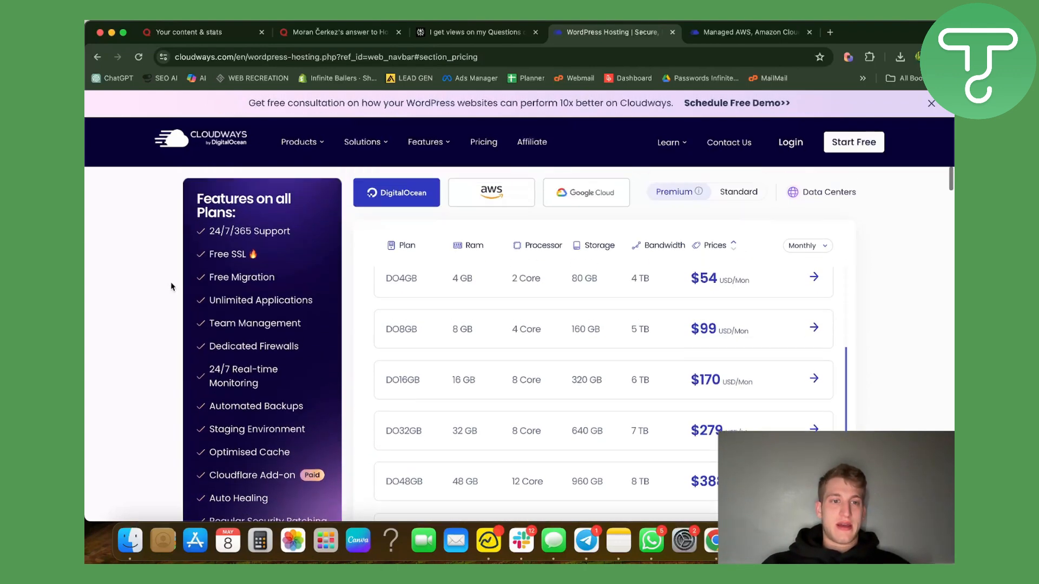
double_click(249, 230)
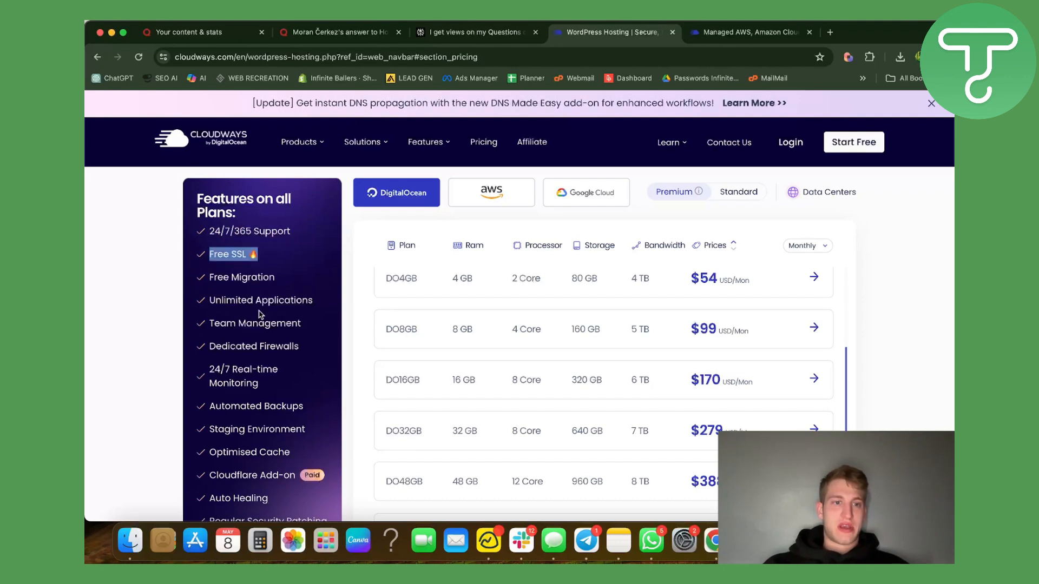
scroll(down, 3)
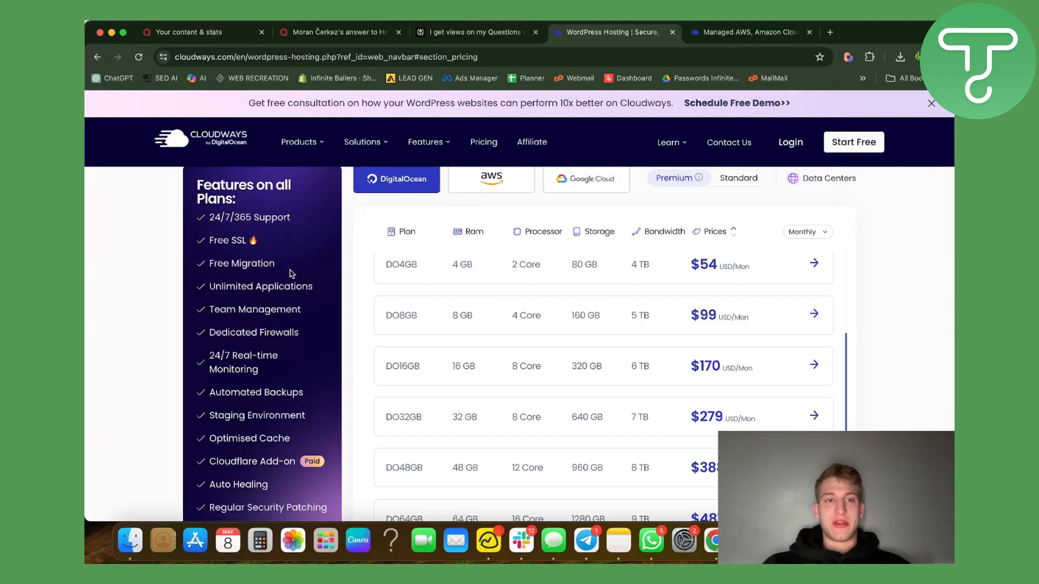
double_click(240, 263)
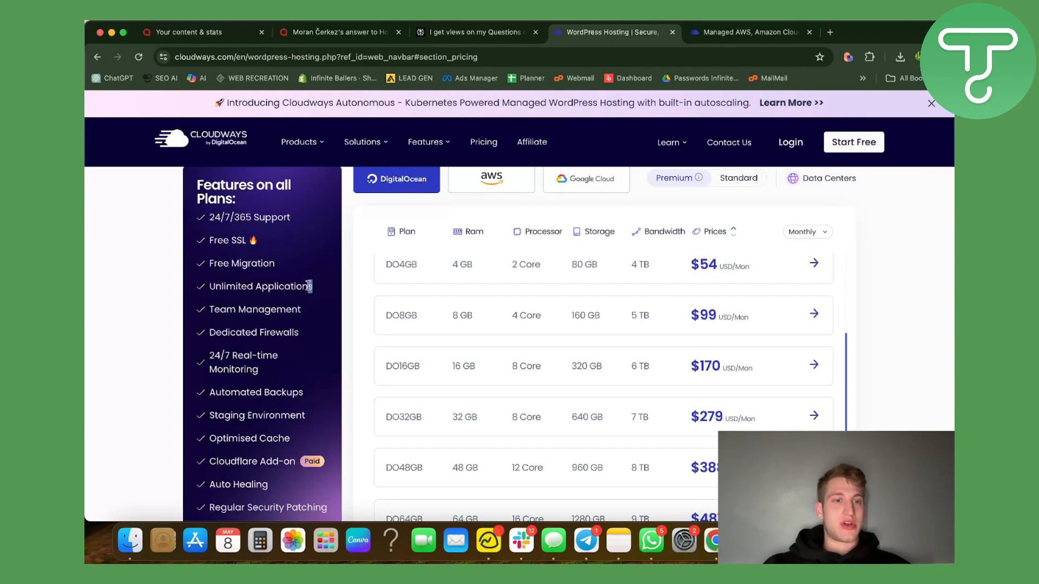
double_click(241, 263)
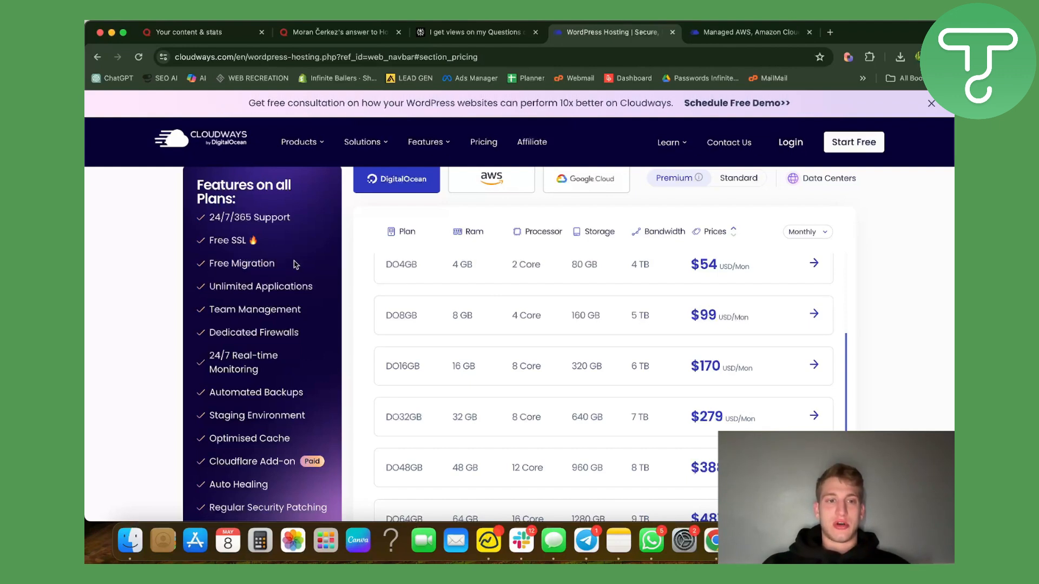
mouse_move(316, 290)
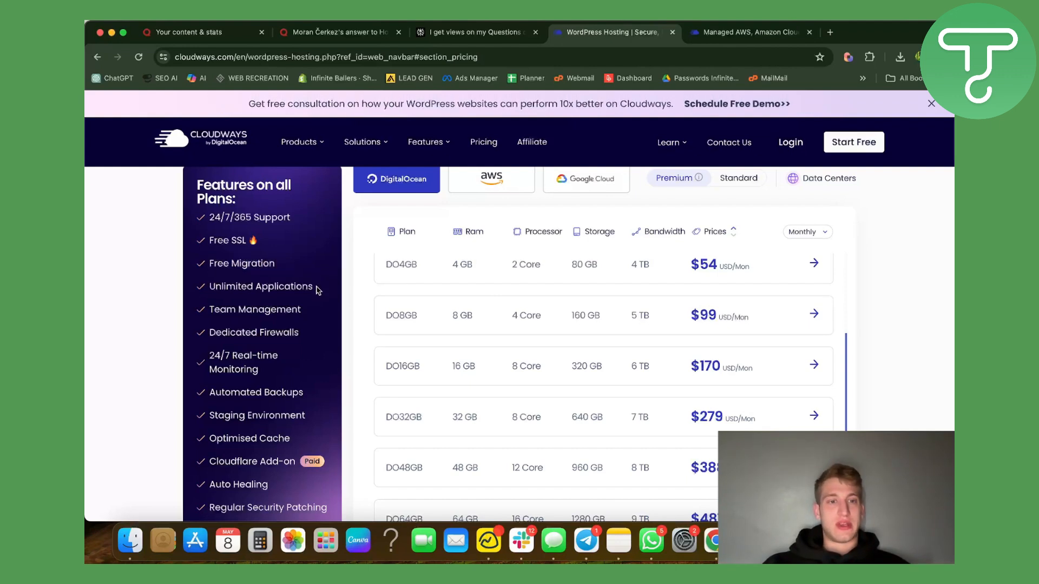
scroll(down, 3)
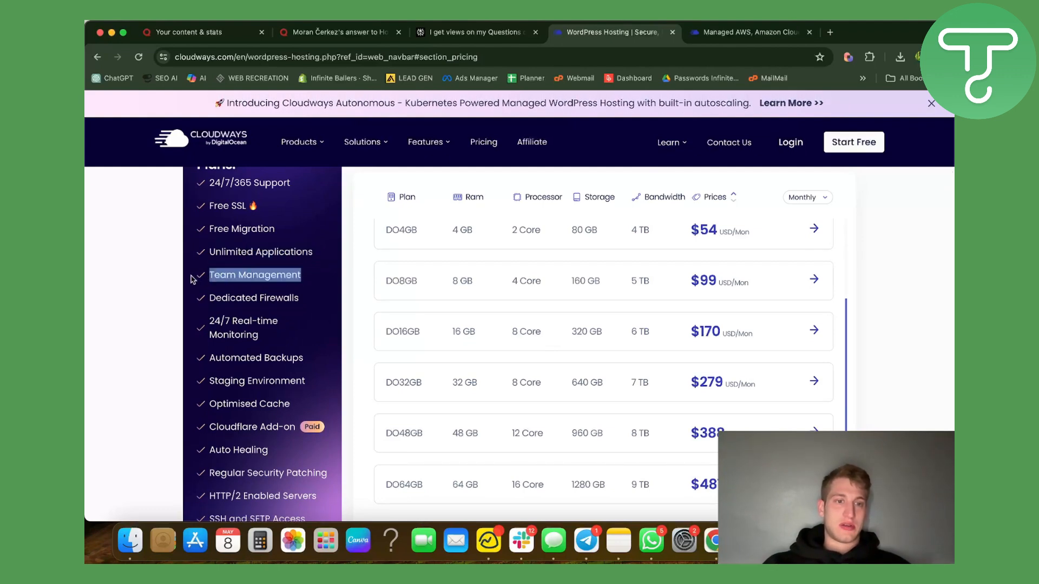
scroll(down, 3)
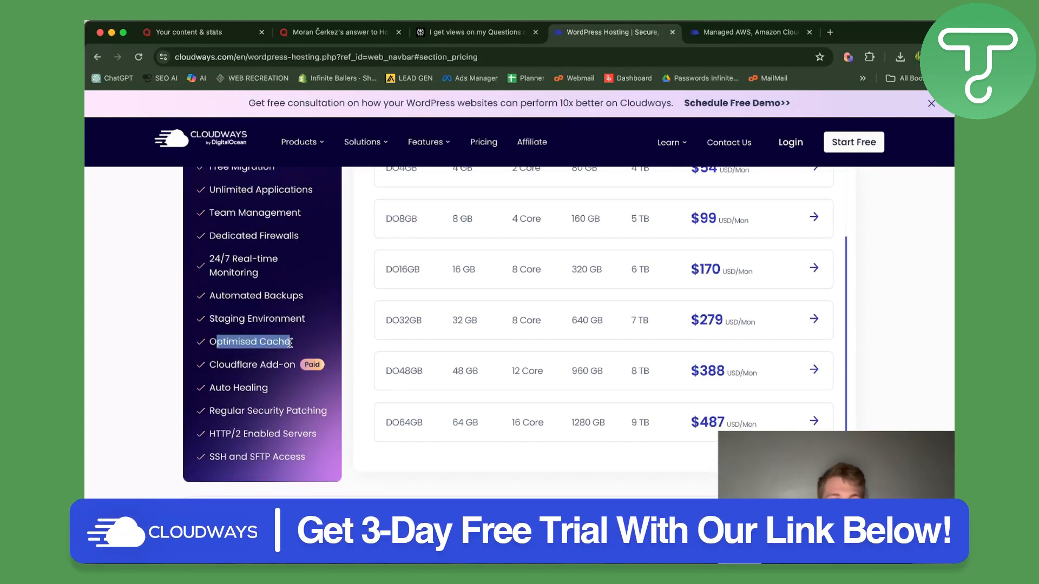
scroll(down, 3)
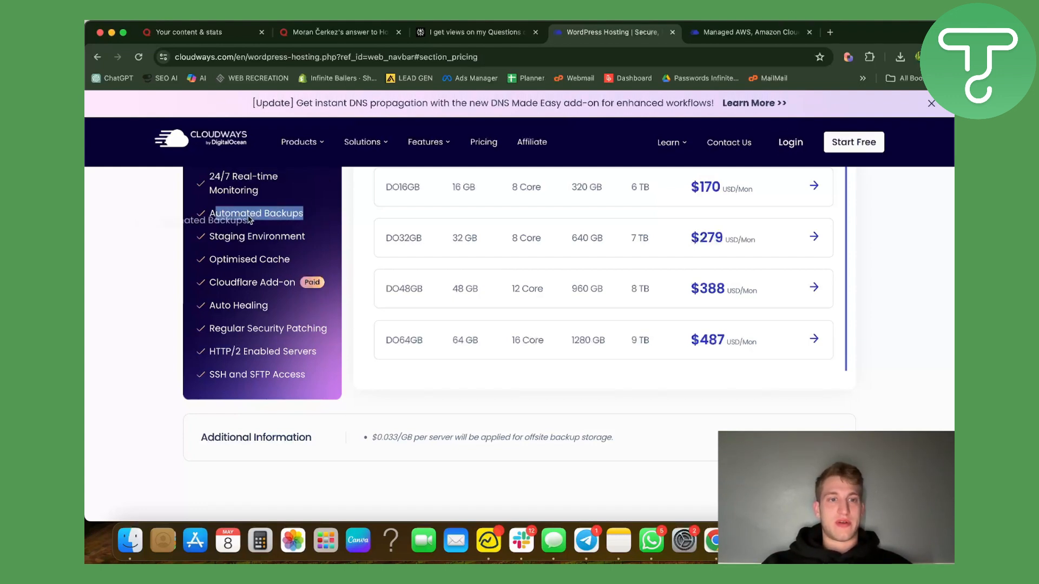
scroll(down, 3)
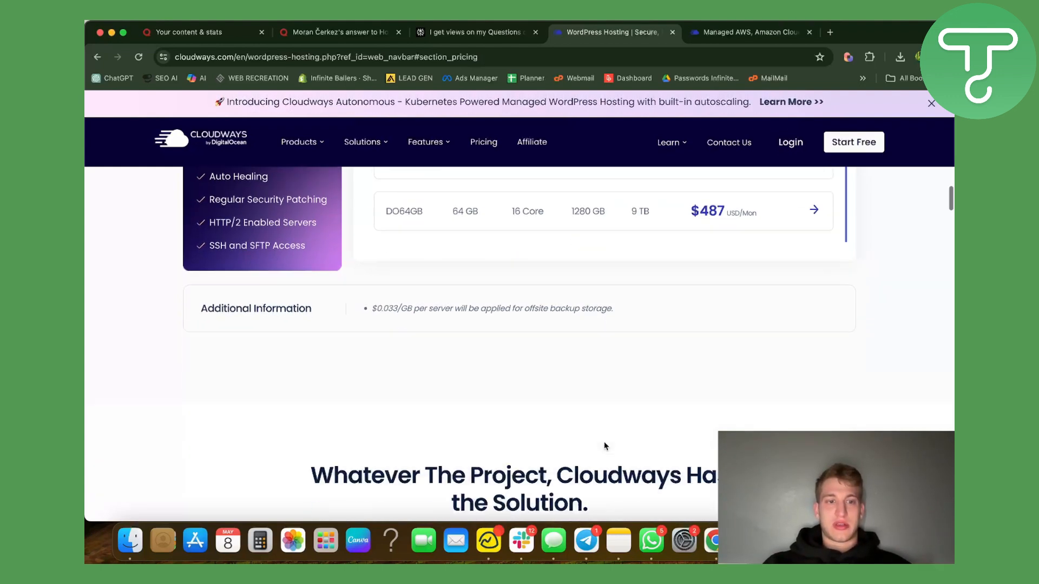
Step: From the footer's Compare Cloudways links, open Cloudways vs WPEngine and read its Started Simple Plan table
scroll(down, 3)
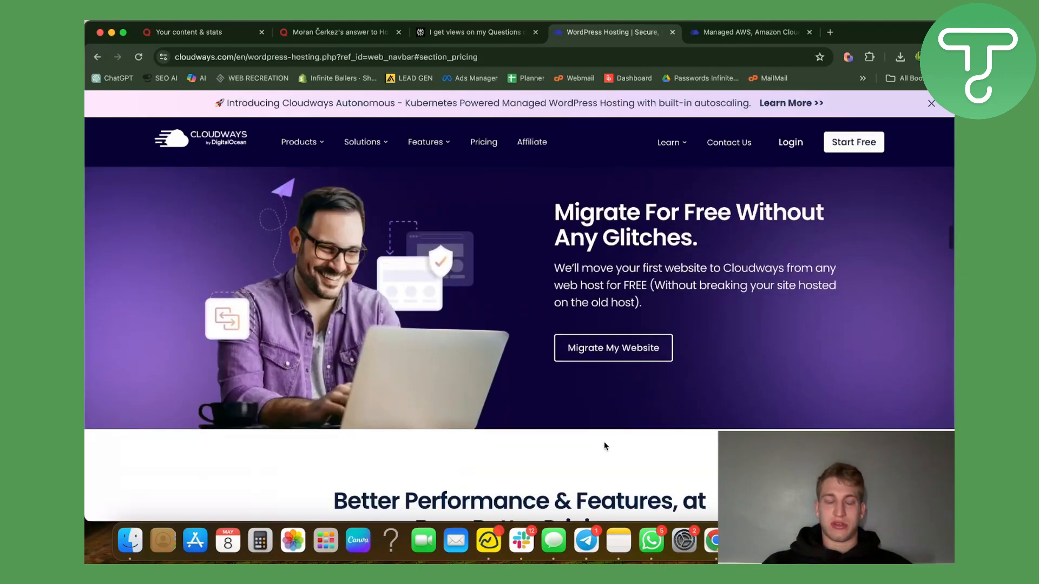
scroll(down, 3)
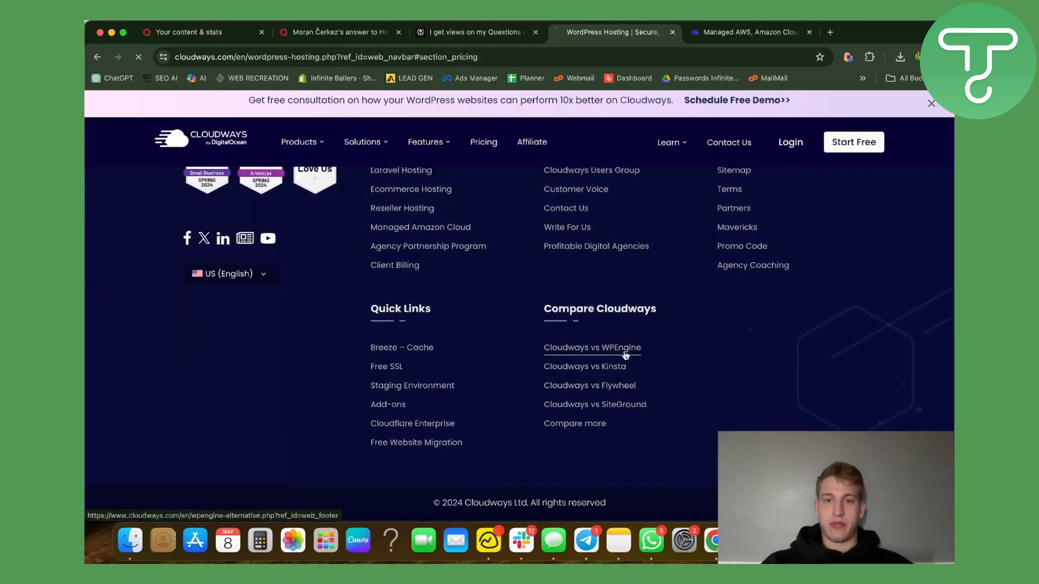
click(591, 348)
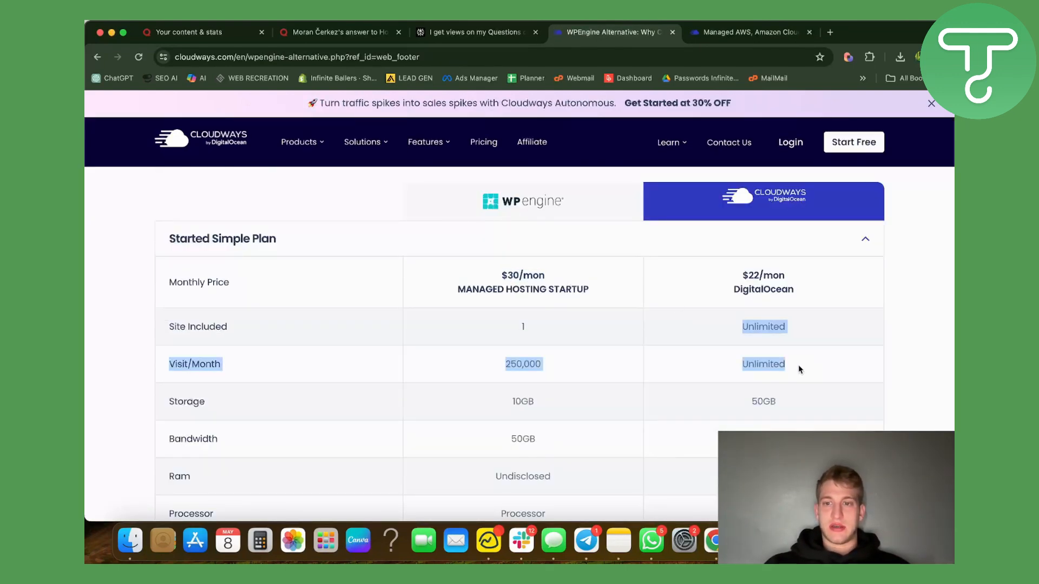
scroll(down, 3)
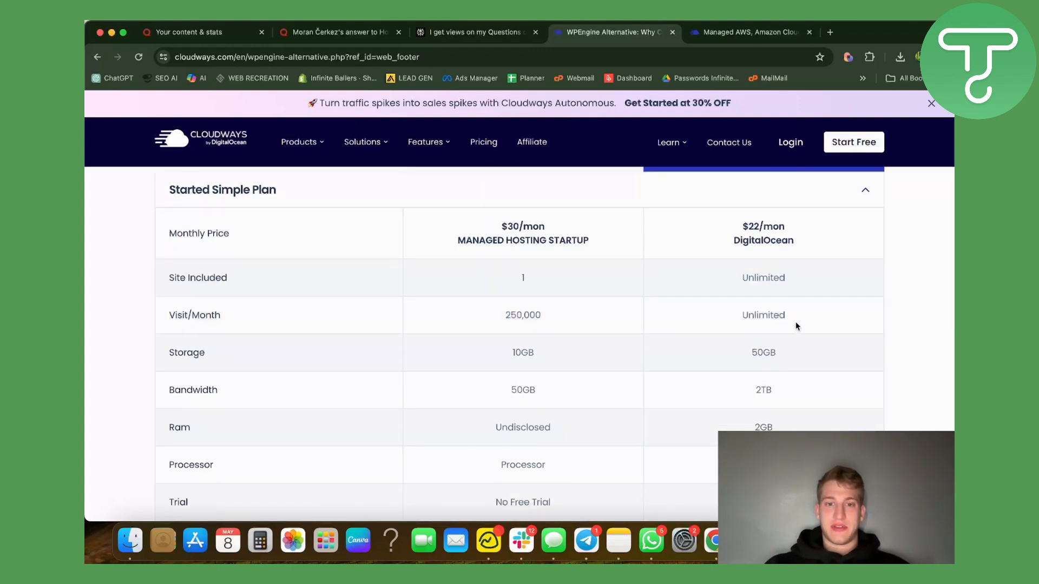
mouse_move(795, 352)
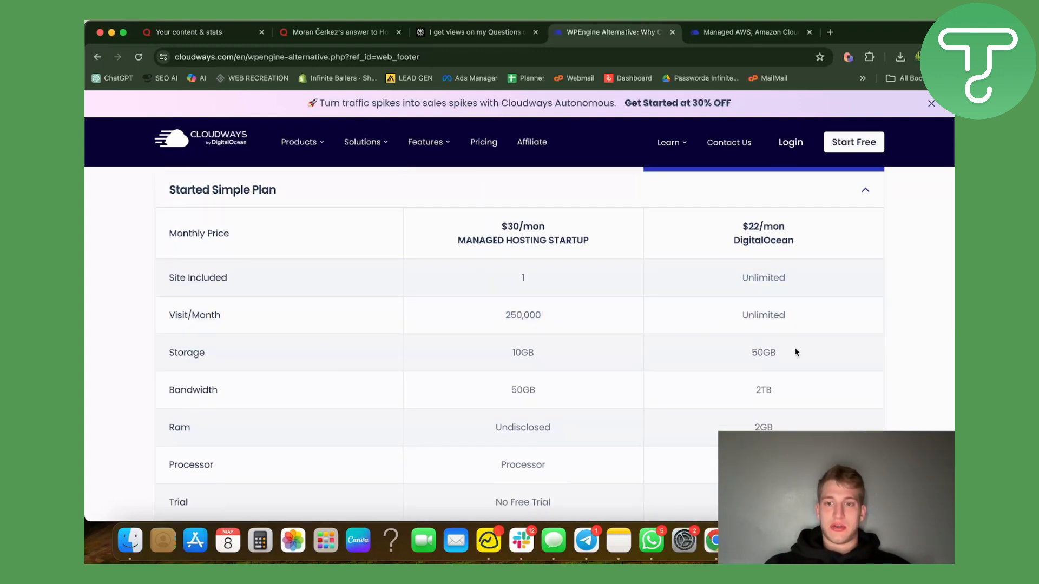
scroll(down, 3)
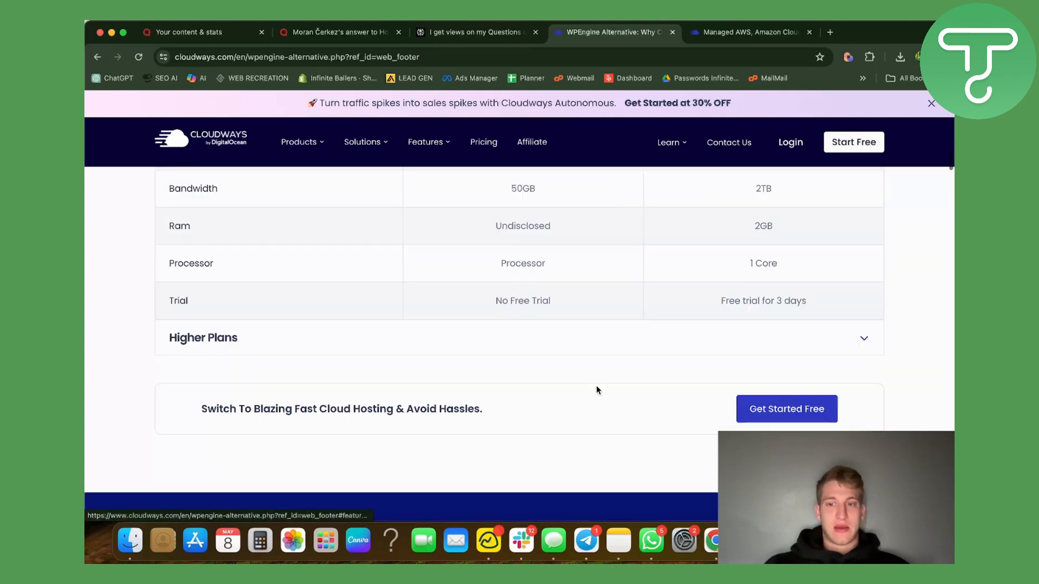
scroll(up, 3)
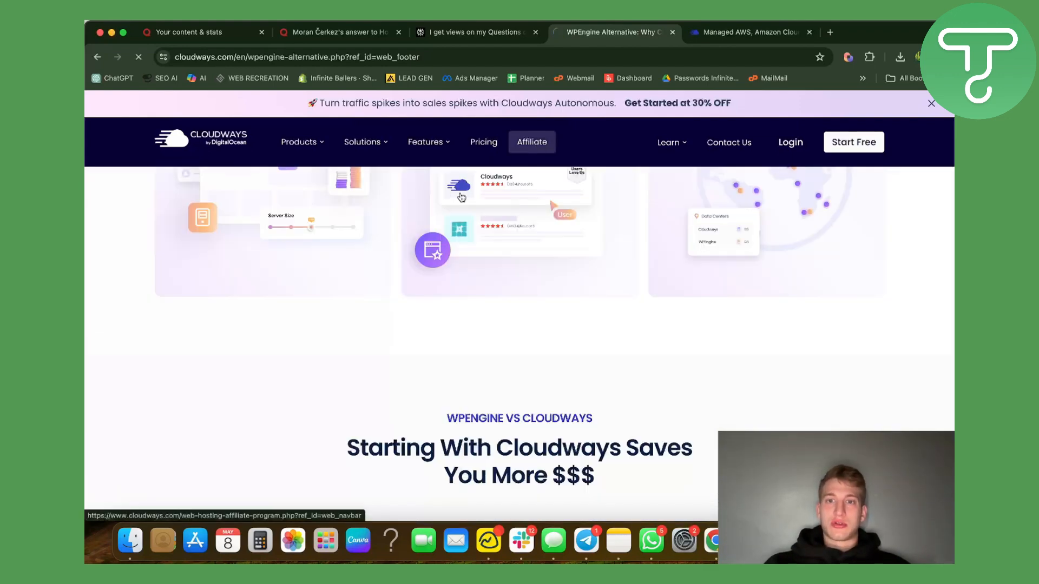
Step: Open the affiliate program page and highlight its 3% churn rate figure among the commission stats
click(531, 141)
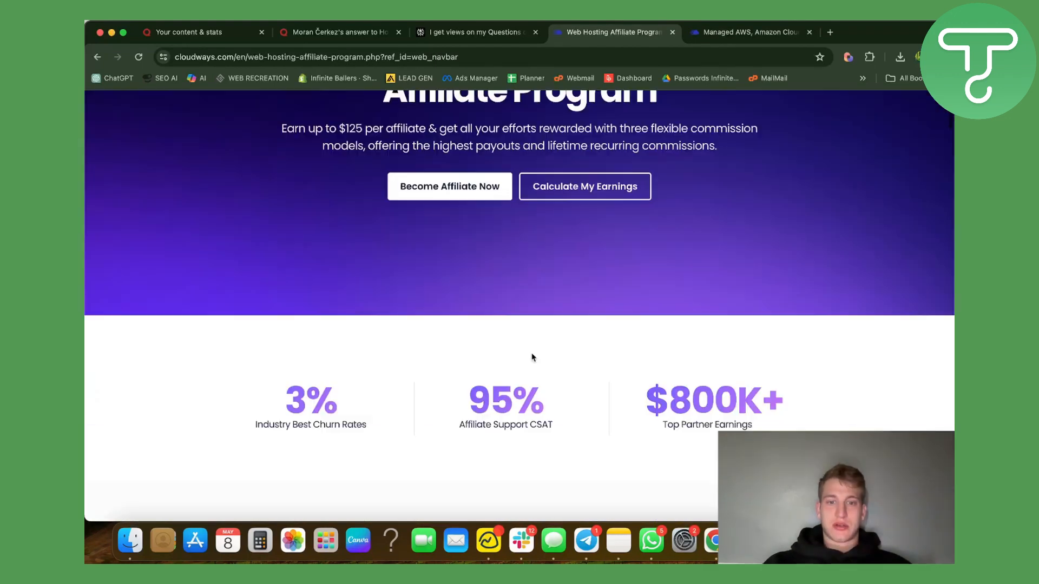
scroll(up, 3)
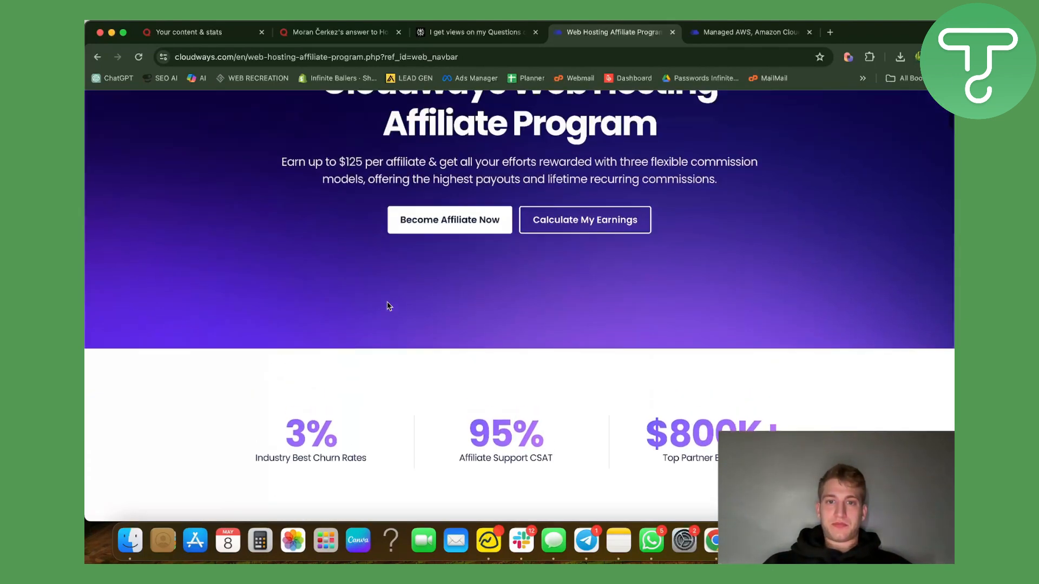
scroll(down, 3)
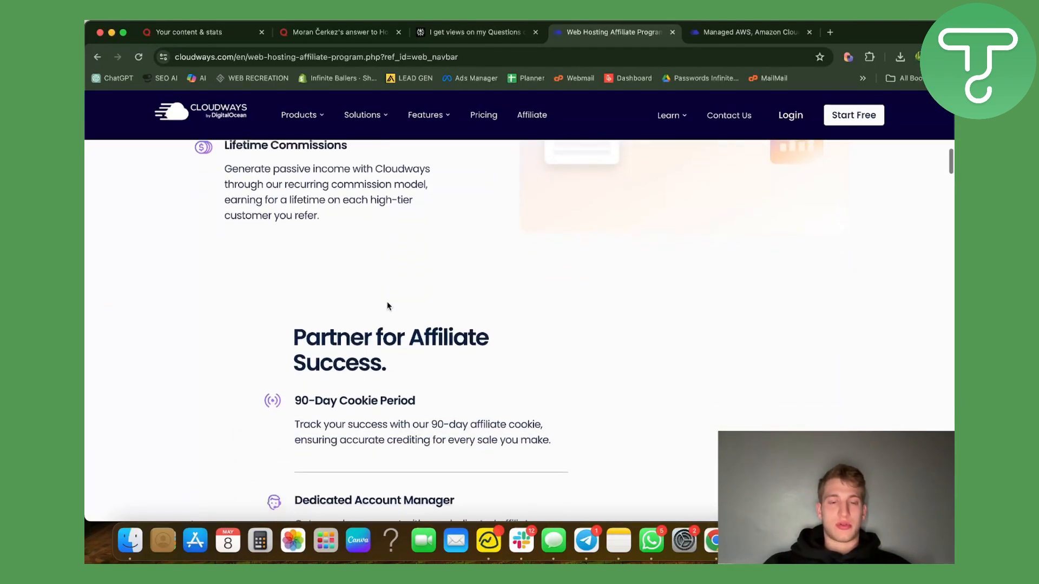
scroll(down, 3)
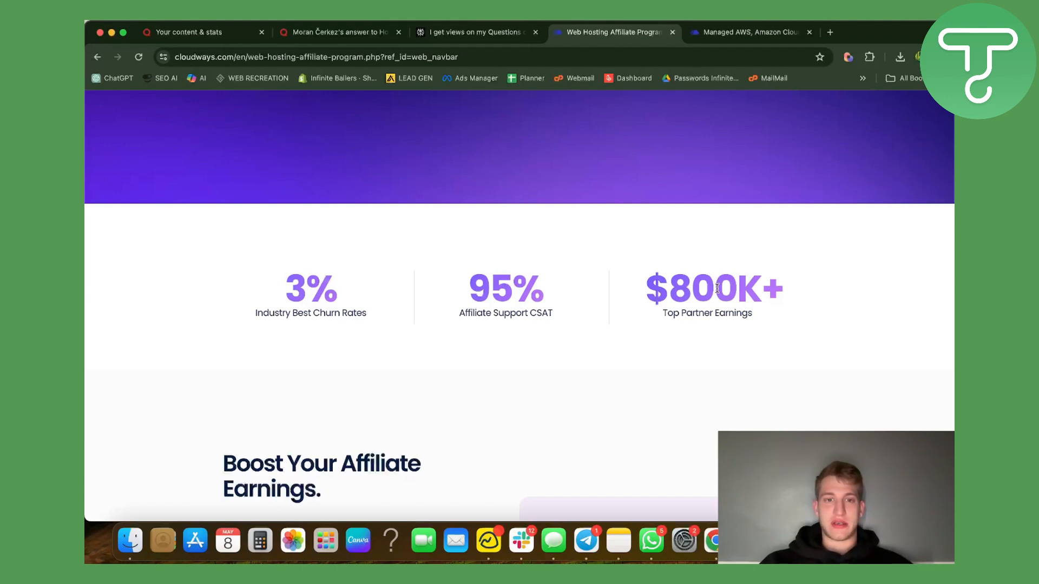
double_click(310, 289)
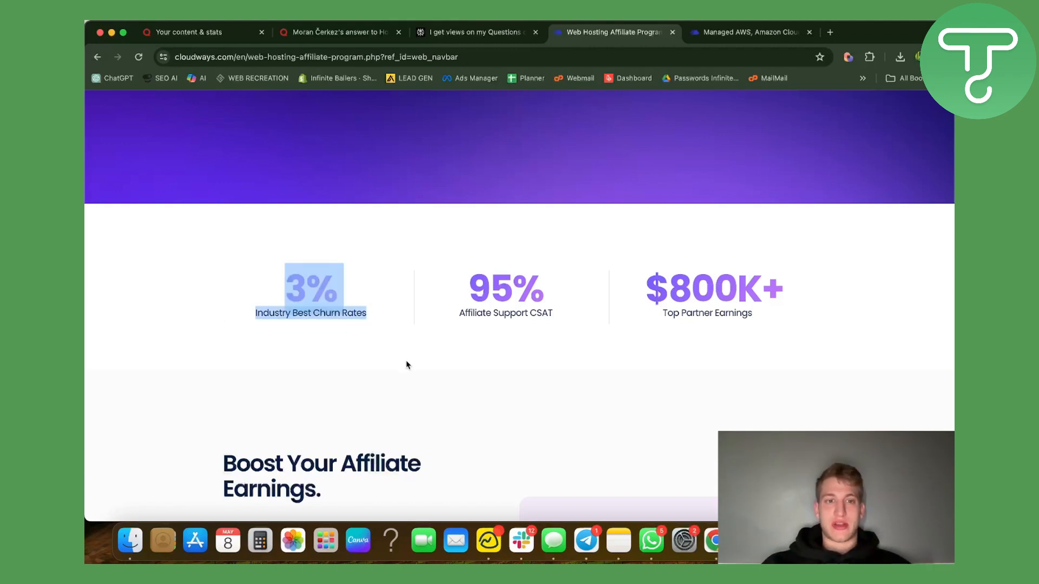
Step: Review the affiliate benefits and program comparison, then go to the Pricing page with DigitalOcean plans
scroll(down, 3)
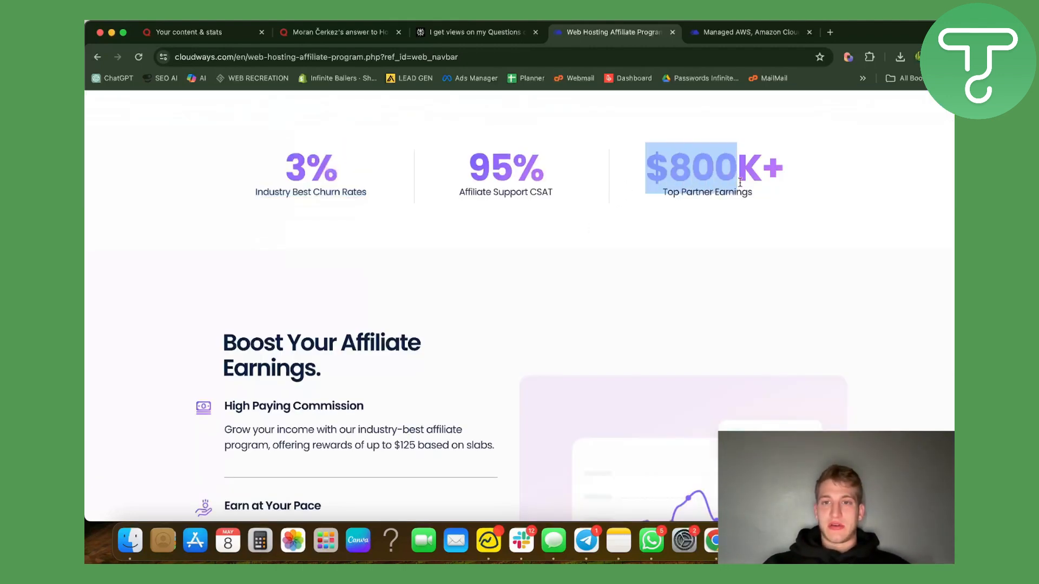
scroll(down, 3)
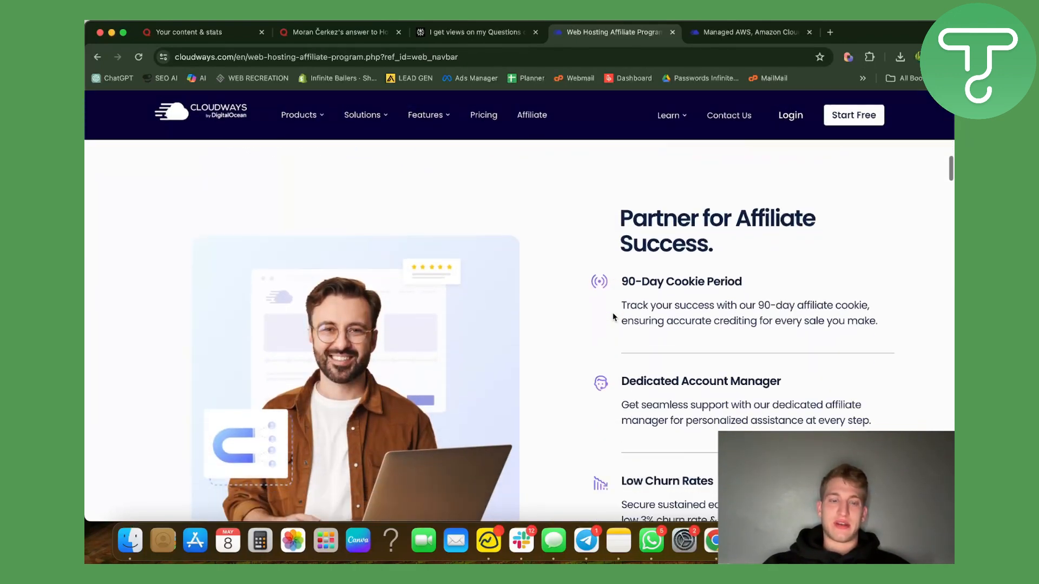
scroll(down, 3)
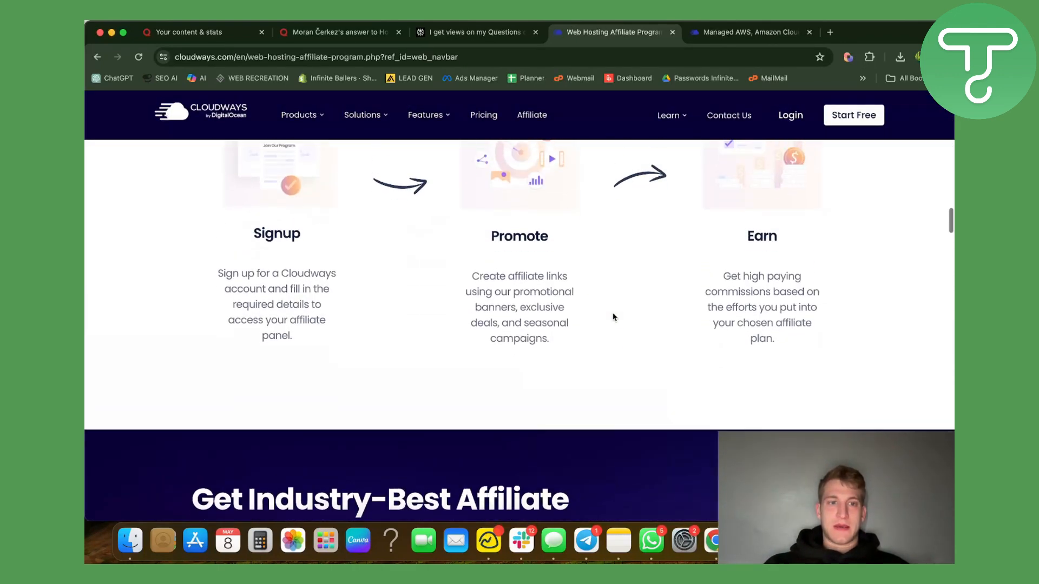
scroll(up, 3)
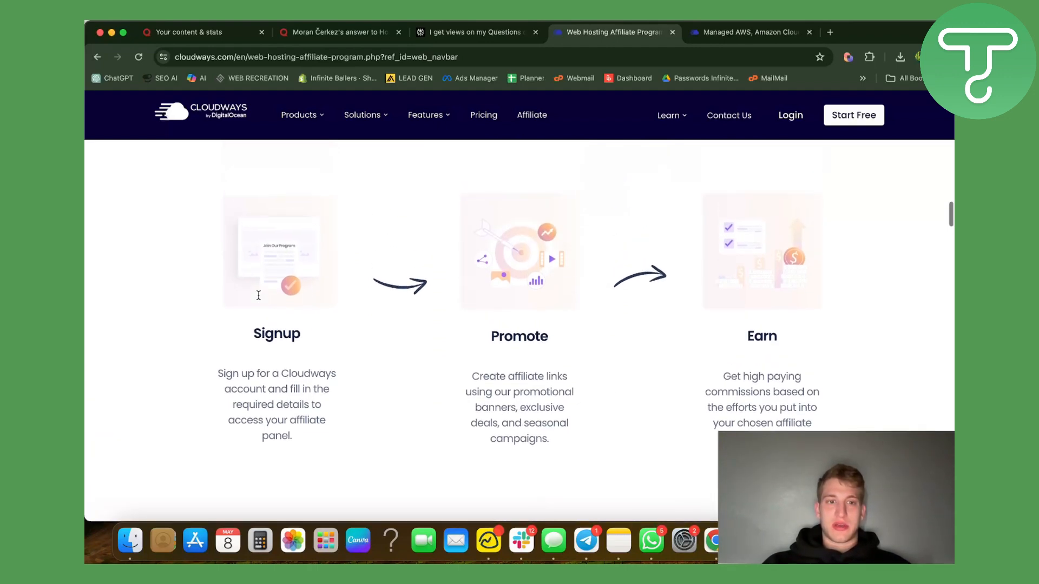
scroll(up, 3)
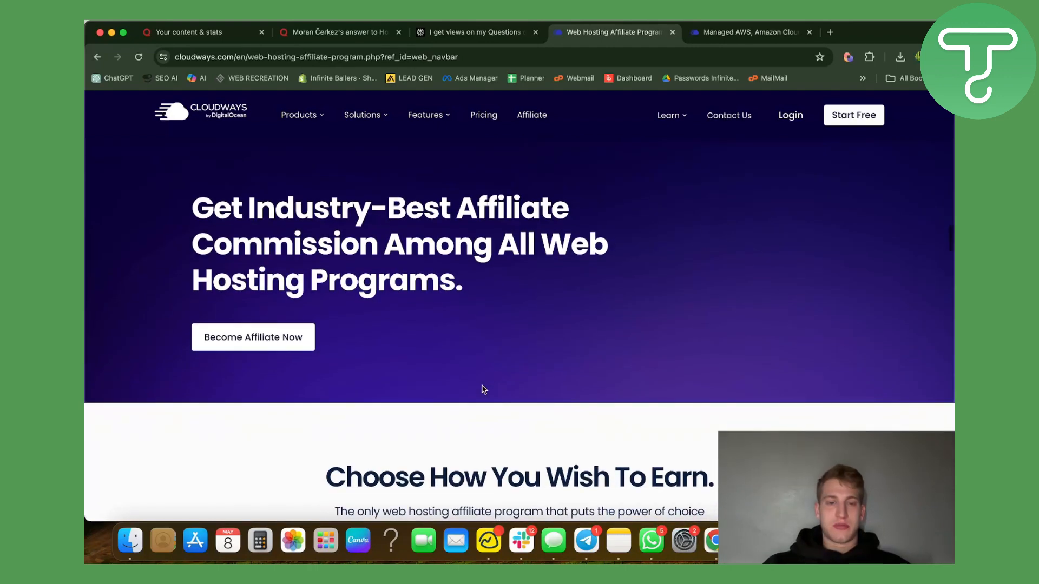
click(253, 337)
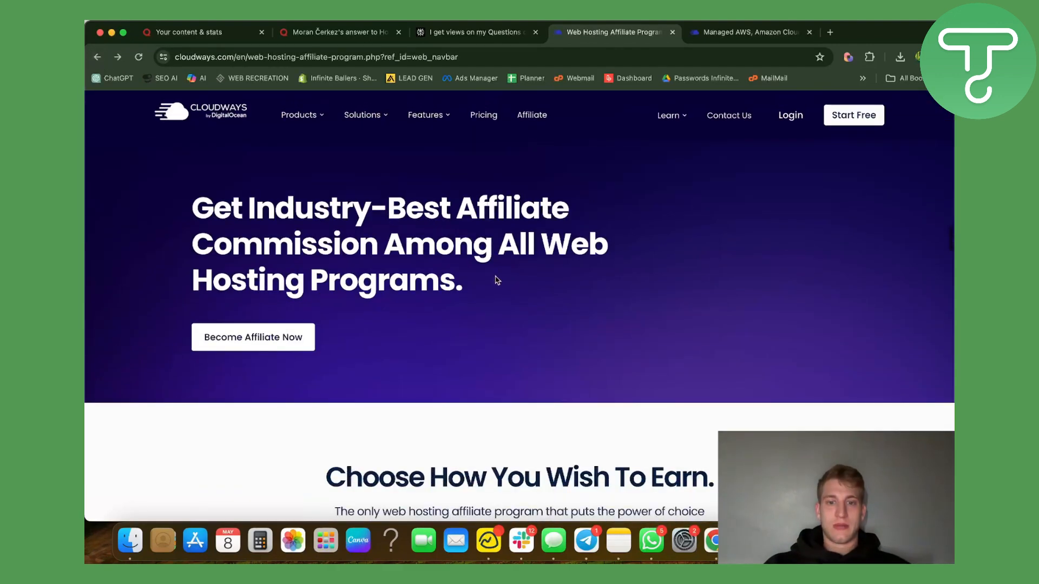
scroll(down, 3)
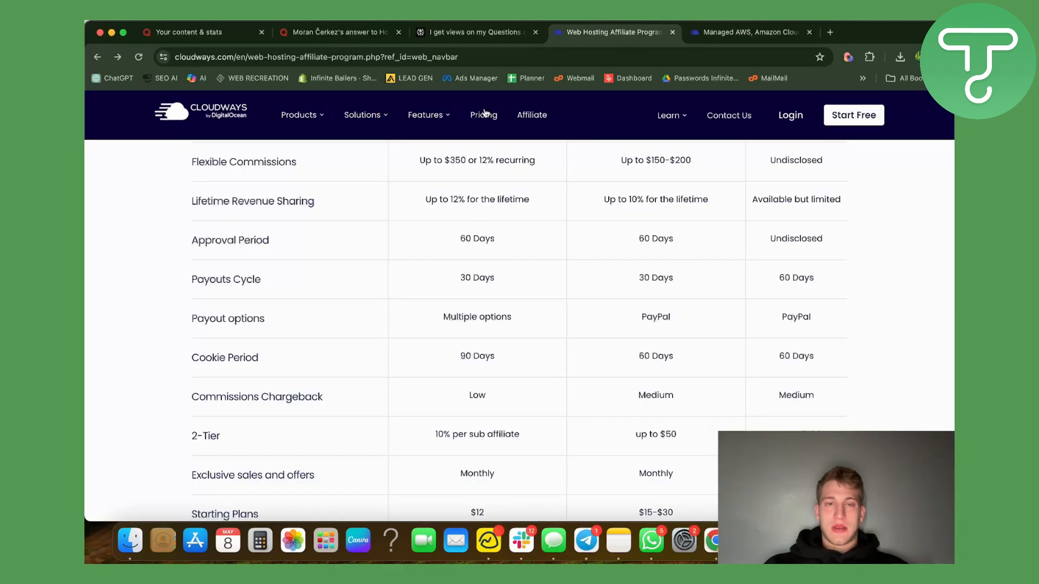
click(483, 115)
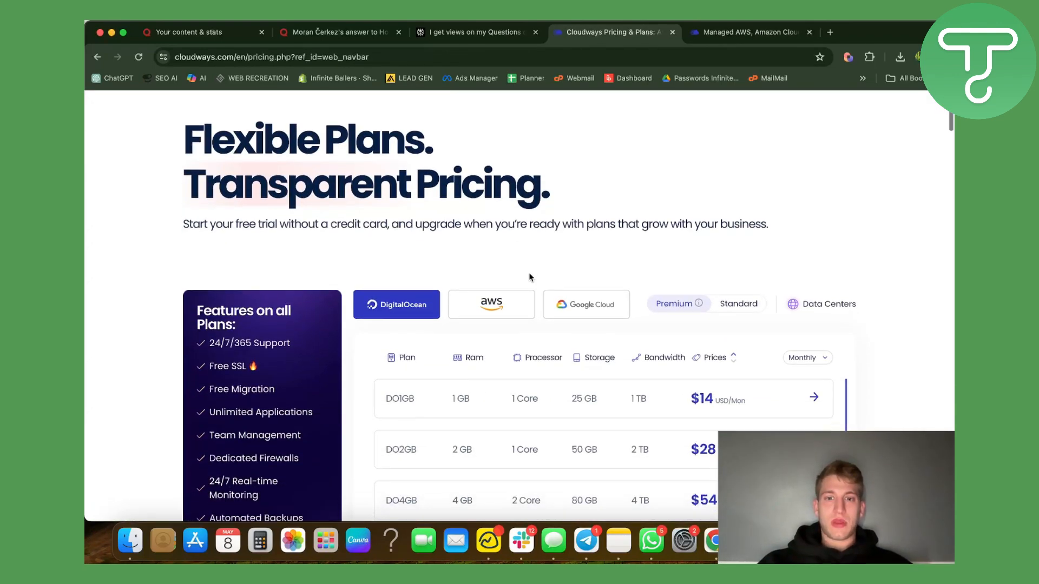
Step: Show the Google Cloud plans from GCE Small at $37.45 to GCE CO 2XL, then pick an item from the Features menu
click(584, 304)
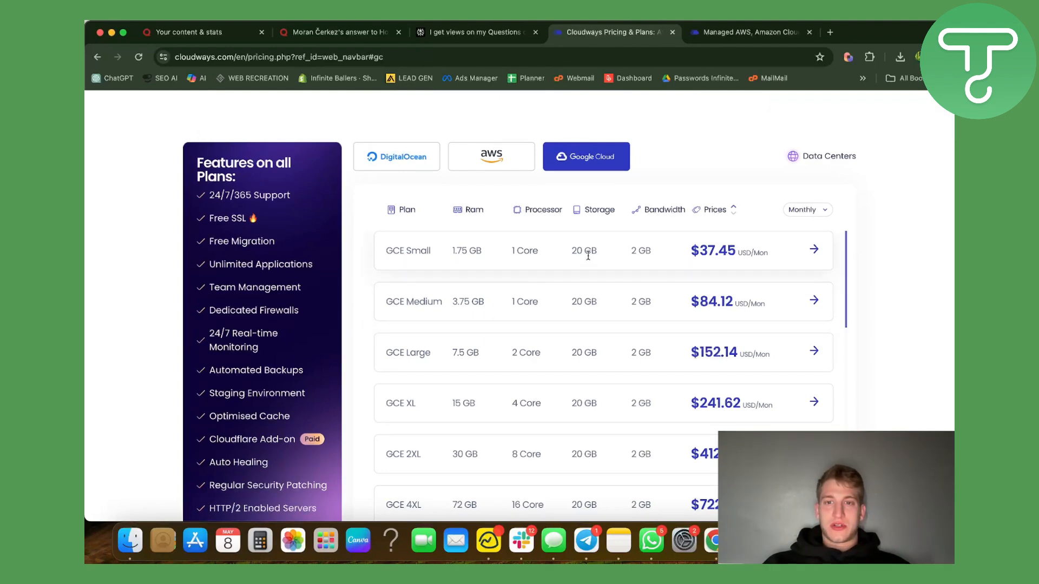
scroll(down, 3)
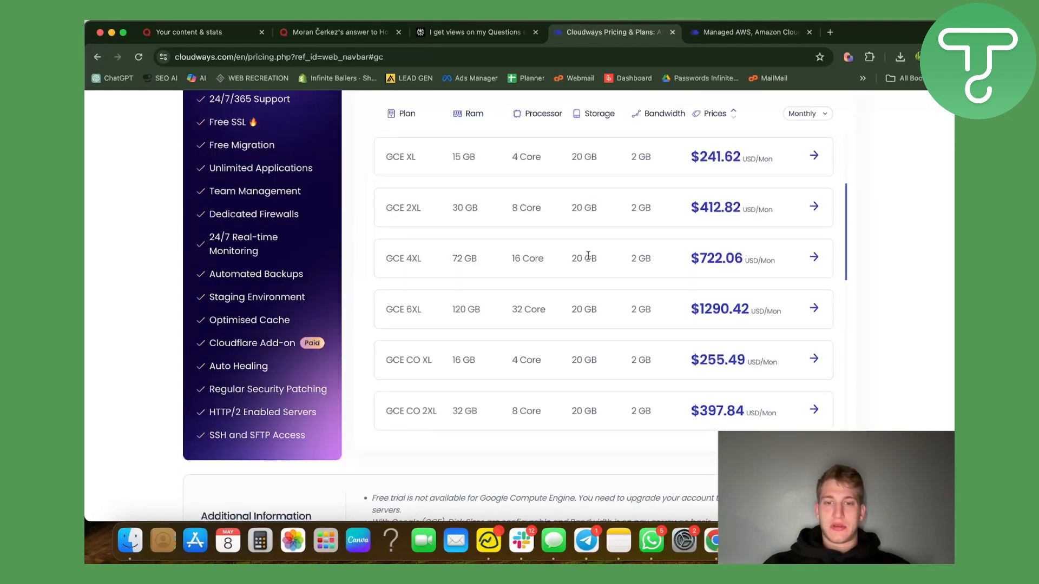
scroll(up, 3)
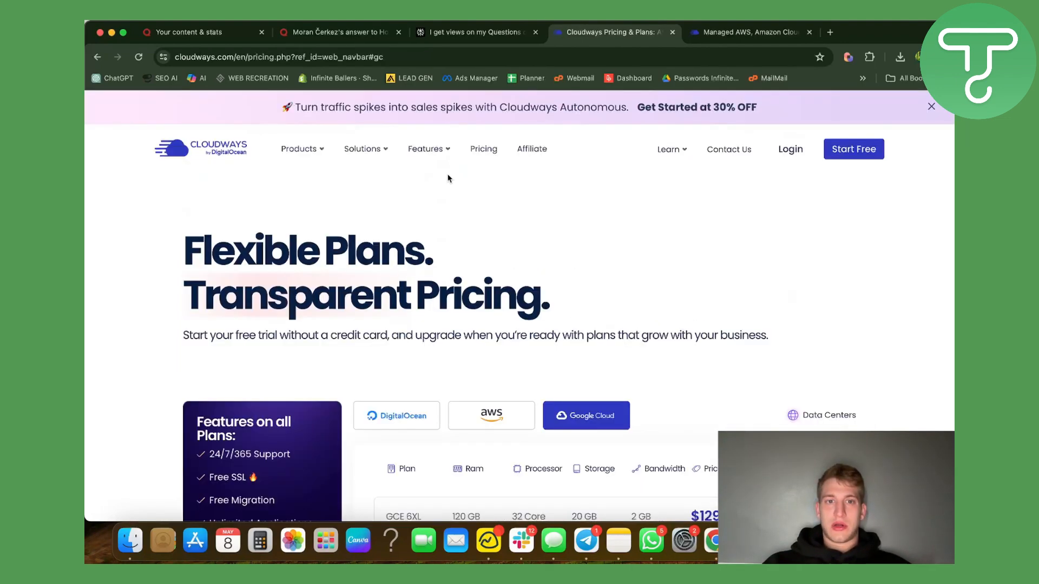
click(427, 148)
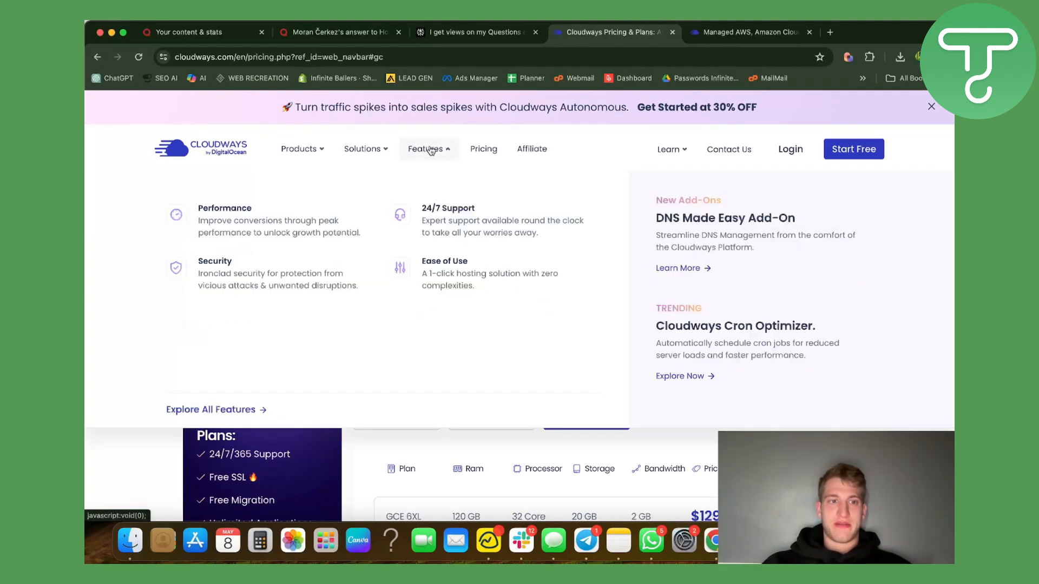
click(223, 208)
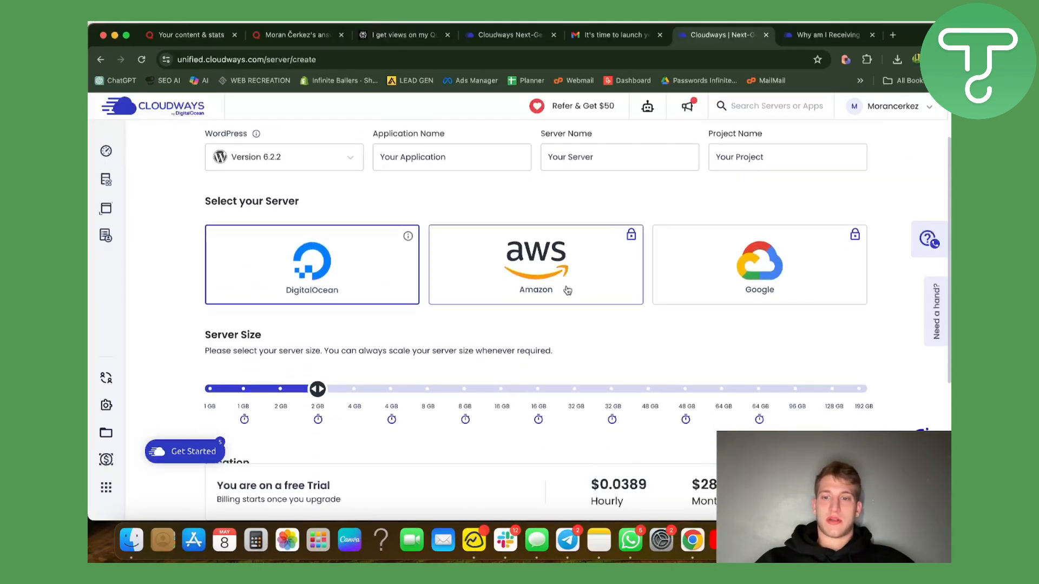
Step: Try a 48 GB server size, then choose Amazon (AWS) as the server provider
scroll(down, 3)
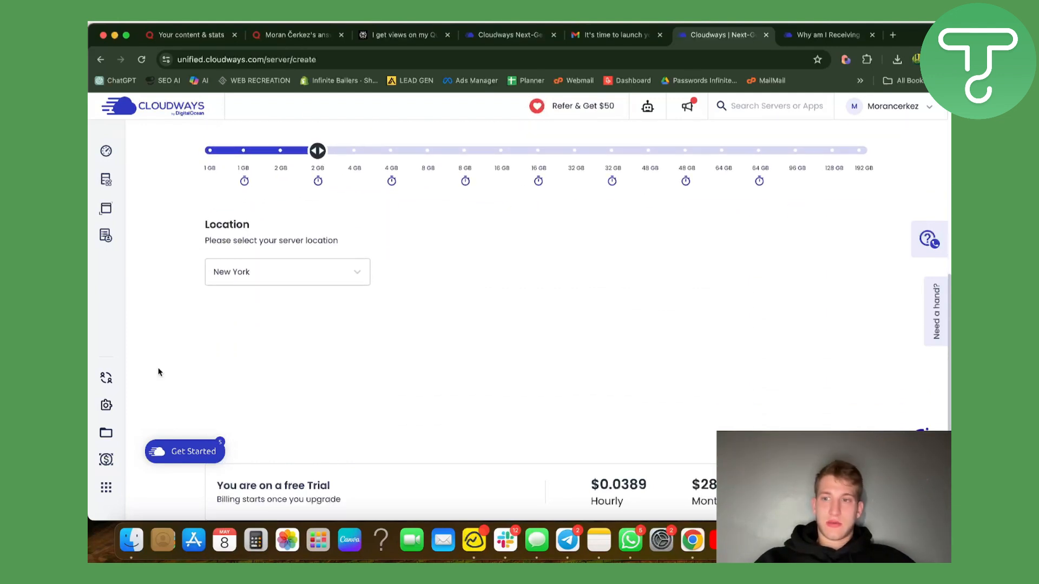
scroll(up, 3)
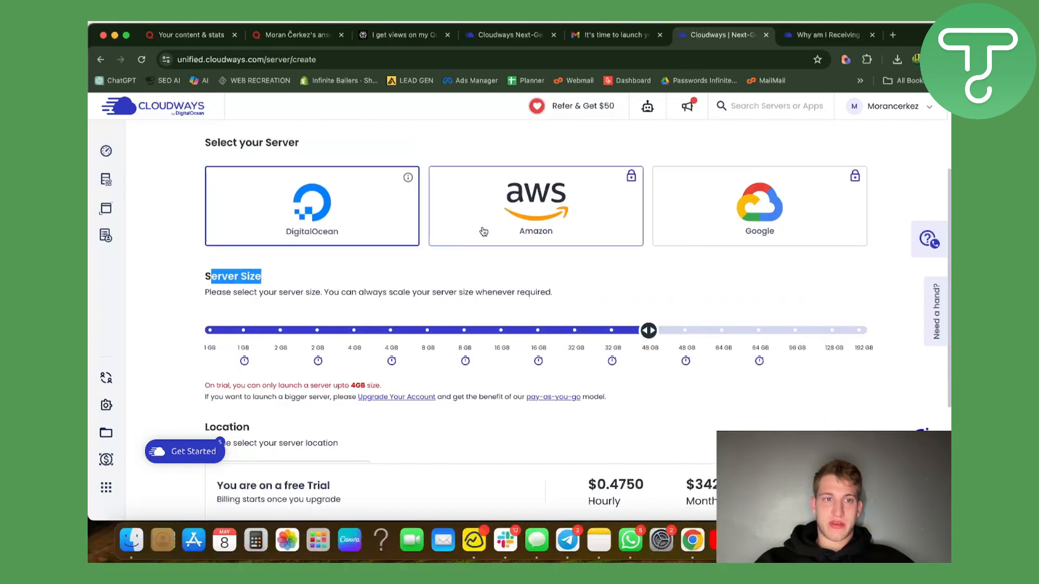
click(535, 206)
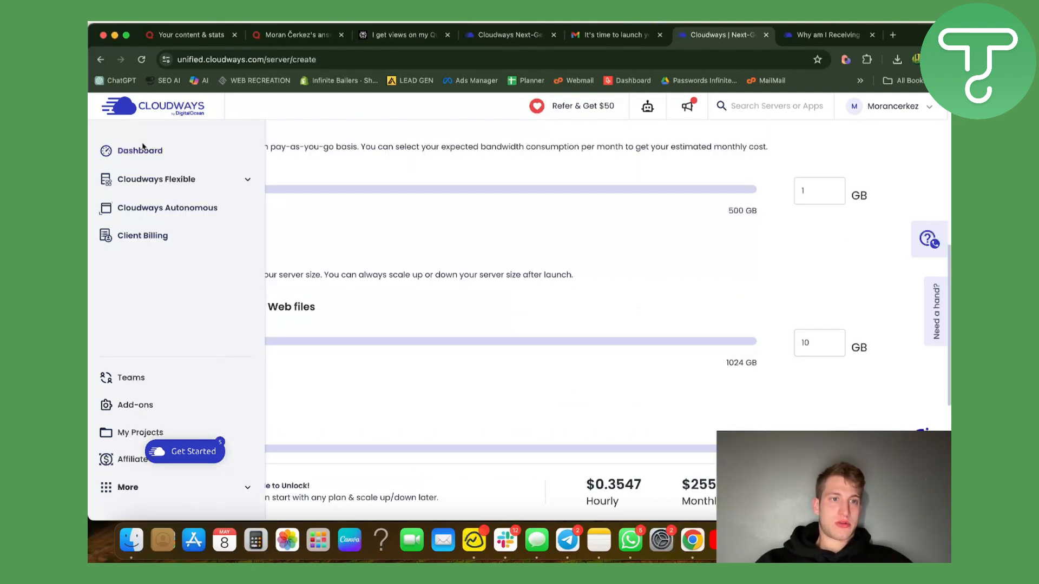
Step: Advance the dashboard tour through the Total Servers, Searchbar and Global Navigation steps
click(139, 150)
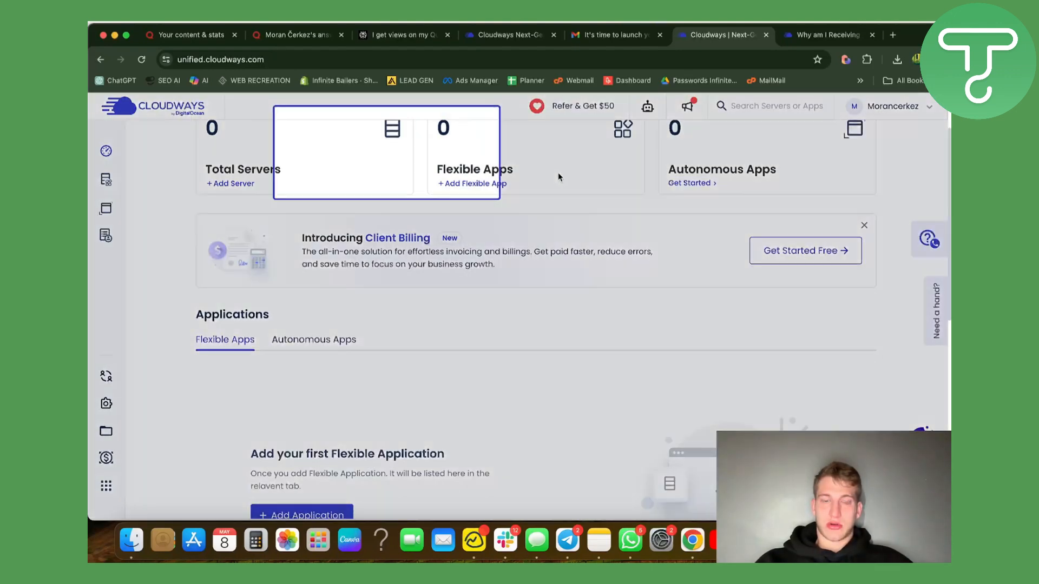
scroll(up, 3)
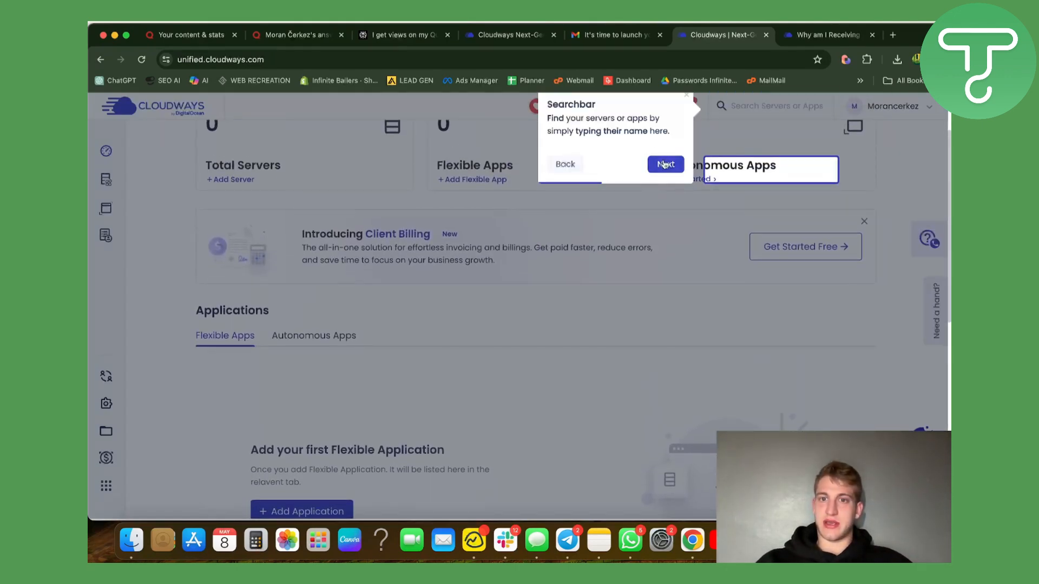
click(664, 165)
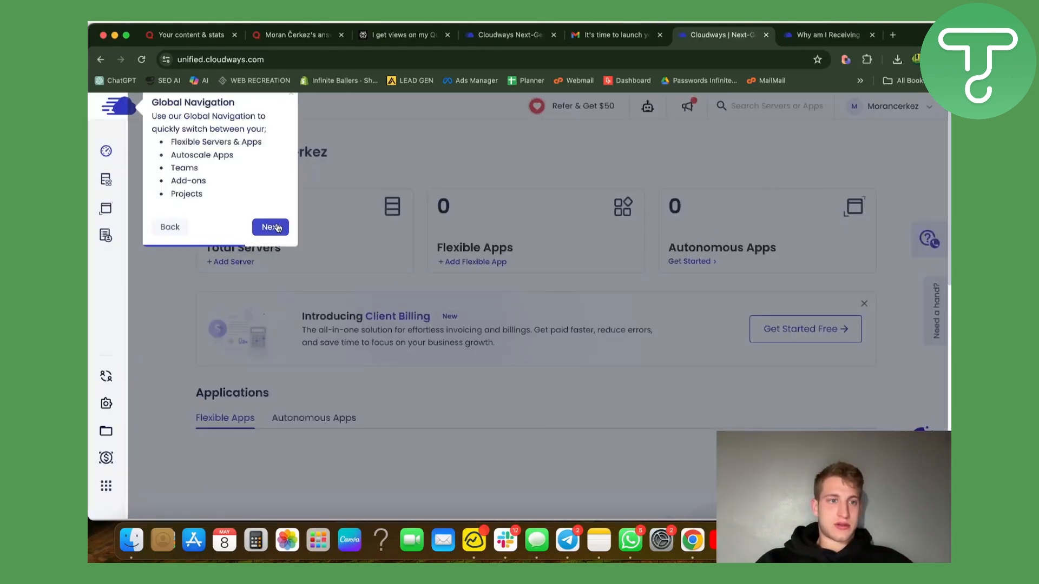
click(269, 227)
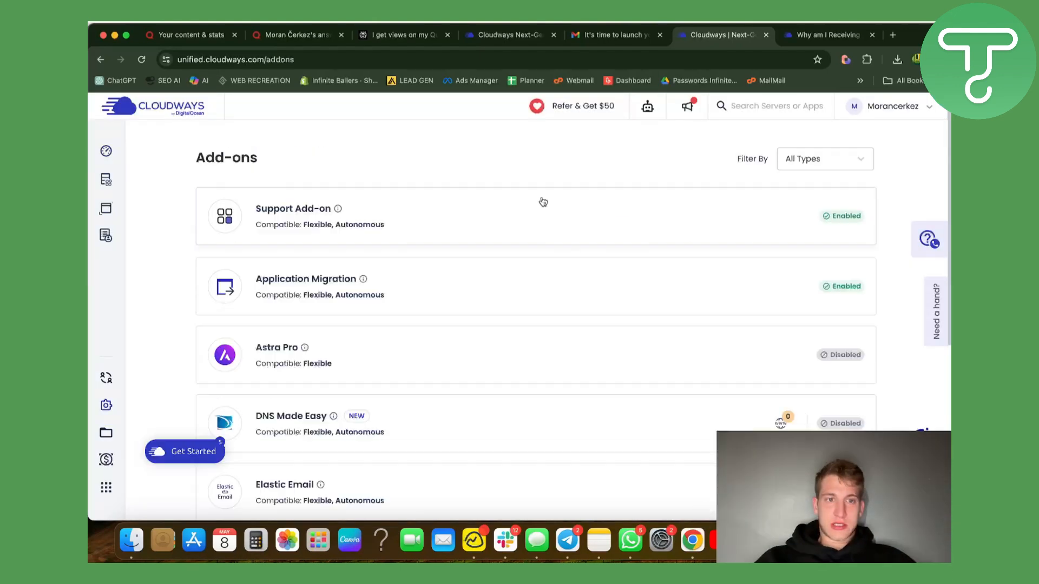
mouse_move(516, 221)
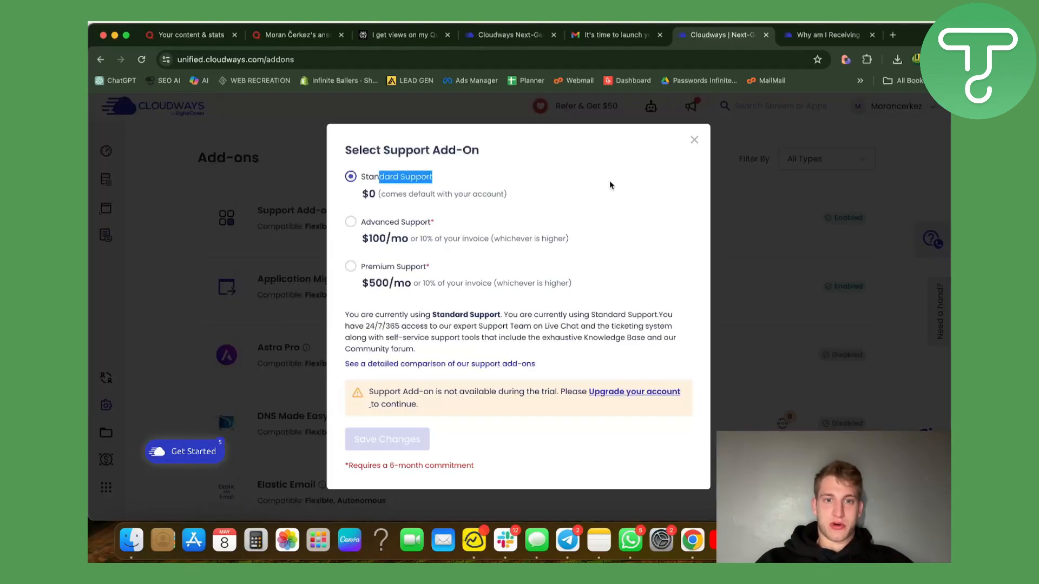
mouse_move(656, 156)
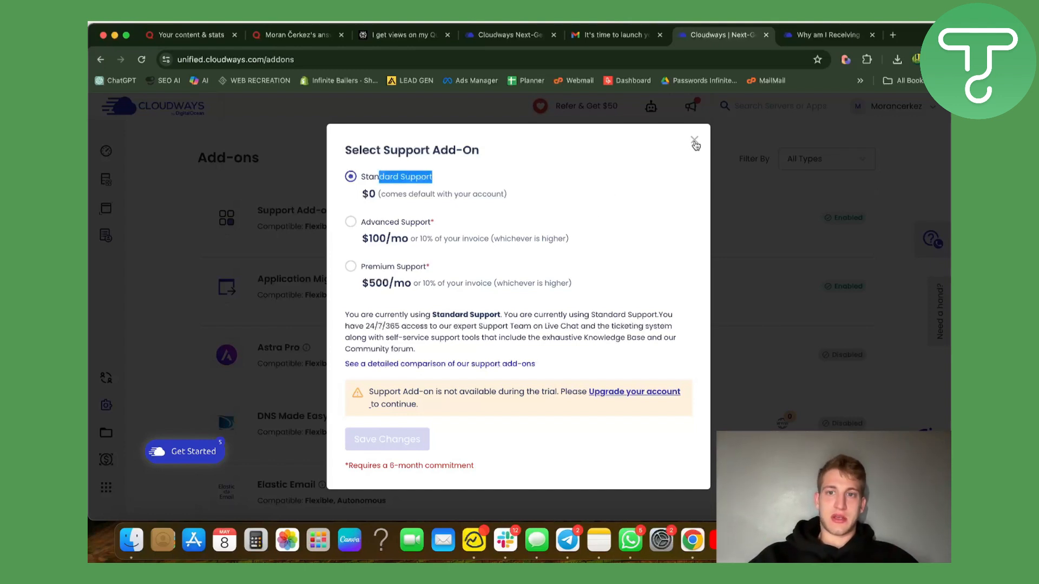
mouse_move(694, 143)
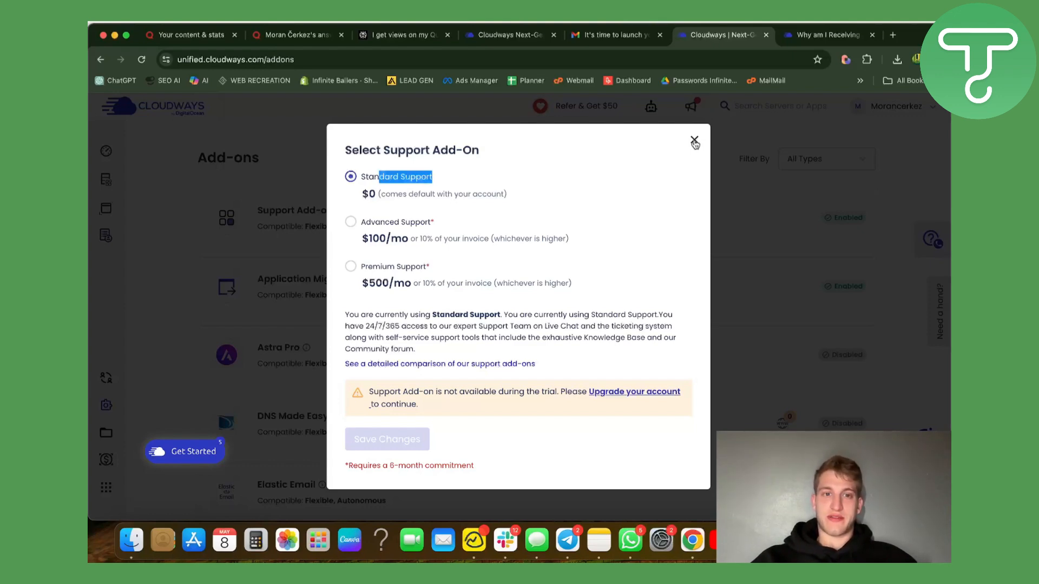
Step: Close the Support Add-On tier options and look over the rest of the add-ons list
click(694, 142)
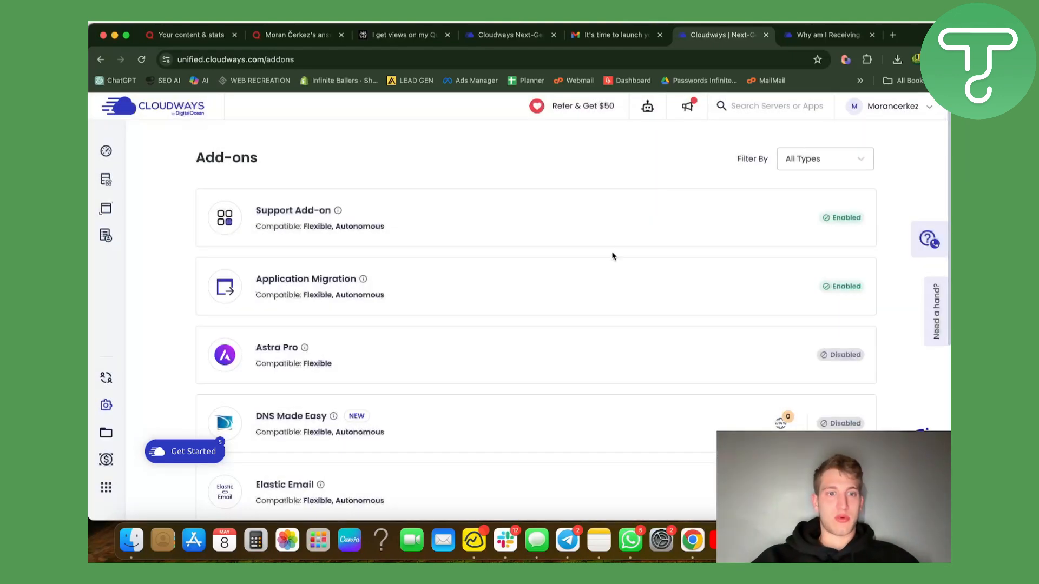
scroll(down, 3)
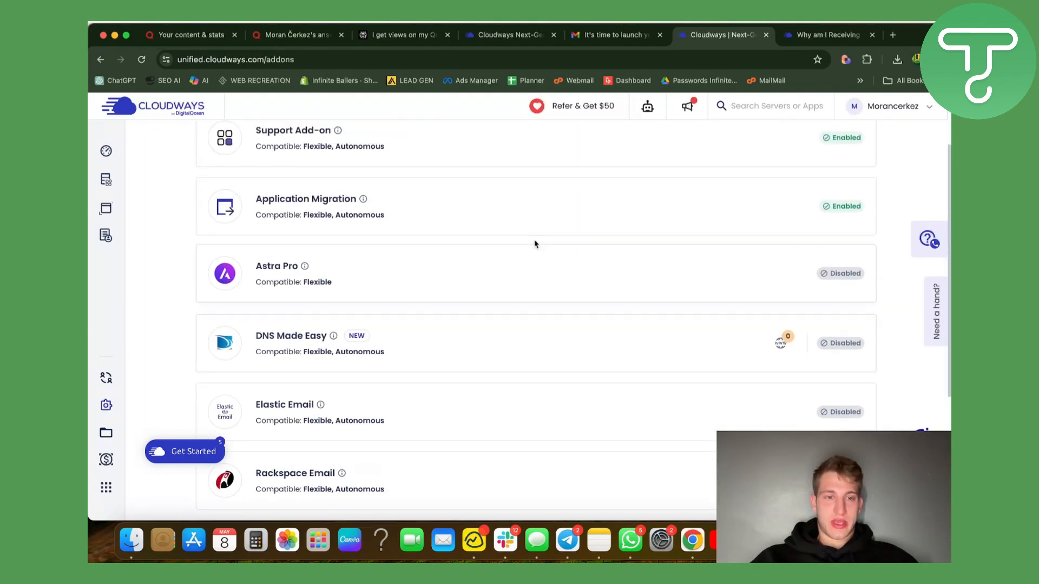
scroll(up, 3)
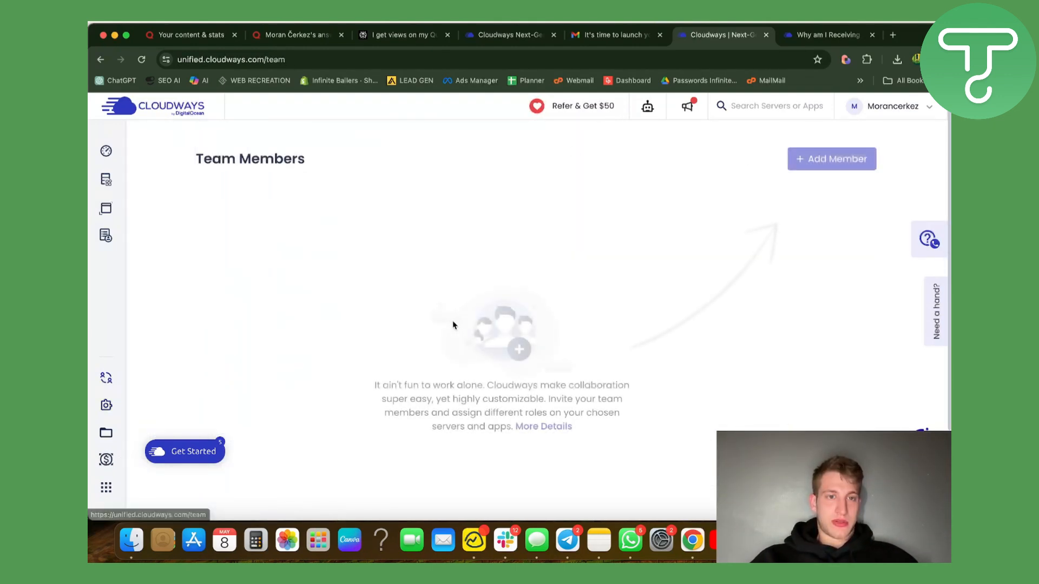
Step: Start adding a new team member and focus the Email field of its Details form
click(832, 159)
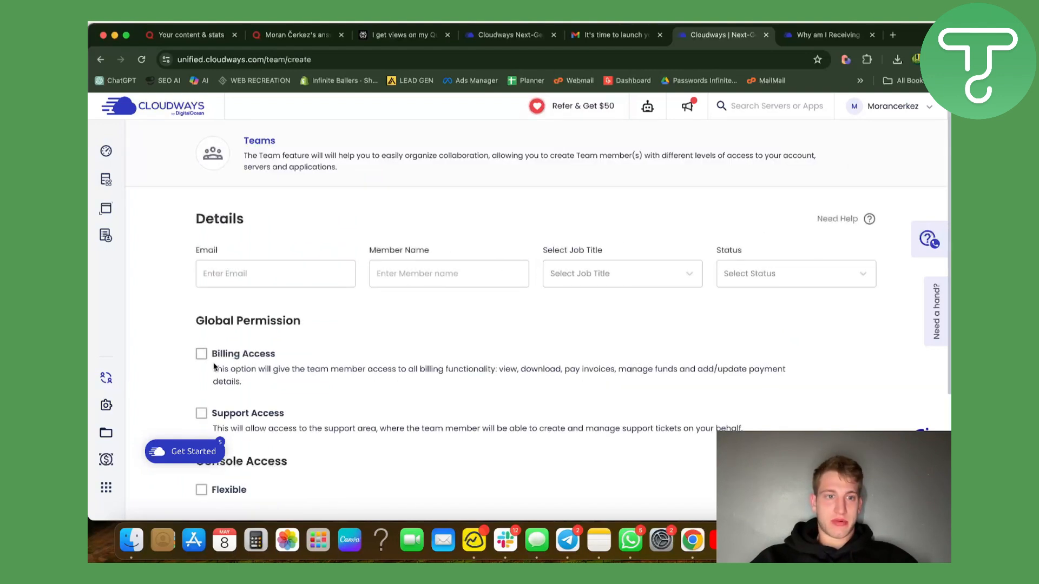
click(275, 244)
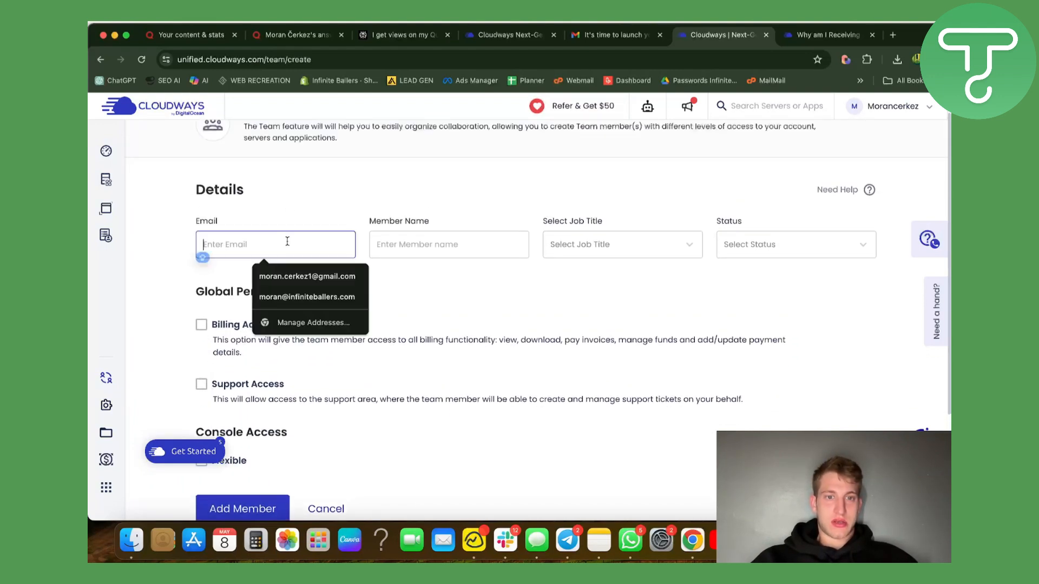
mouse_move(301, 370)
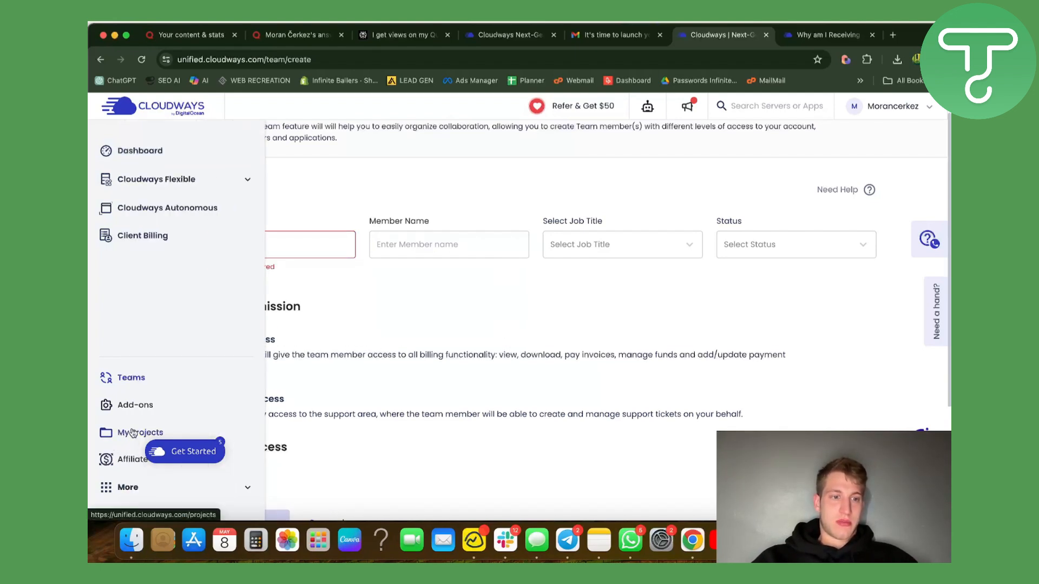
Step: Create a new project named TEST PROJECT from My Projects
click(139, 432)
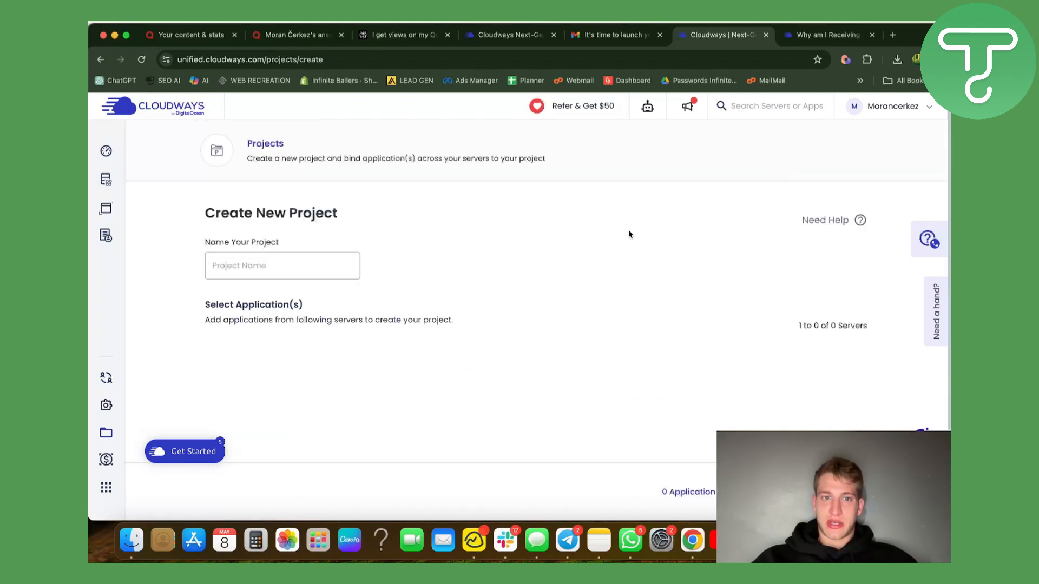
click(281, 266)
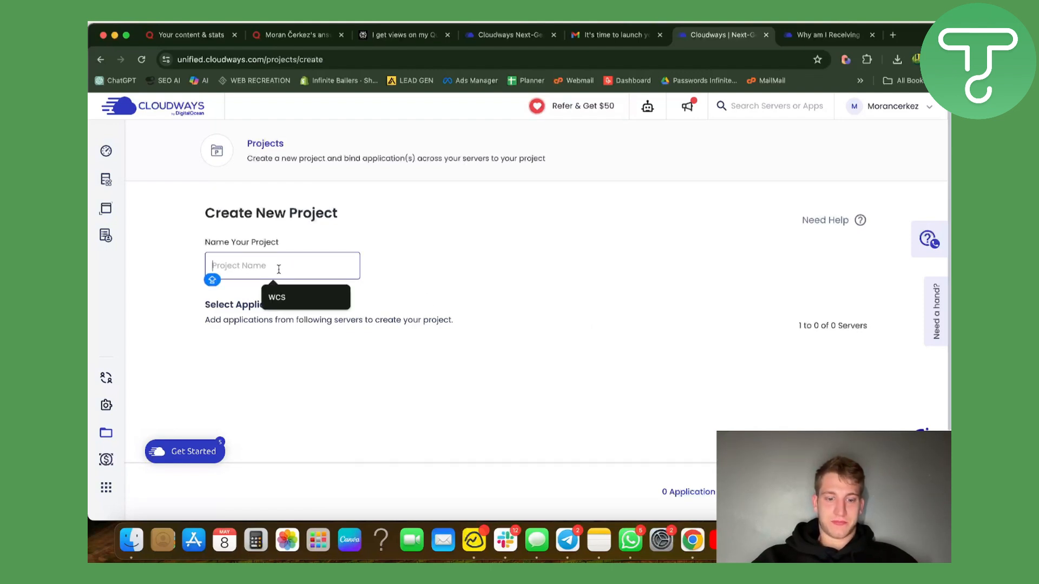
text(TEST PROJE)
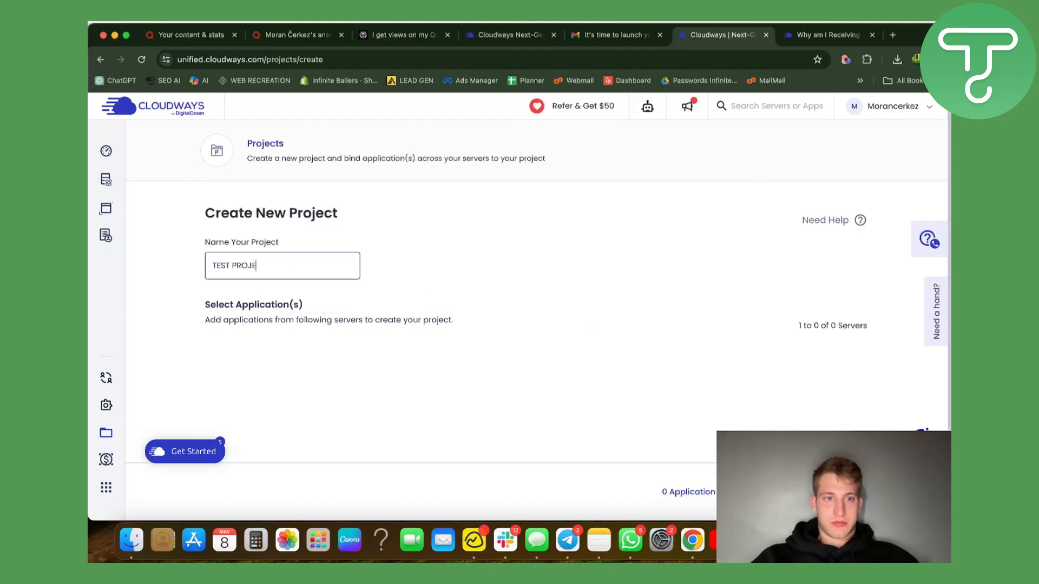
text(CT)
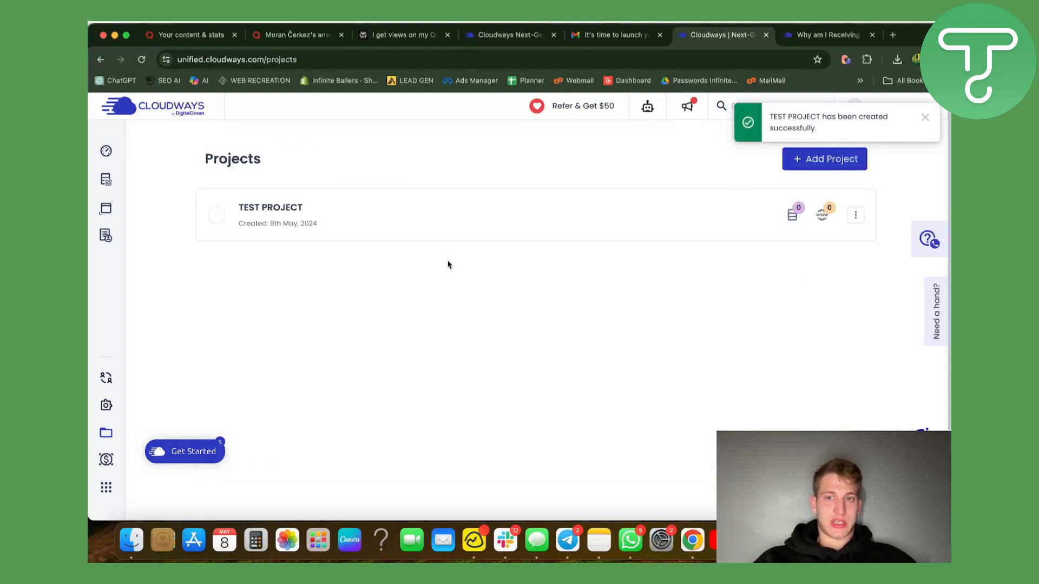
Step: View TEST PROJECT's details, then go to the Apps list
click(270, 208)
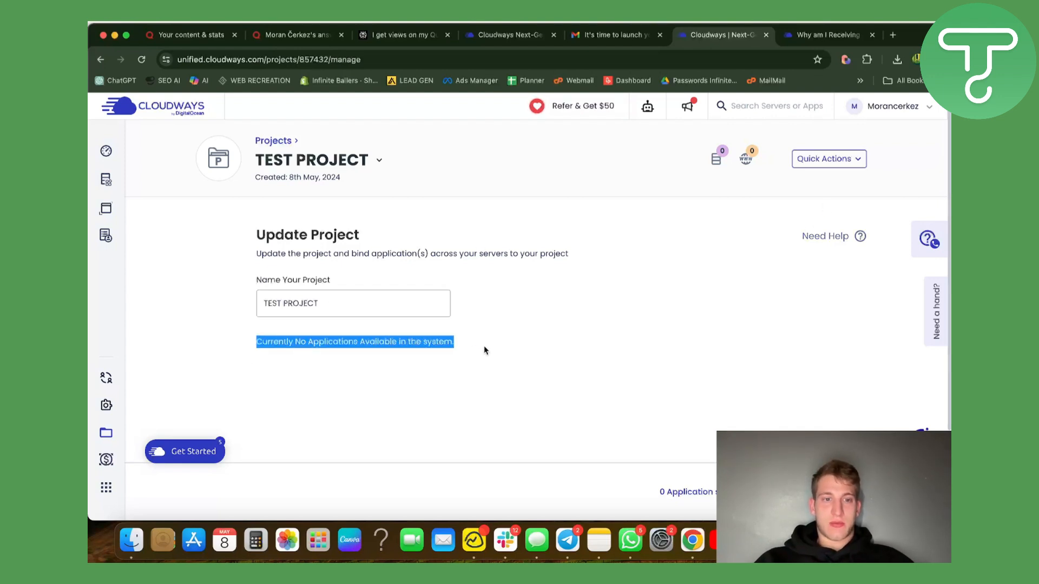
click(167, 208)
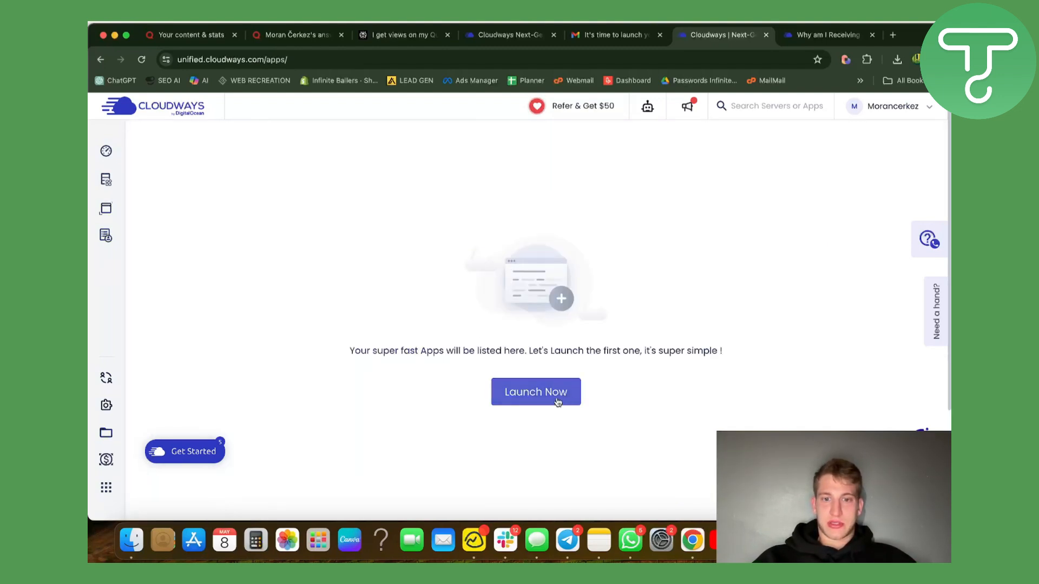
Step: Launch a new managed application for TEST PROJECT and review its DigitalOcean, 2 GB, New York server defaults
click(535, 391)
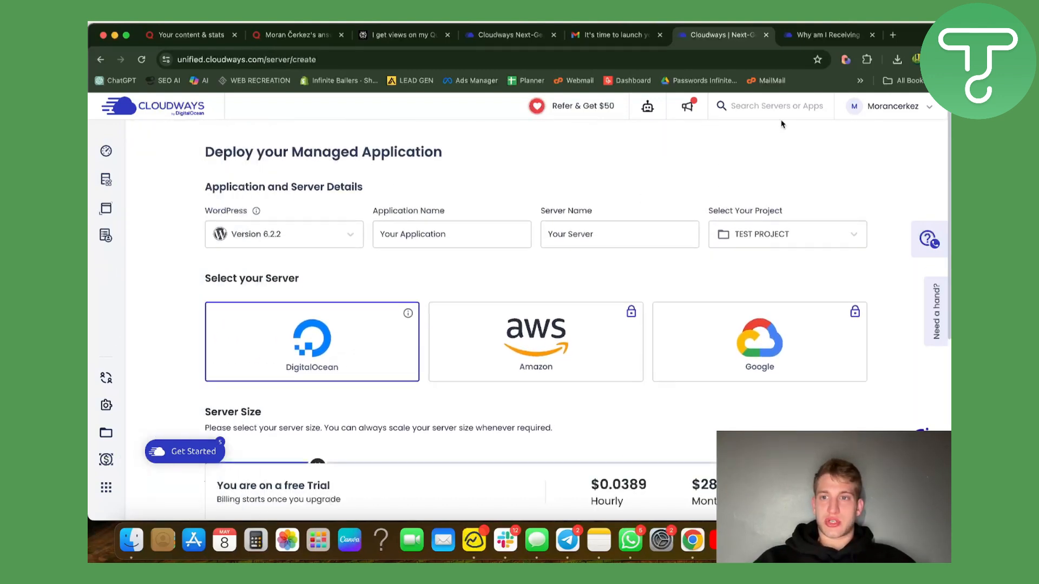
scroll(down, 3)
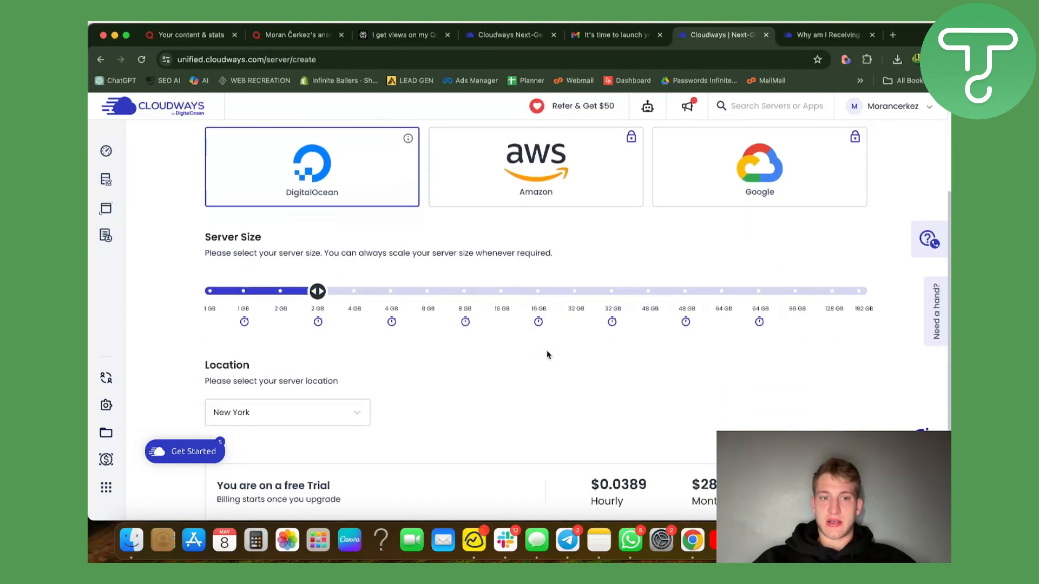
scroll(up, 3)
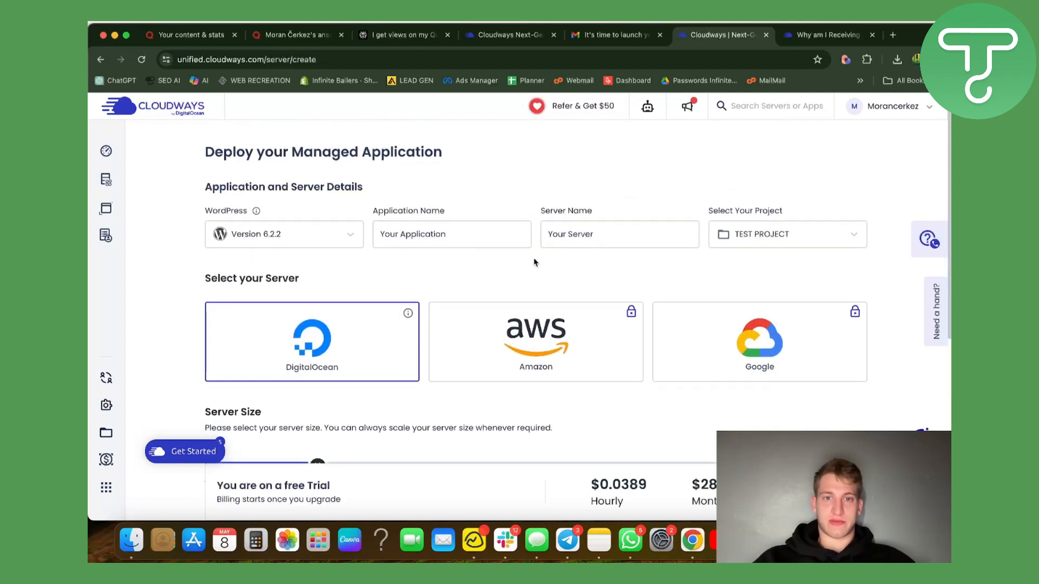
mouse_move(743, 289)
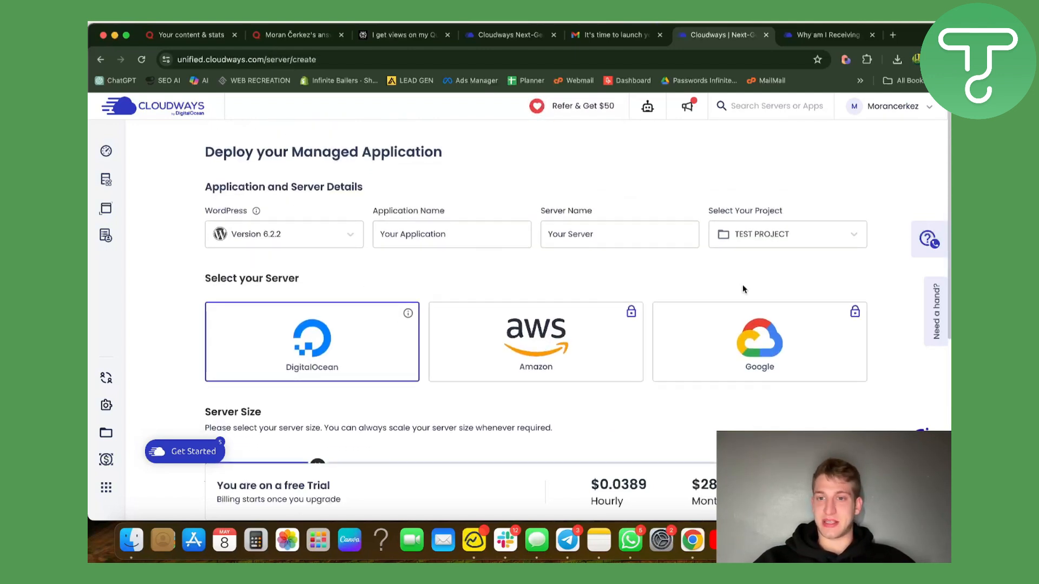
scroll(down, 3)
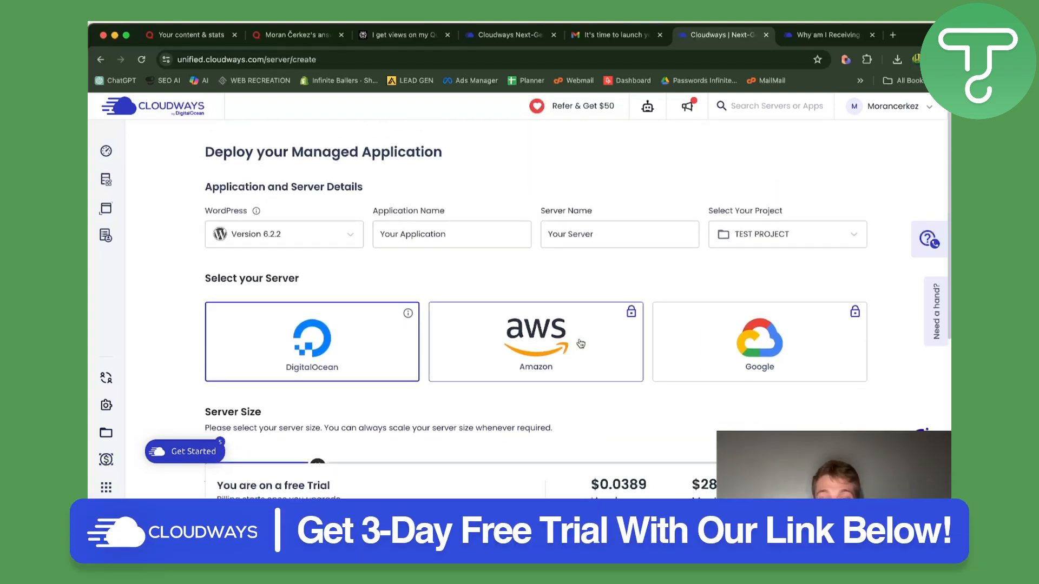
mouse_move(659, 396)
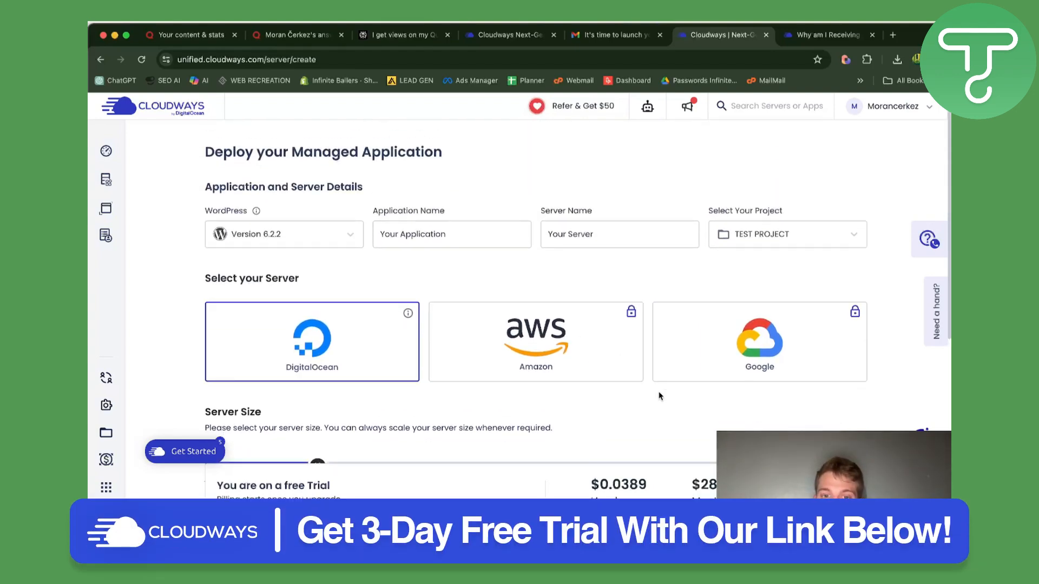
scroll(down, 3)
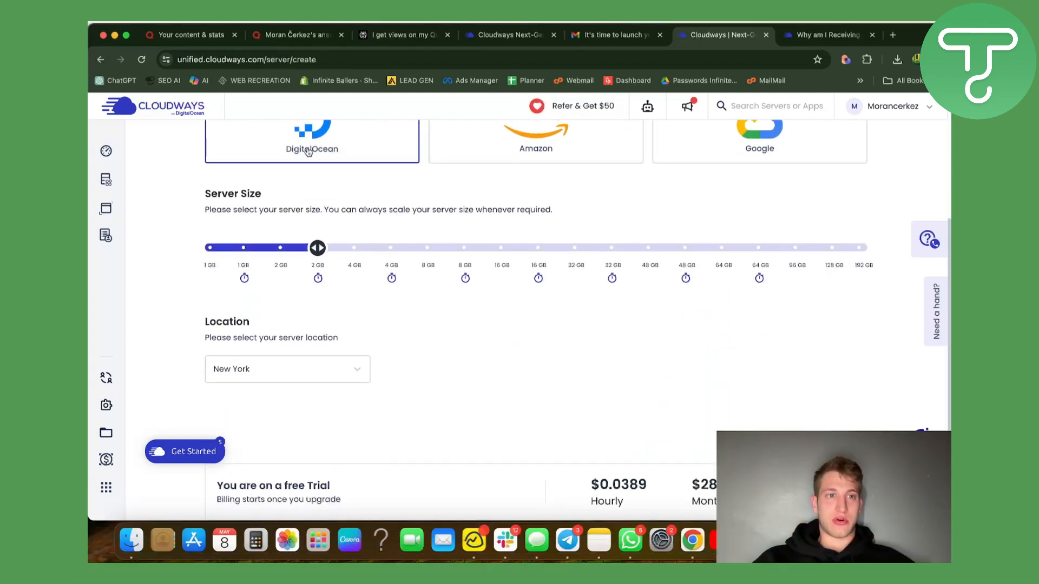
mouse_move(749, 420)
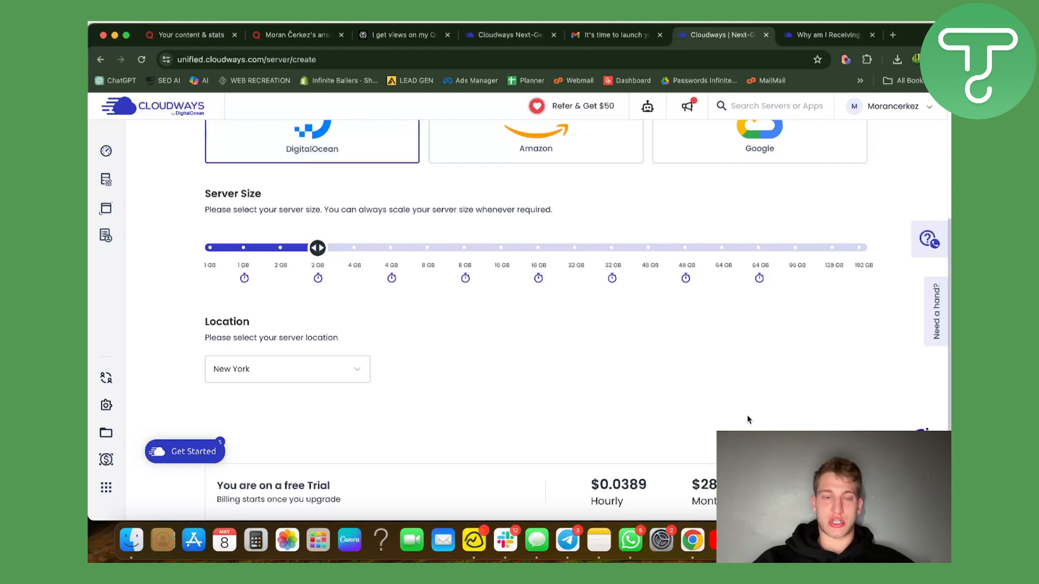
mouse_move(724, 416)
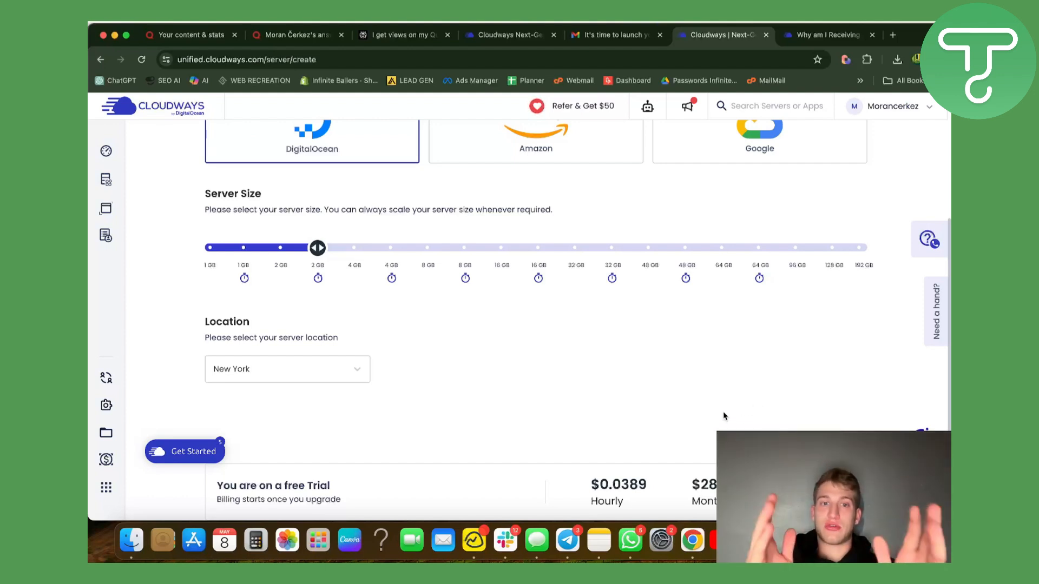